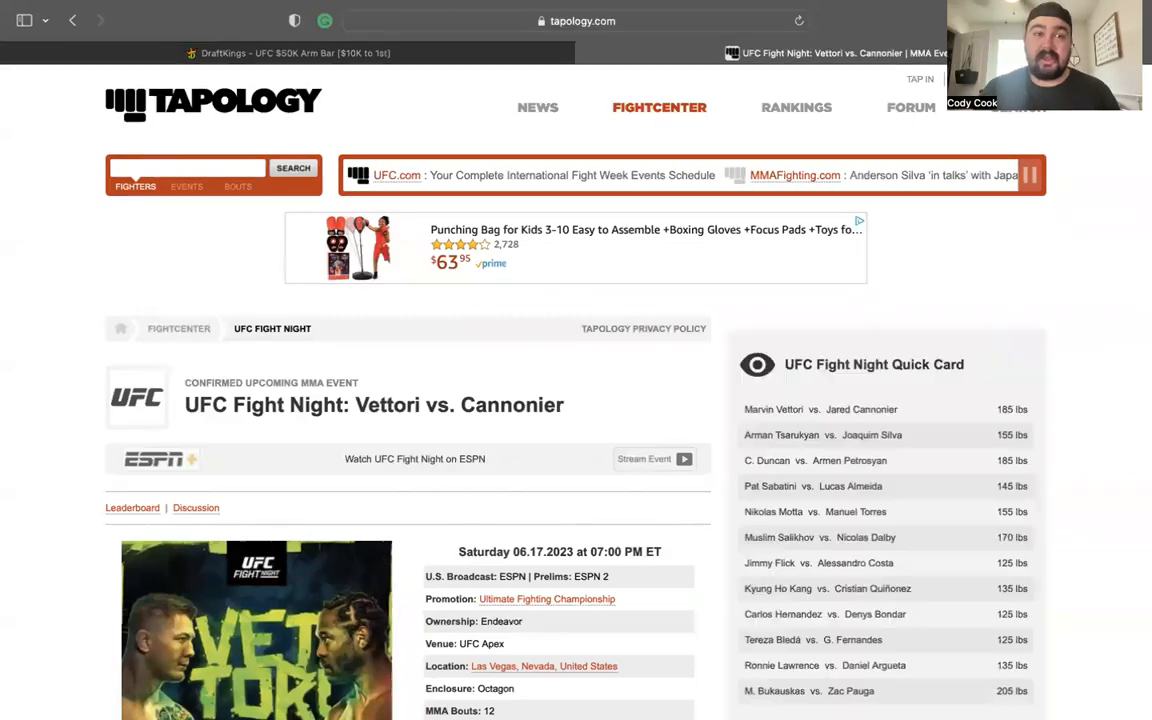
- Scroll the Vettori vs. Cannonier fight card down to the Bukauskas vs. Pauga bout
scroll(down, 3)
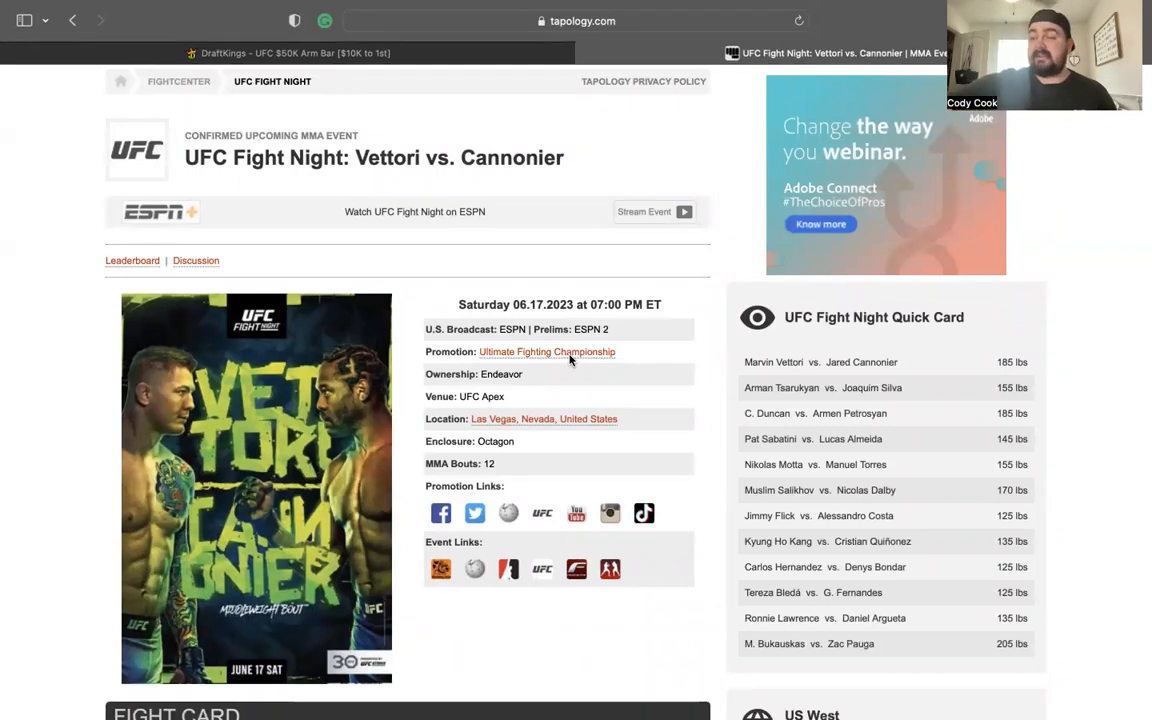
scroll(down, 3)
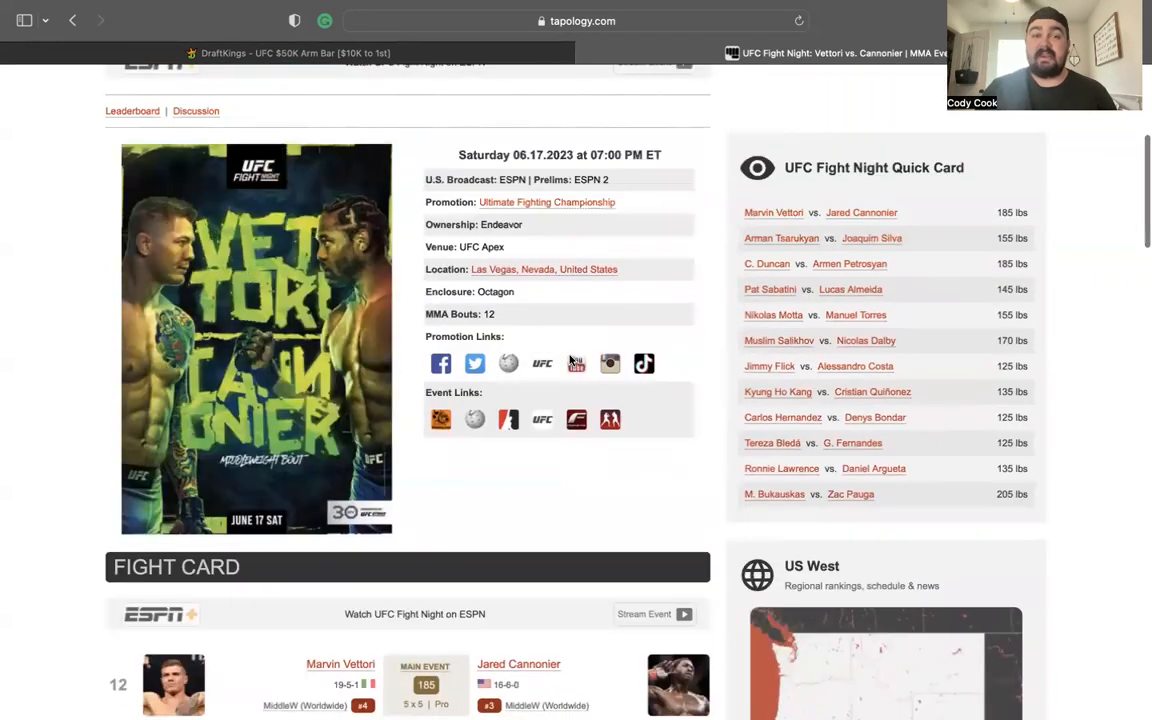
scroll(up, 3)
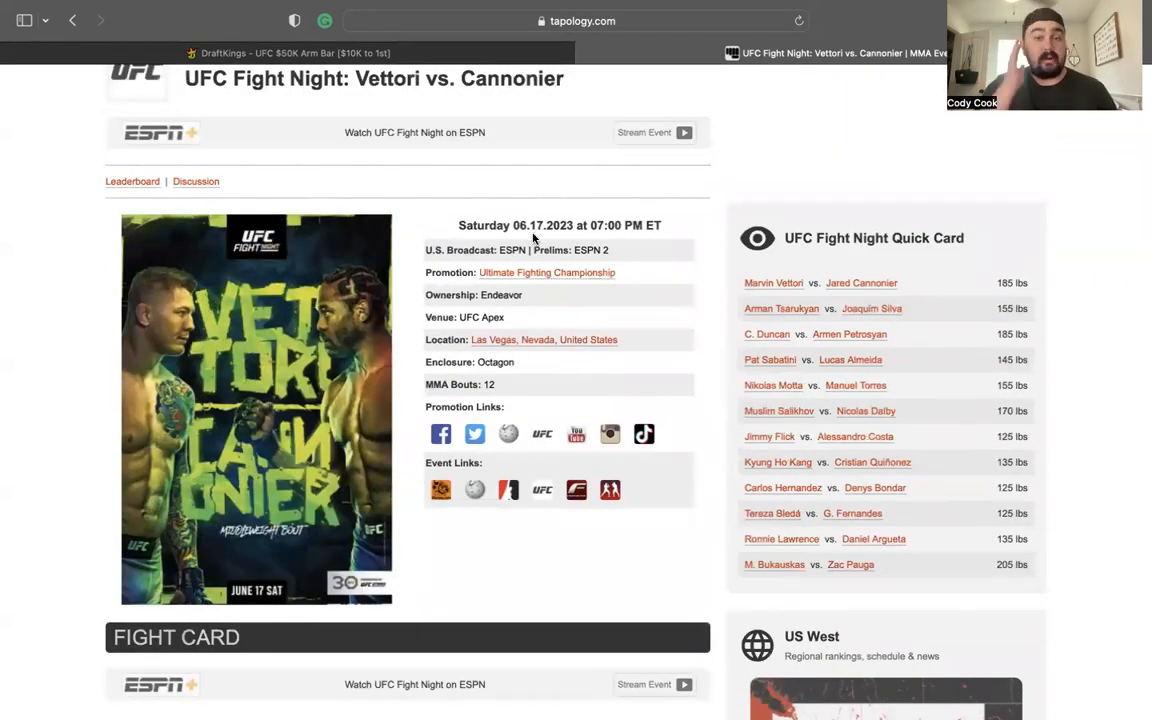
scroll(down, 3)
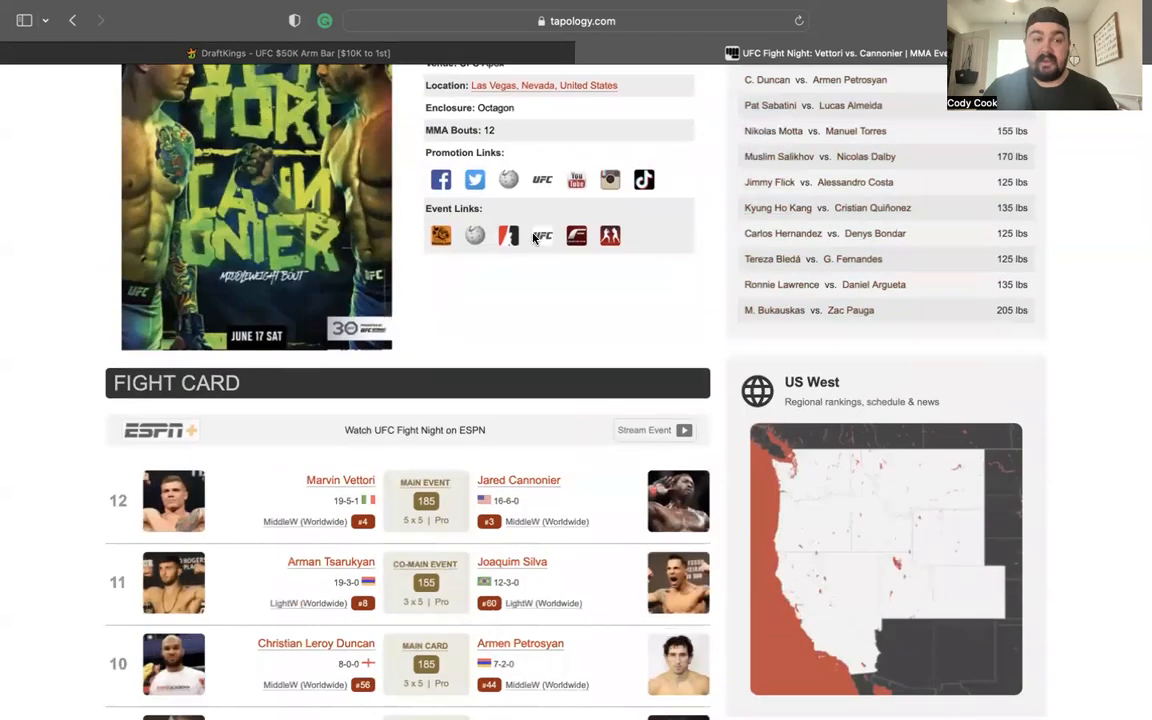
scroll(down, 3)
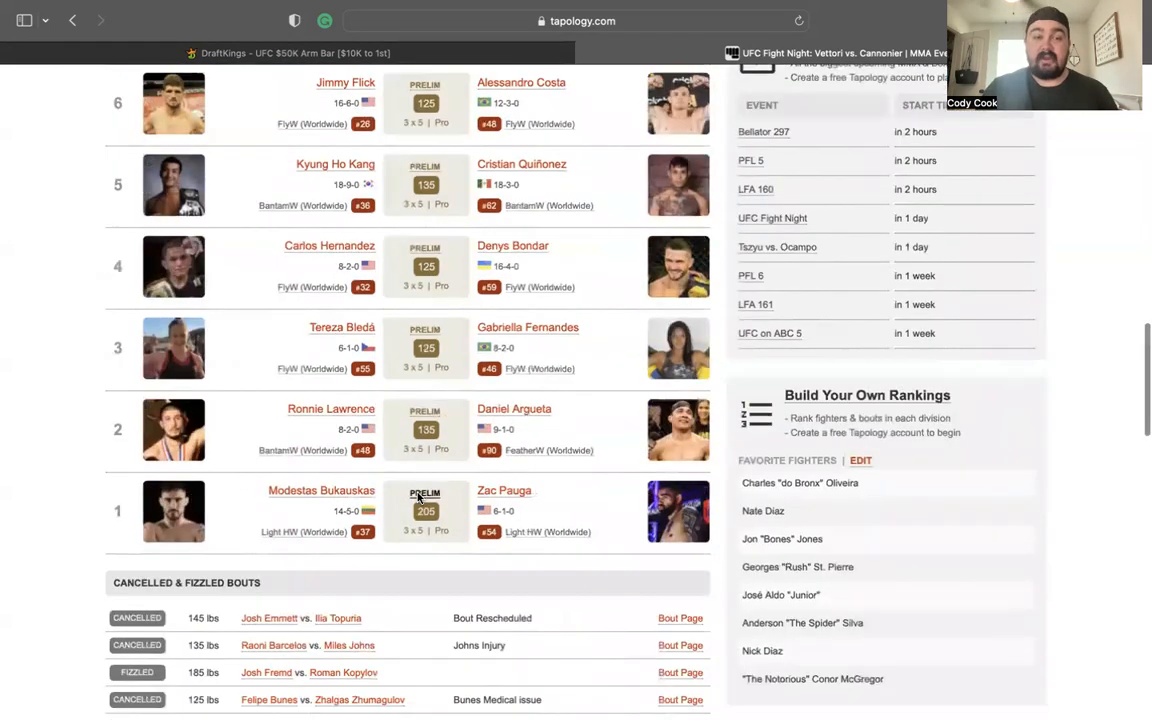
- Open the Bukauskas vs. Pauga bout page and scroll to the fighter comparison
click(321, 490)
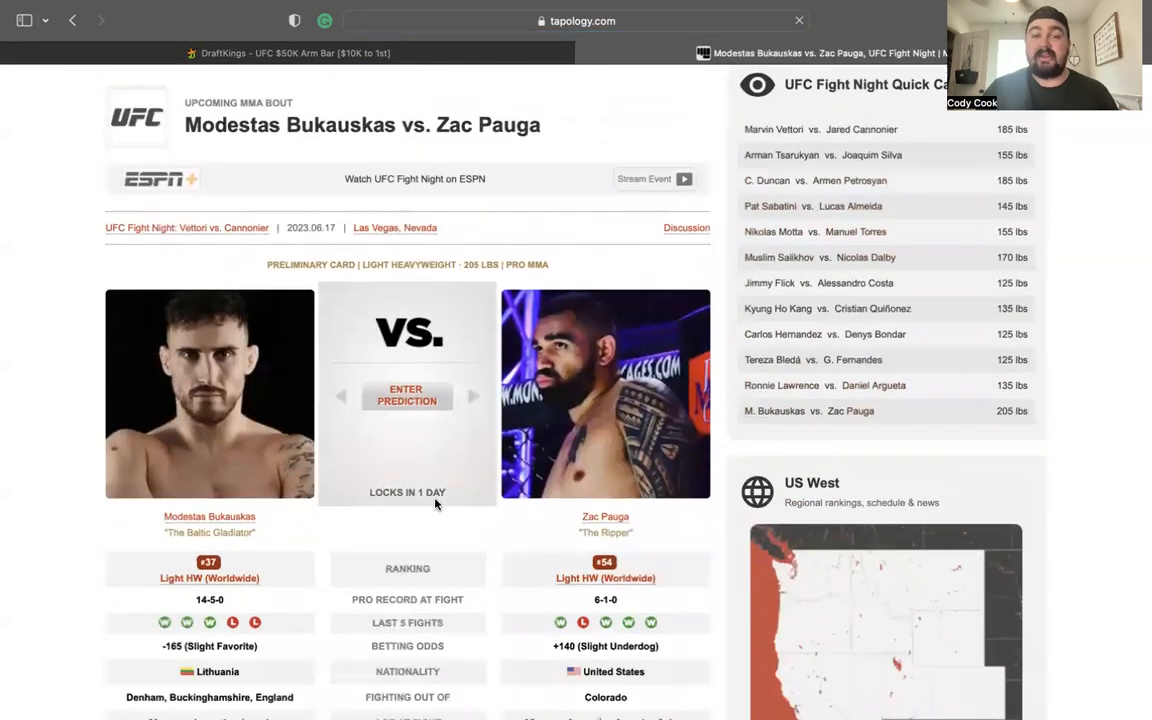
scroll(down, 3)
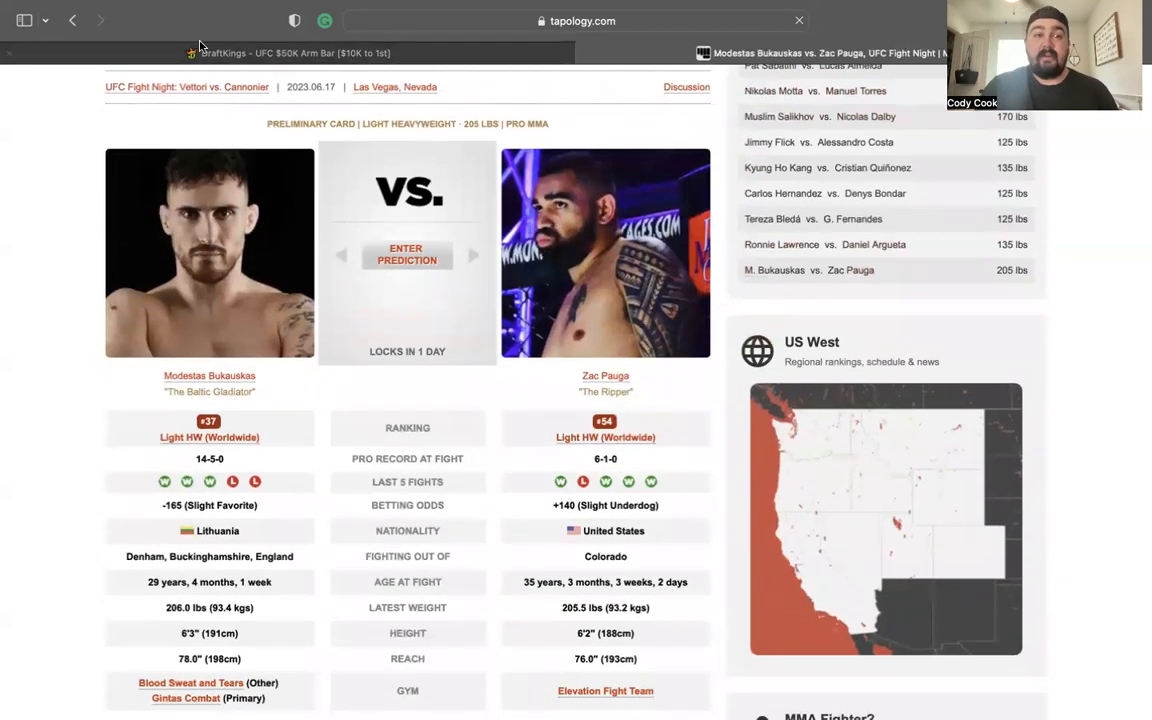
mouse_move(285, 275)
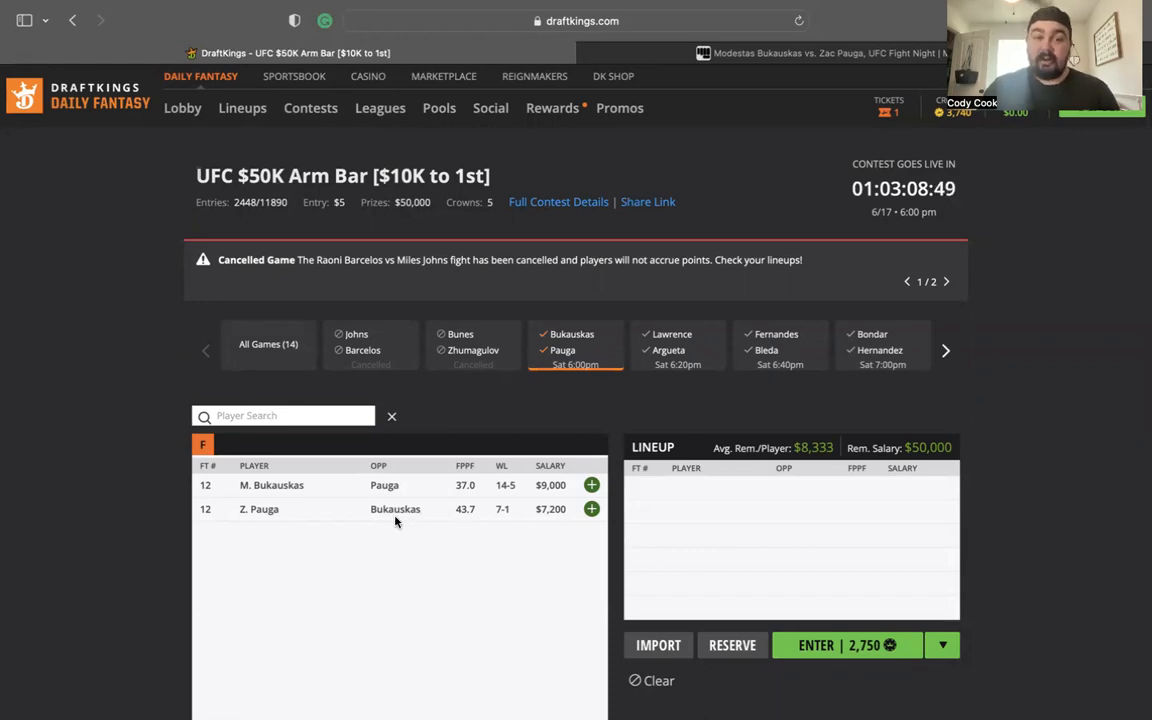
mouse_move(395, 509)
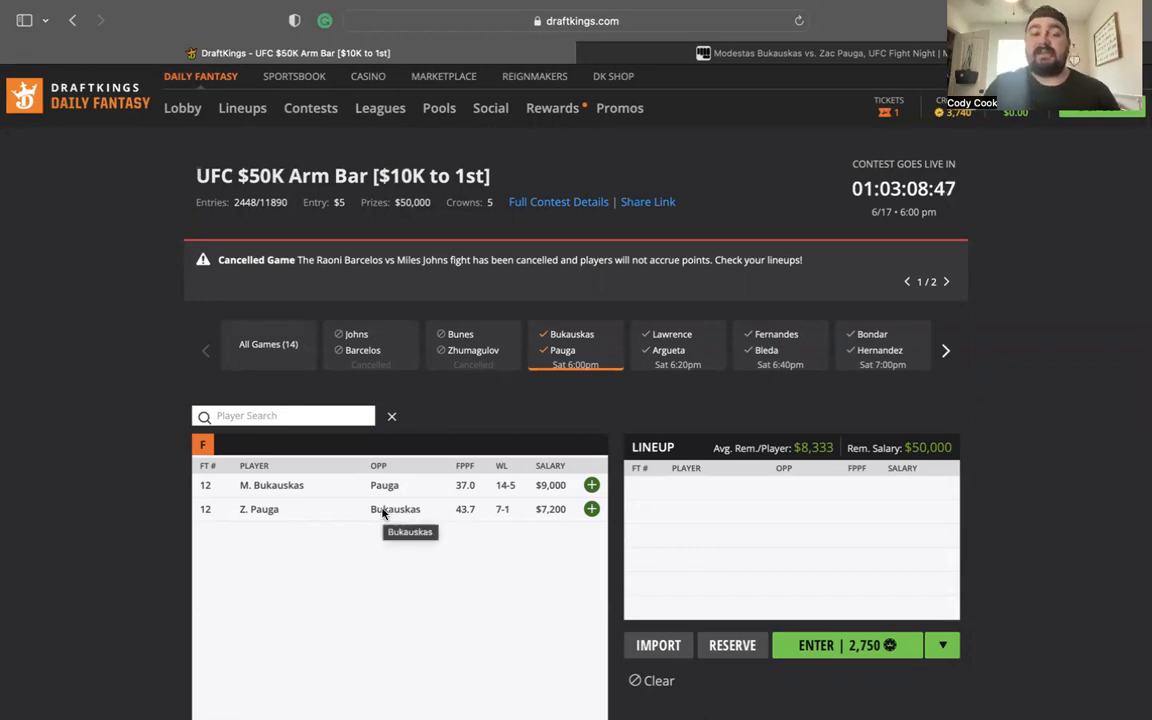
- Check Bukauskas and Pauga salaries and FPPF in DraftKings, then return to Tapology
scroll(down, 3)
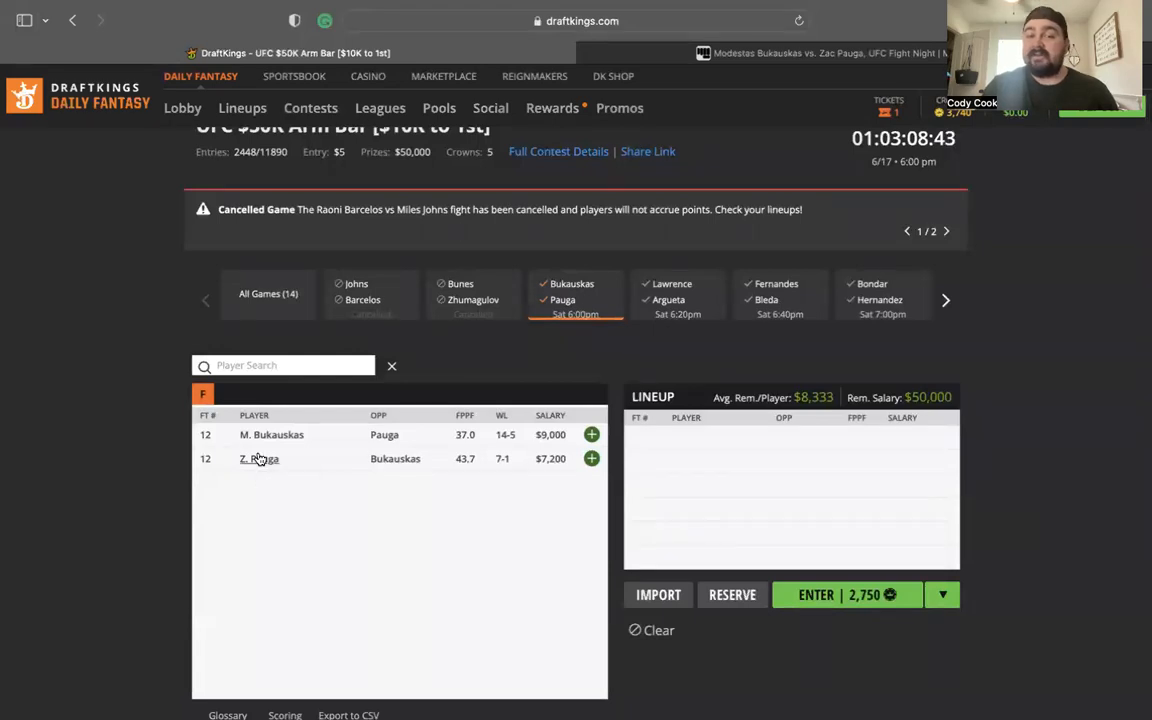
click(259, 458)
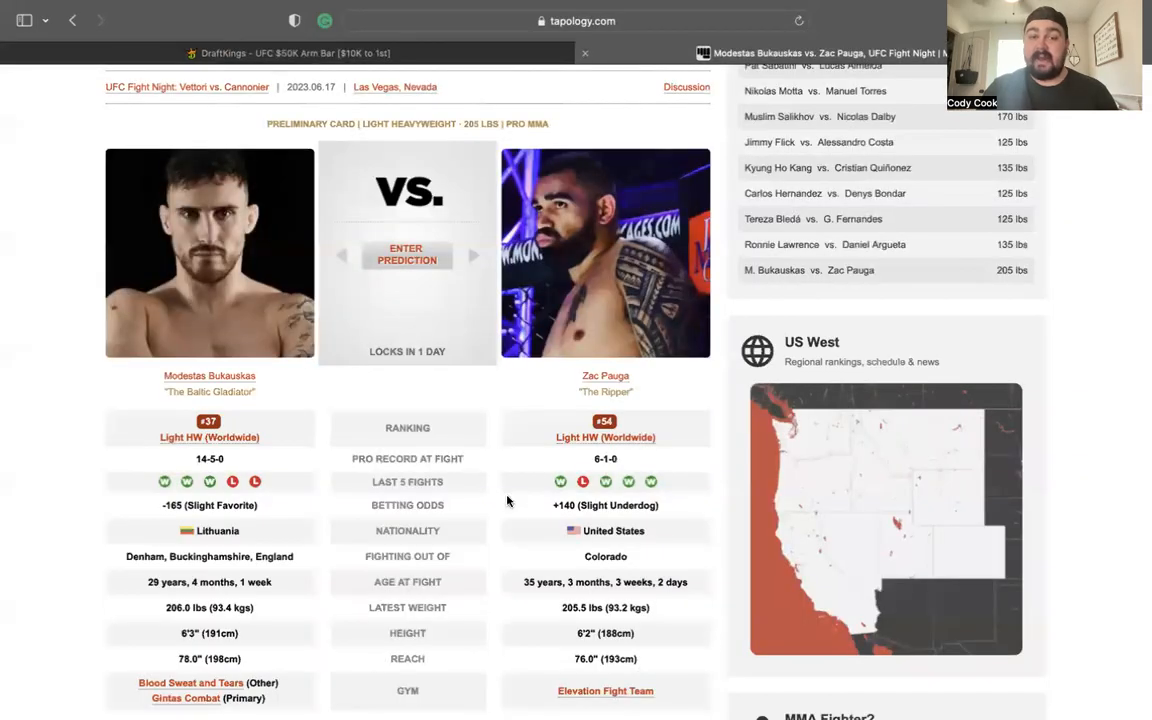
mouse_move(560, 482)
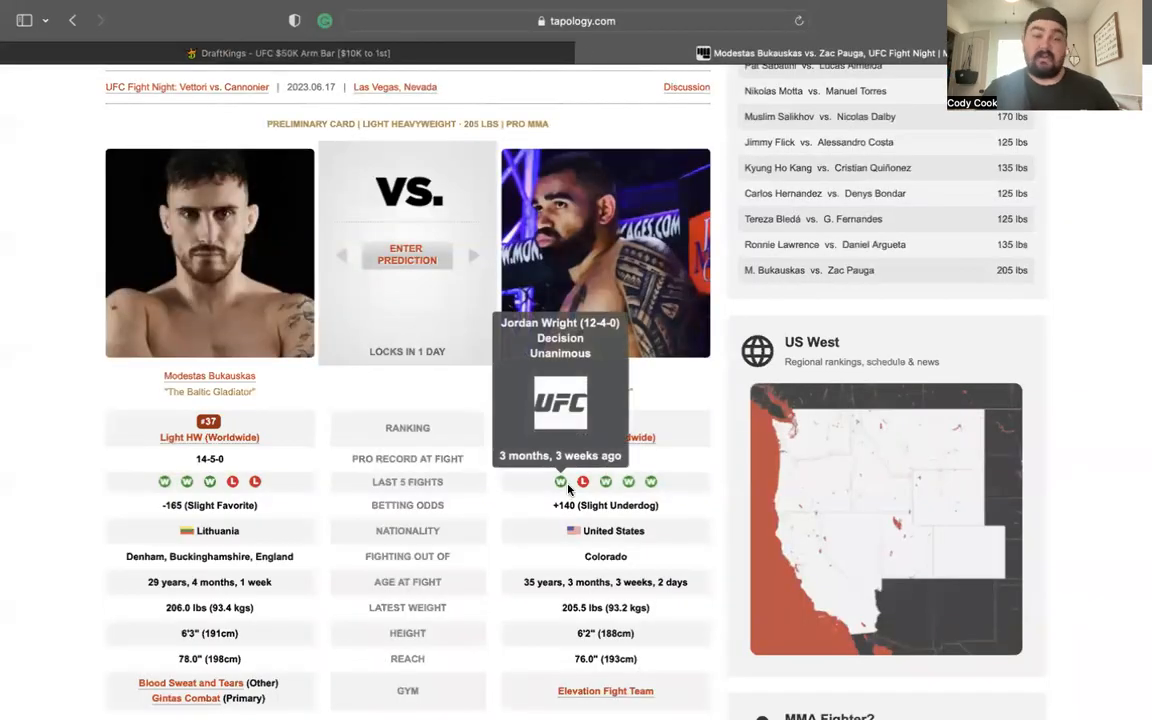
mouse_move(164, 482)
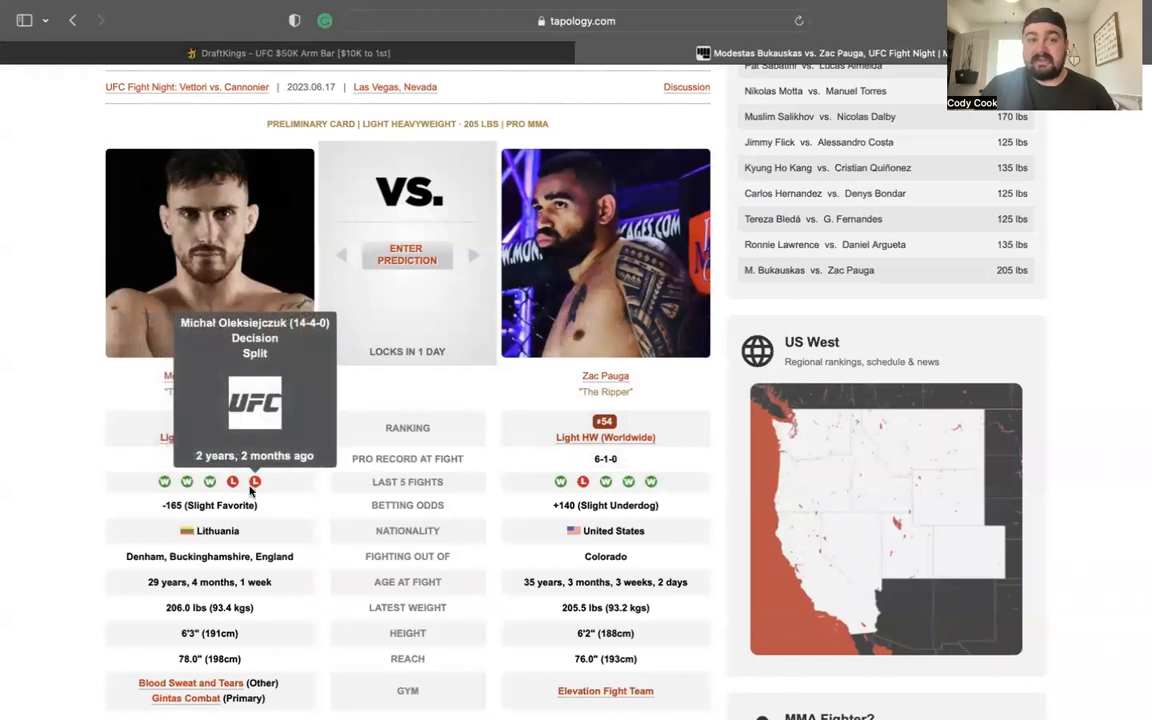
scroll(up, 3)
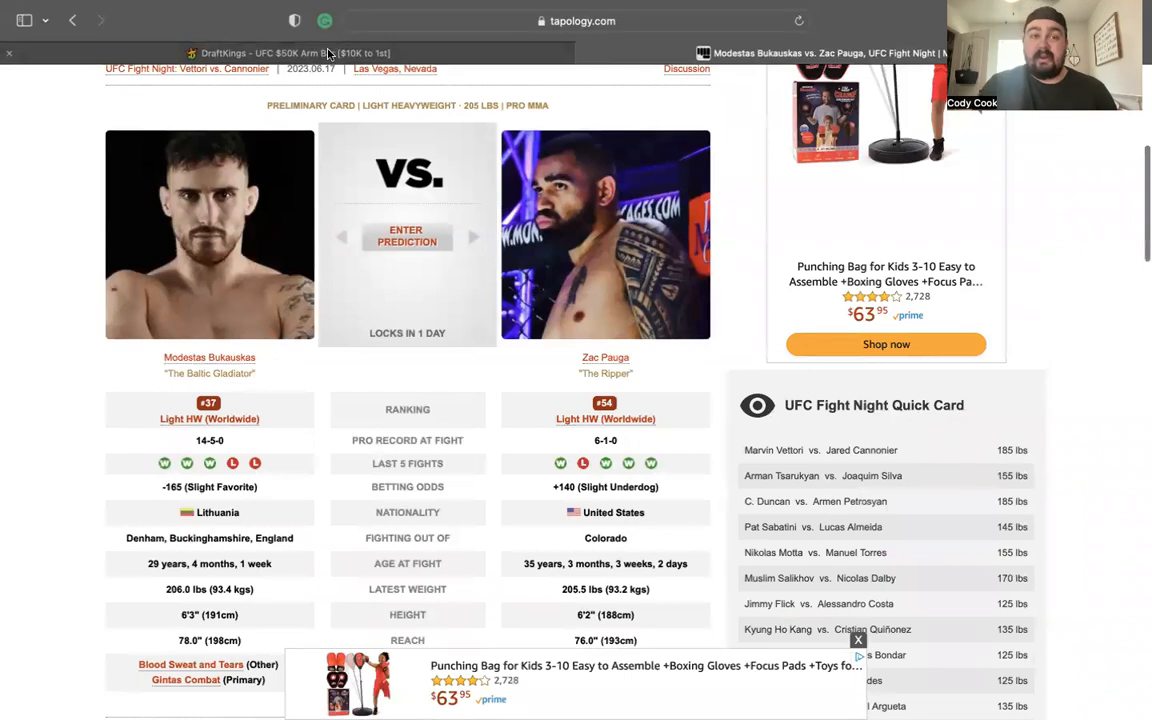
click(290, 53)
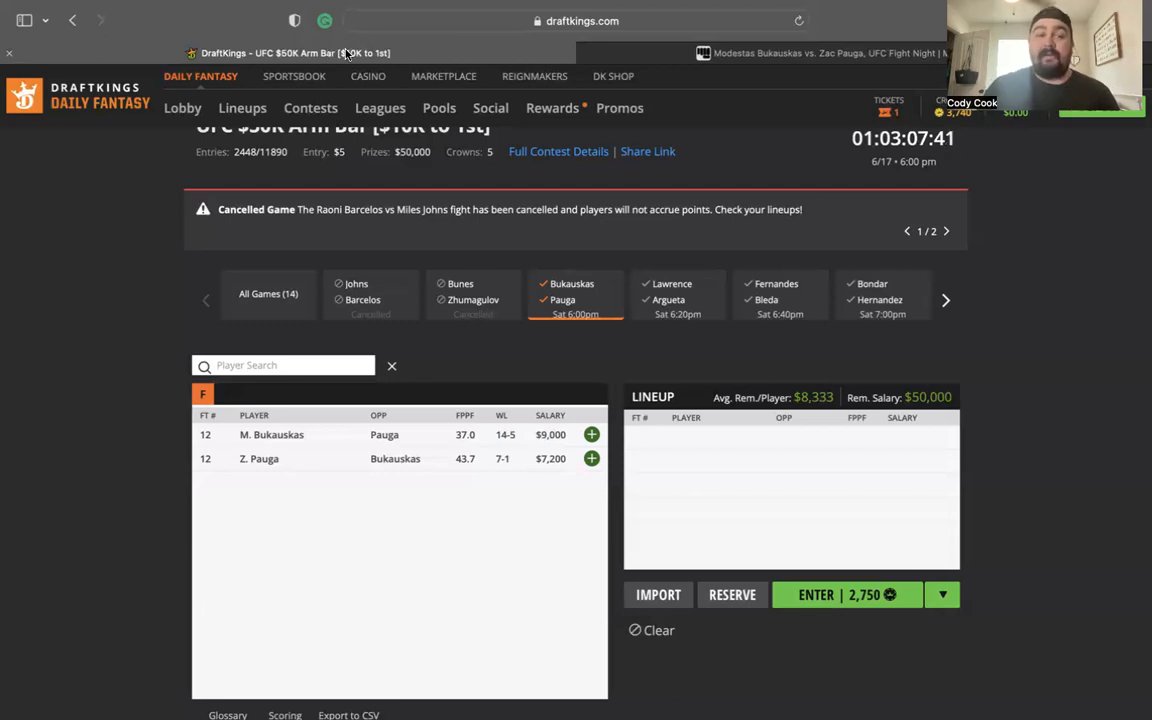
mouse_move(350, 445)
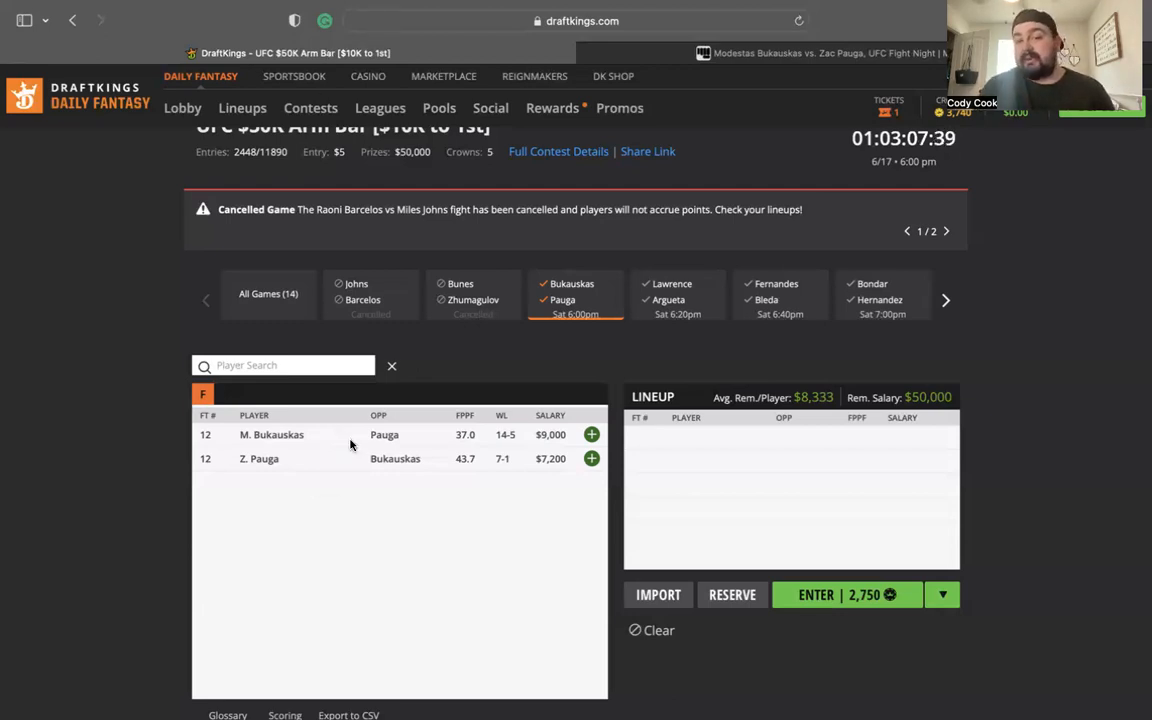
mouse_move(575, 315)
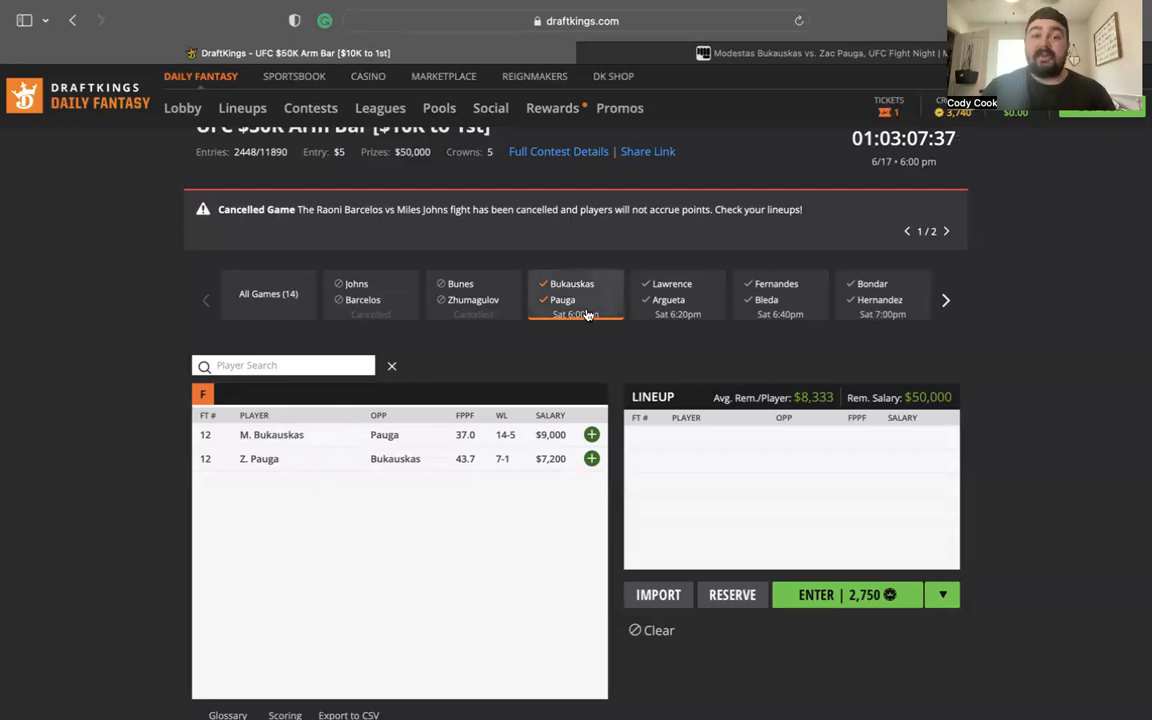
click(678, 300)
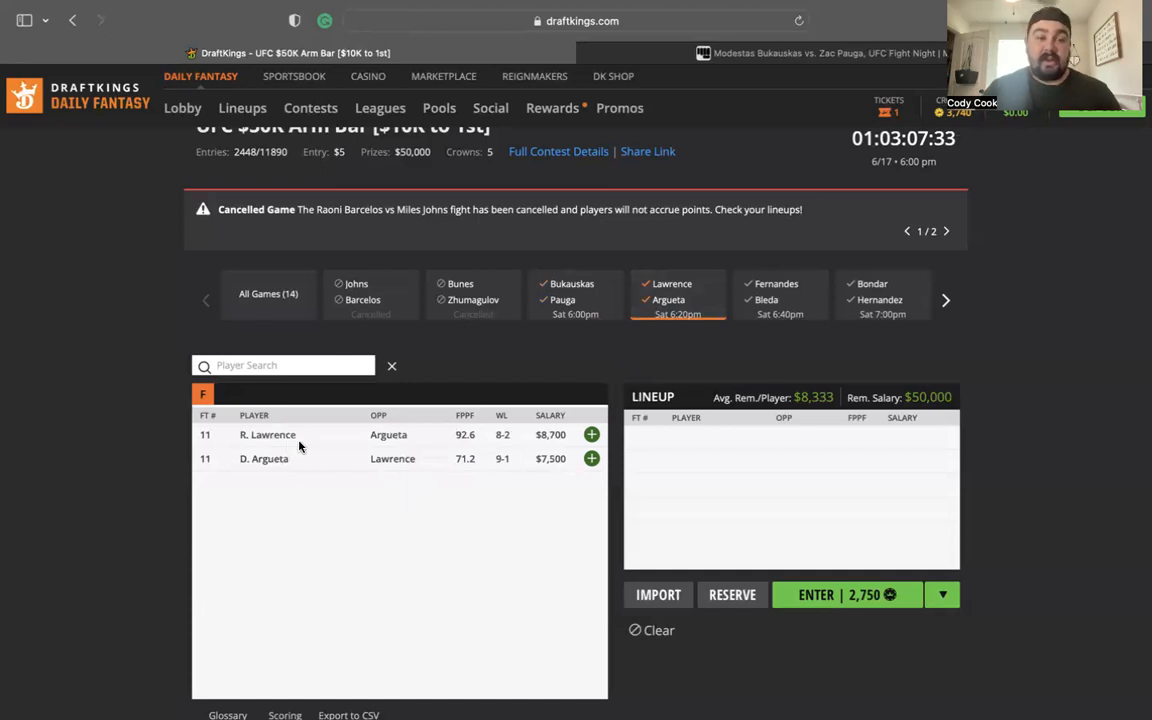
mouse_move(264, 459)
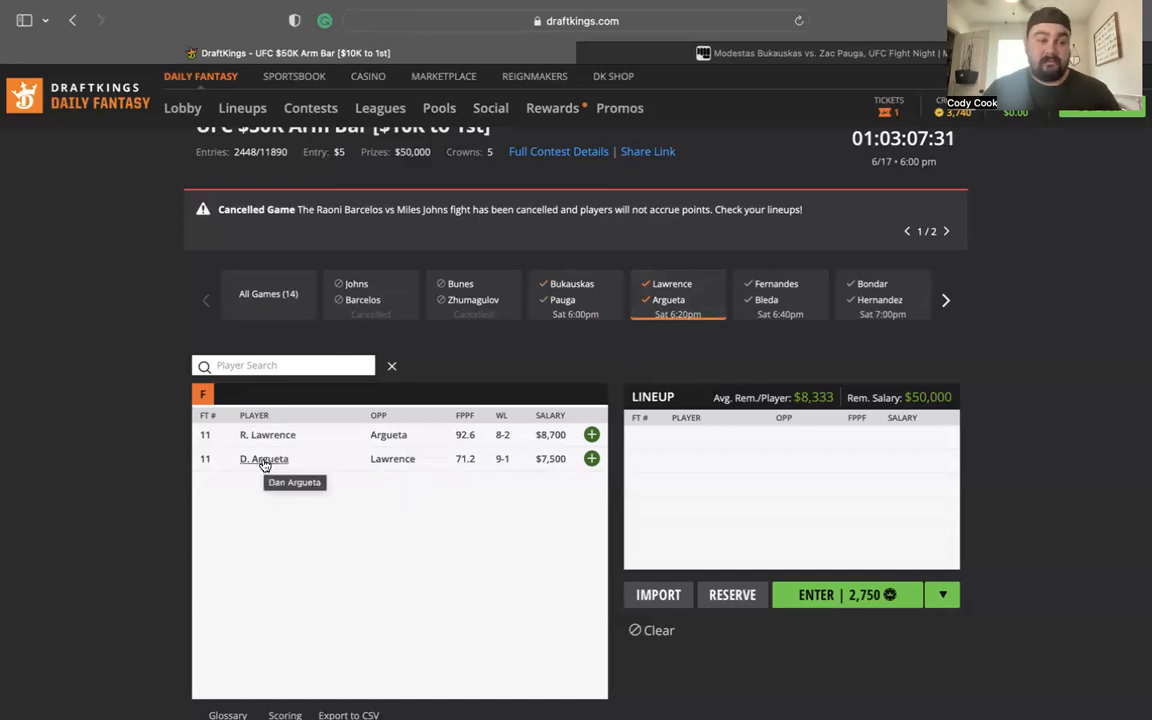
mouse_move(268, 435)
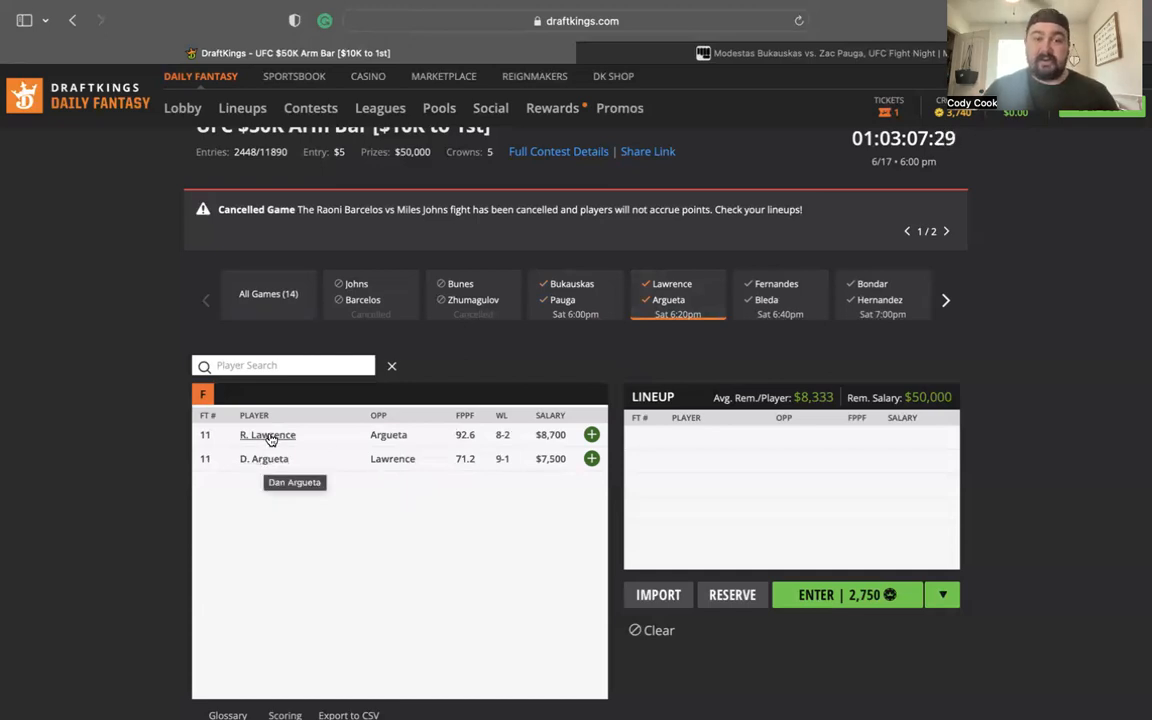
click(591, 434)
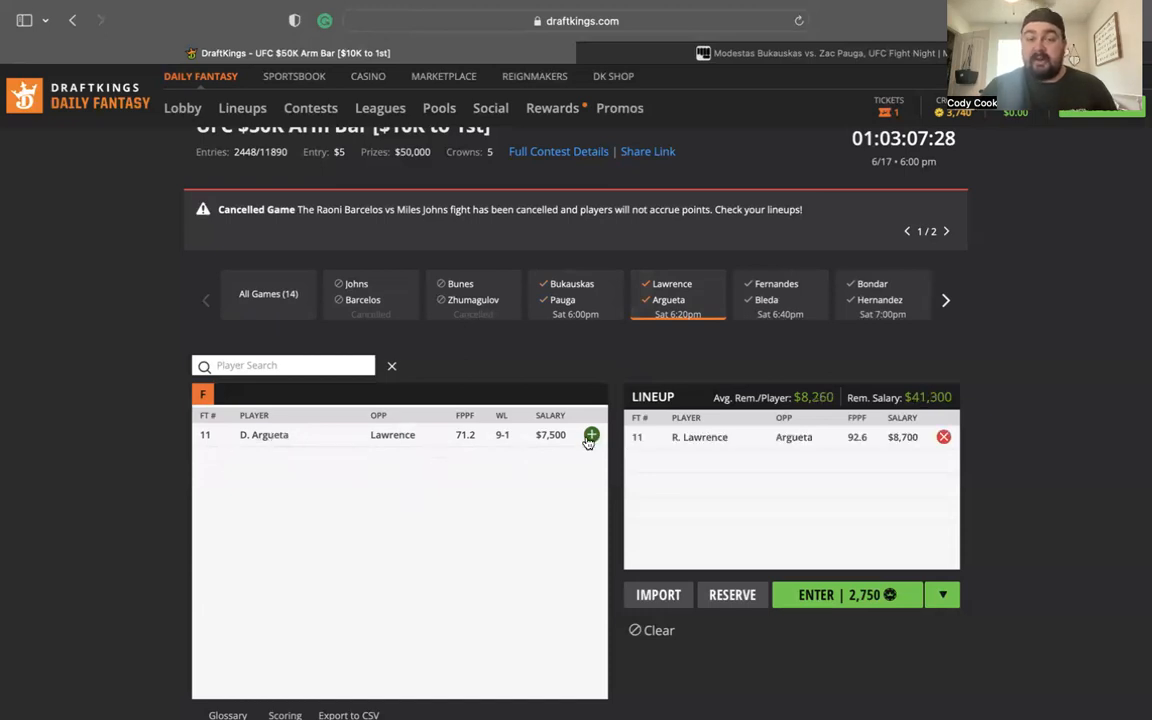
click(72, 20)
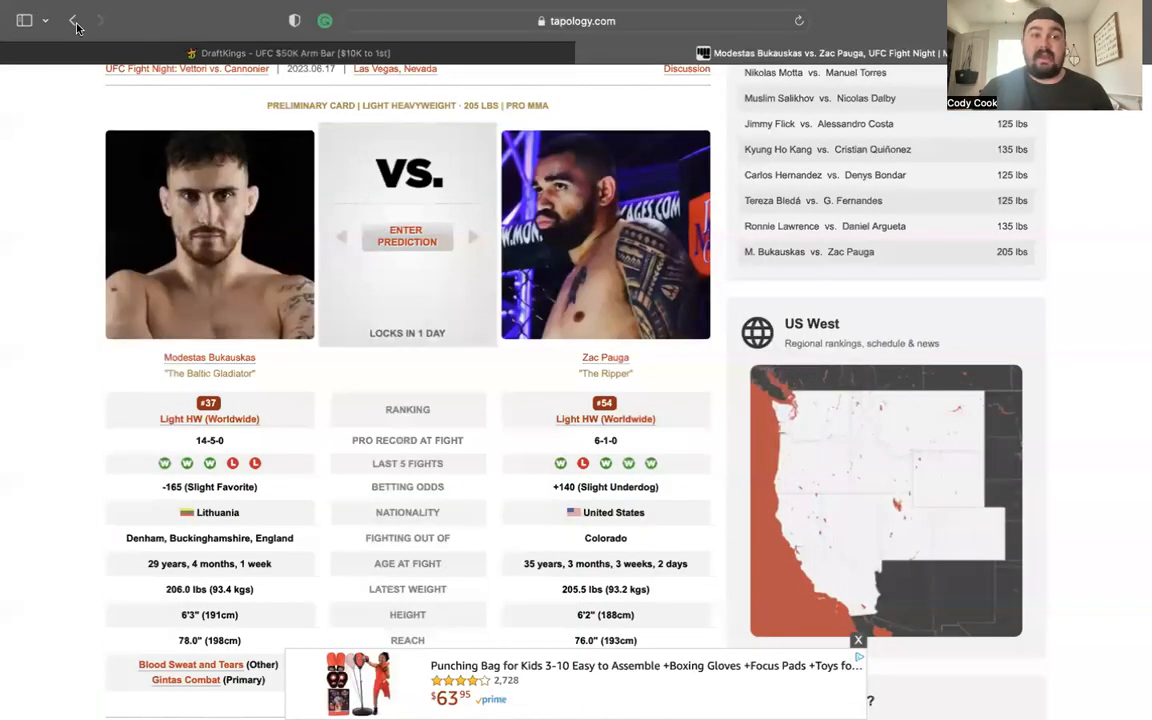
click(72, 20)
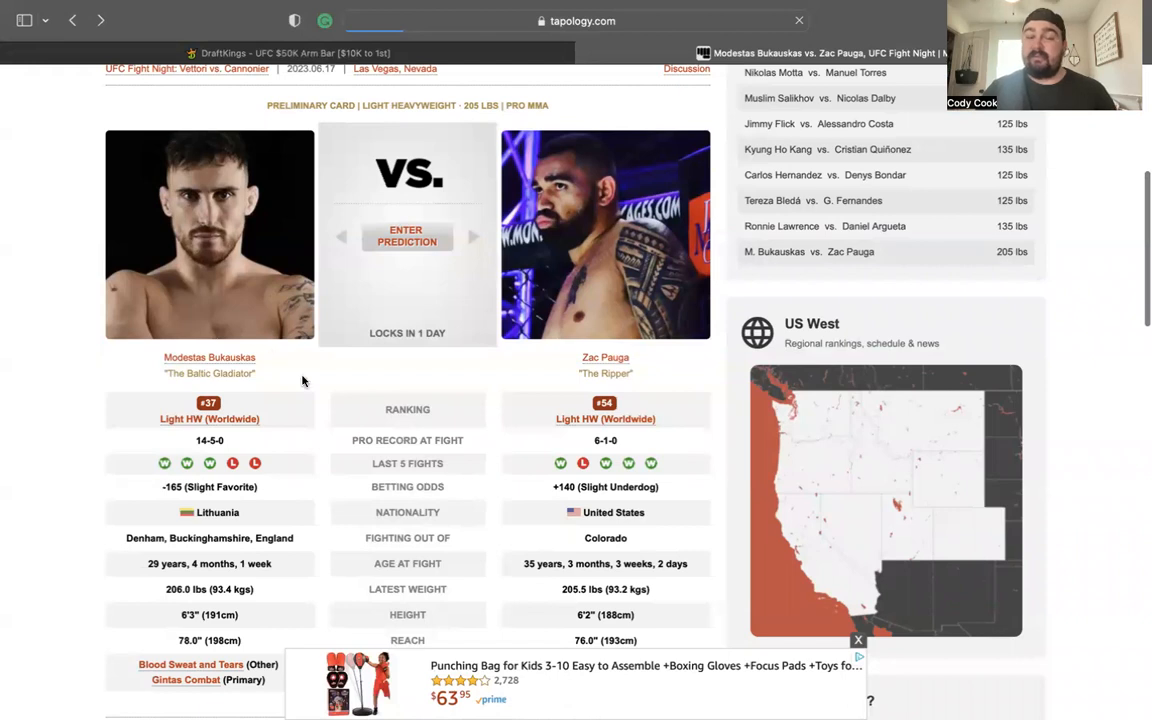
scroll(down, 3)
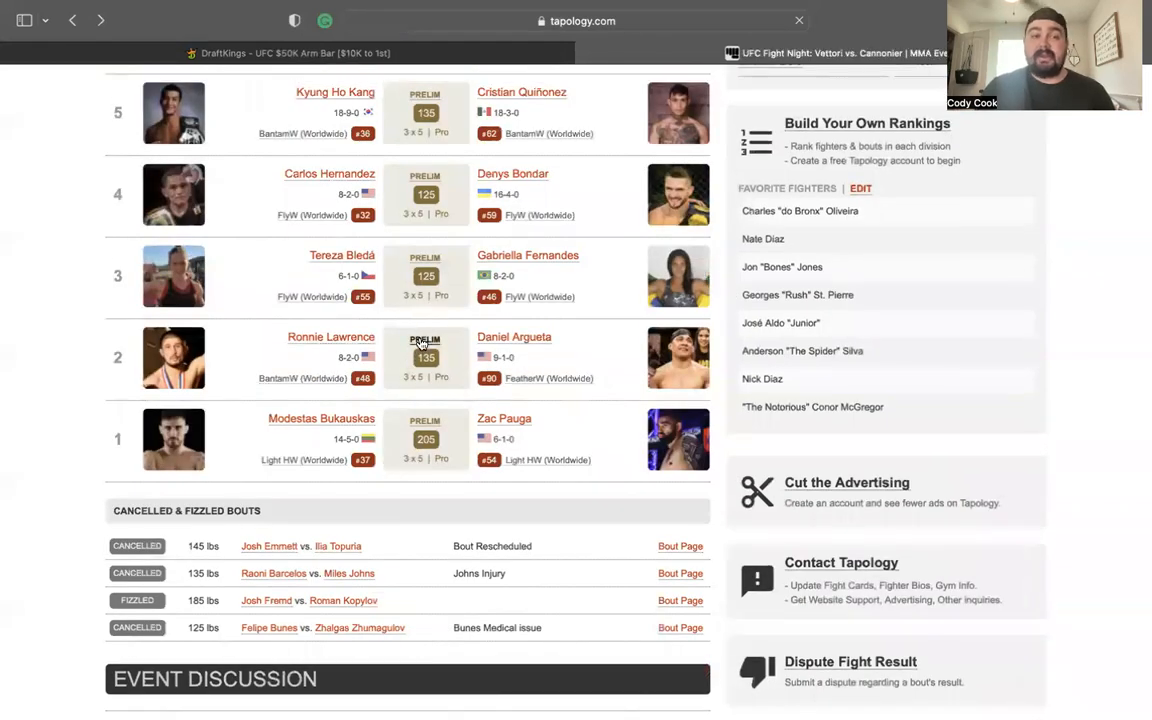
click(425, 357)
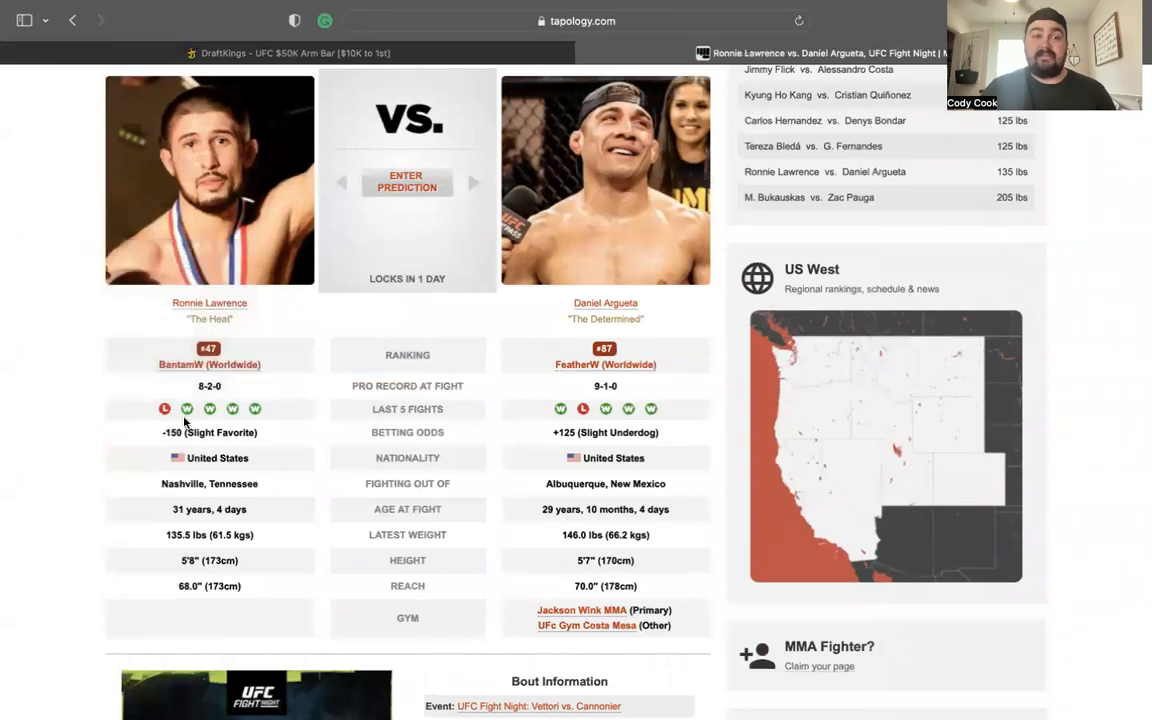
mouse_move(186, 408)
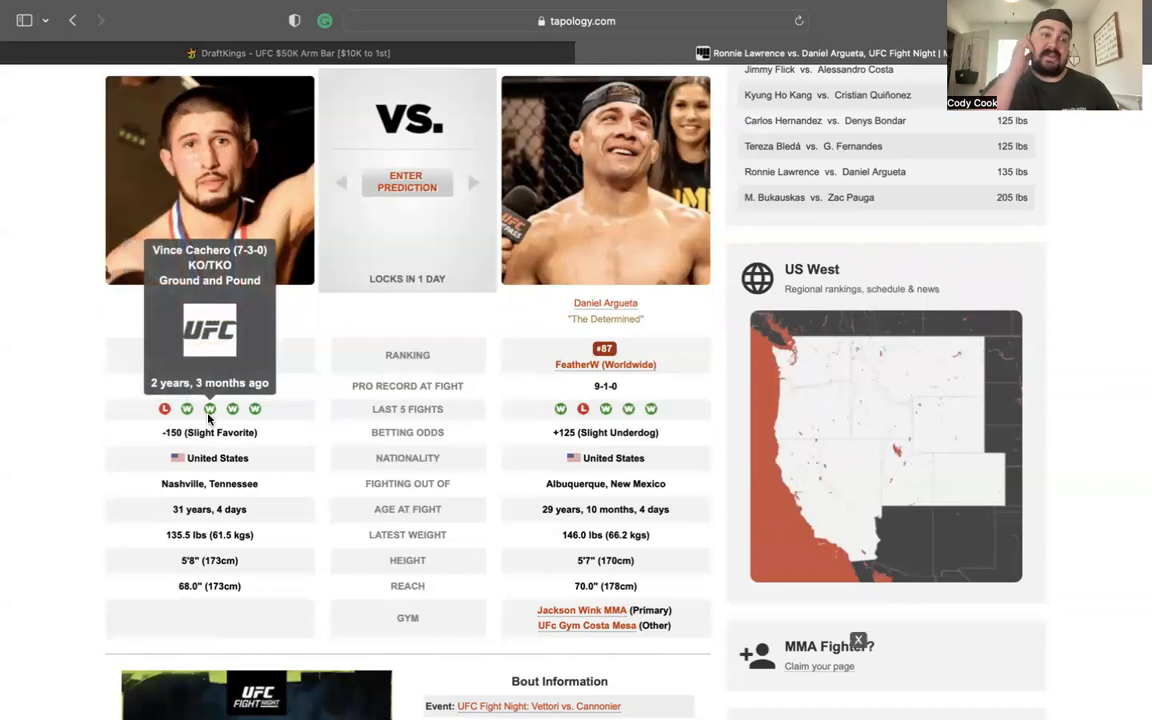
scroll(up, 3)
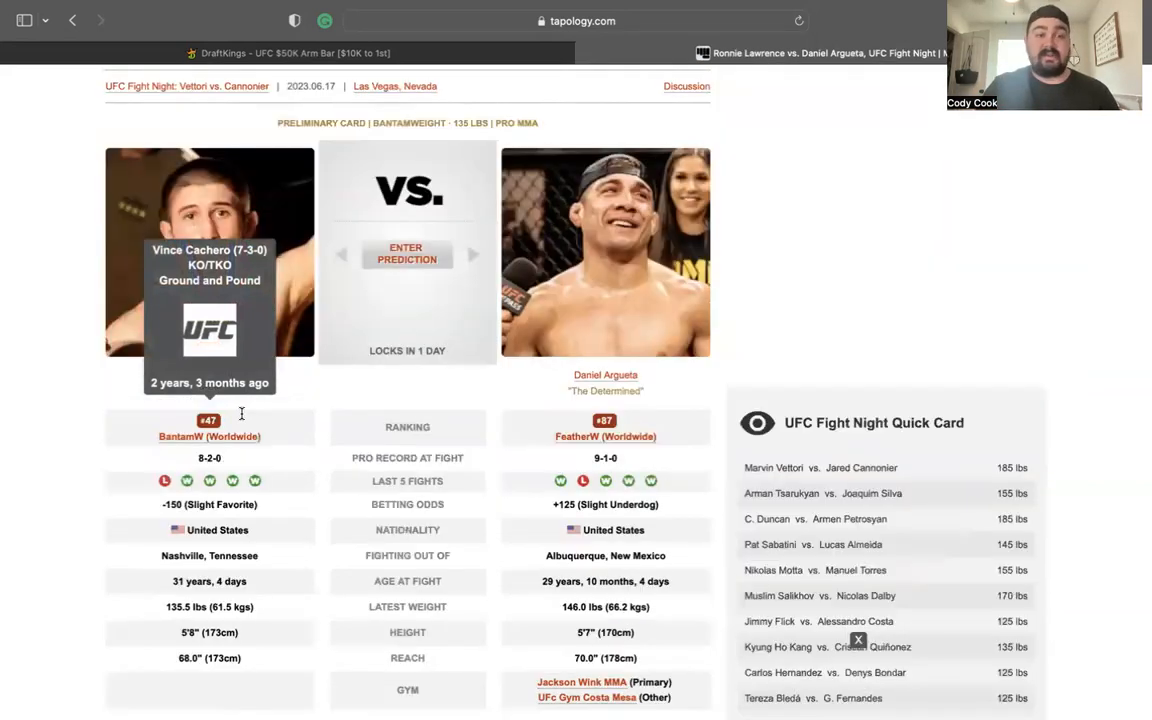
mouse_move(232, 481)
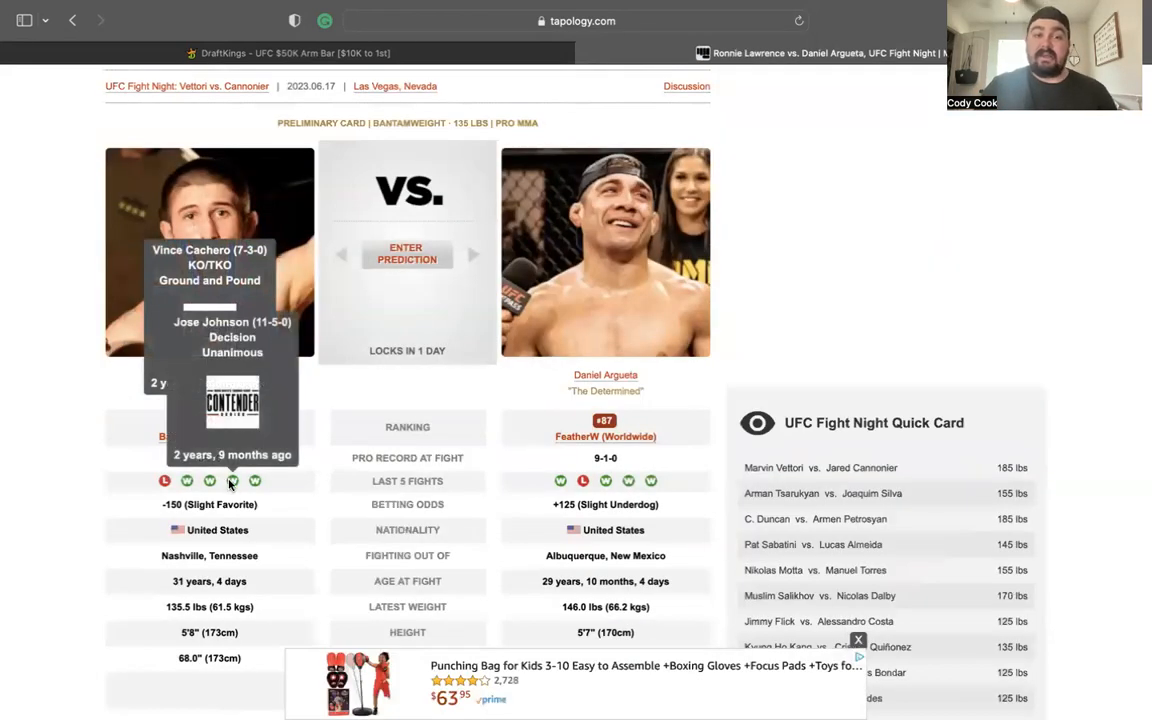
mouse_move(364, 405)
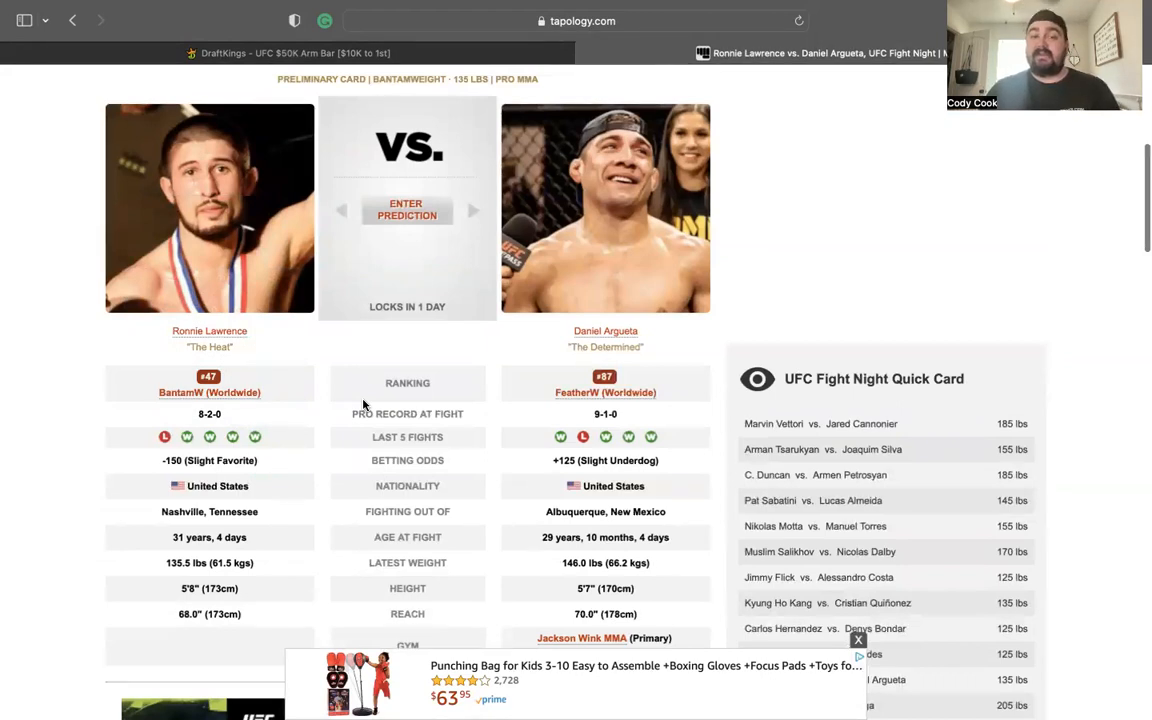
mouse_move(560, 437)
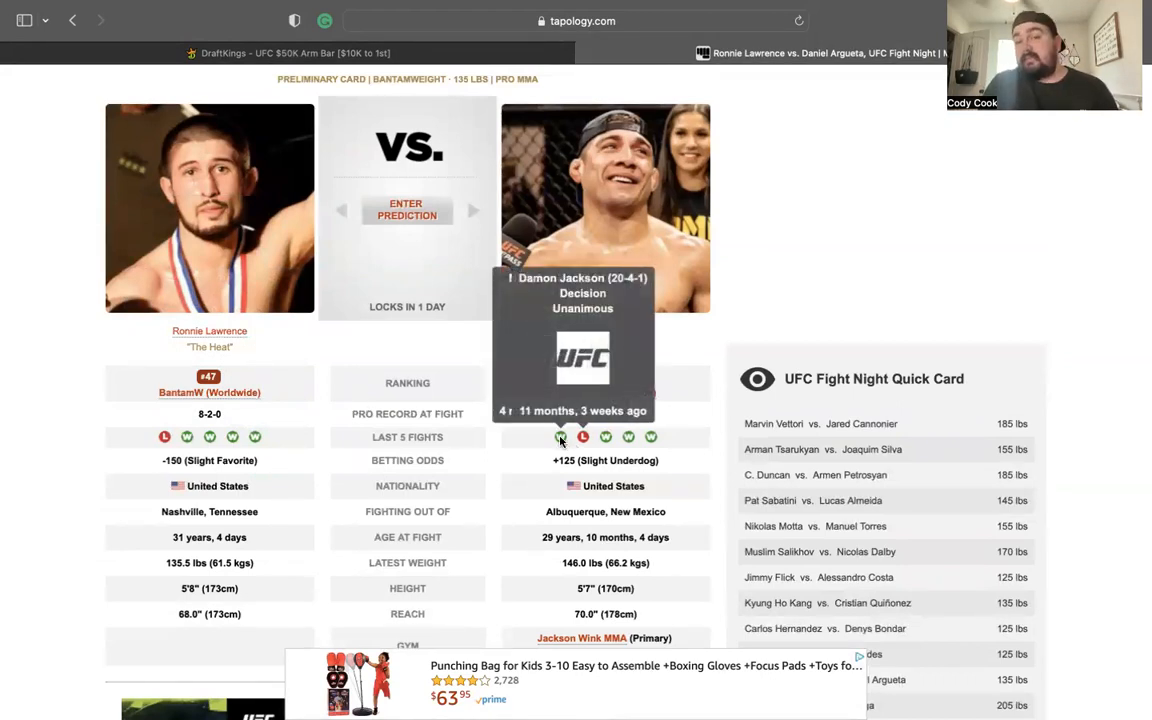
scroll(down, 3)
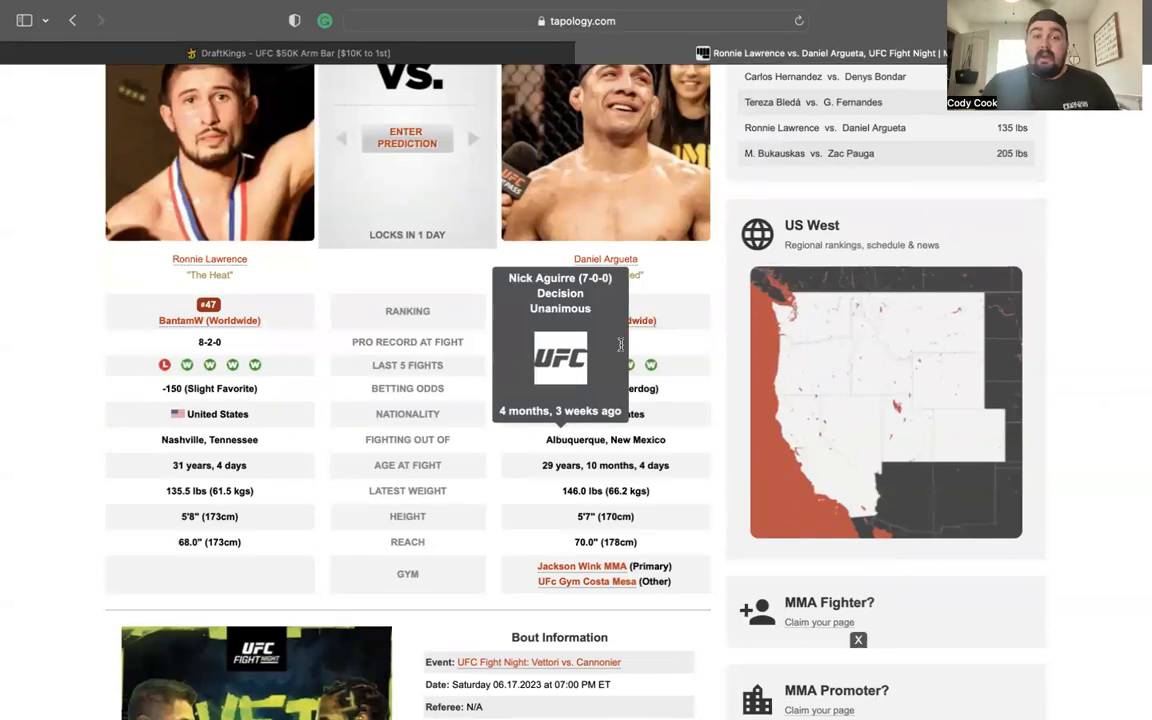
scroll(up, 3)
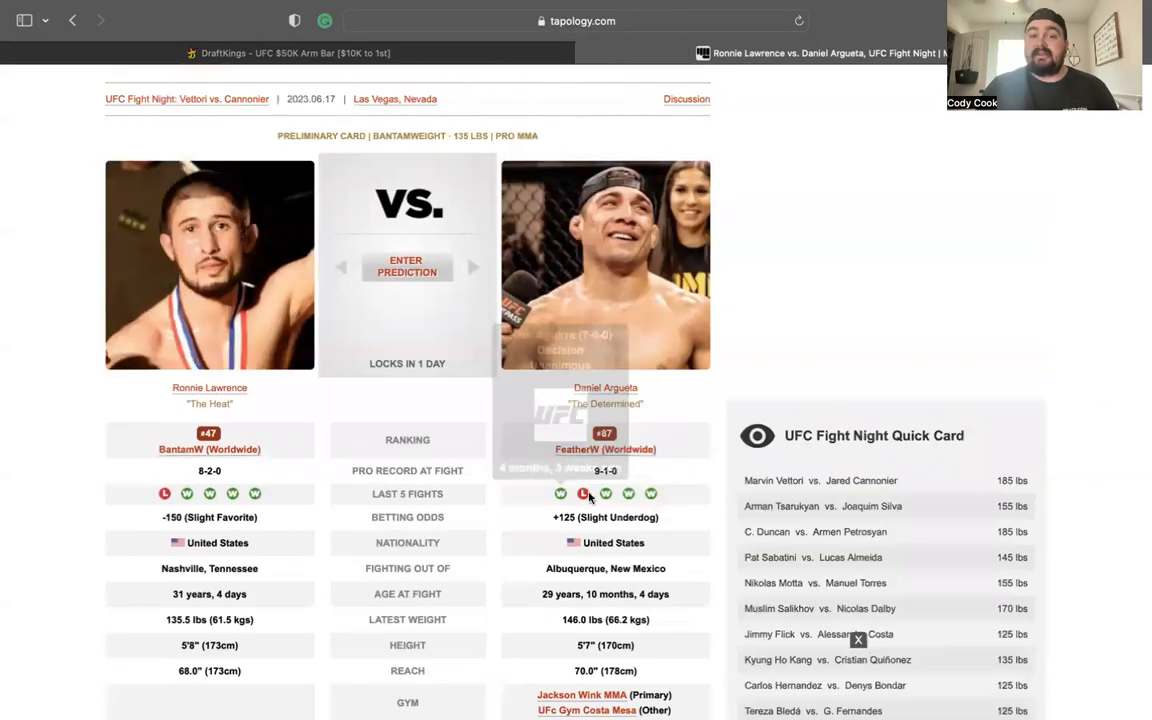
mouse_move(583, 493)
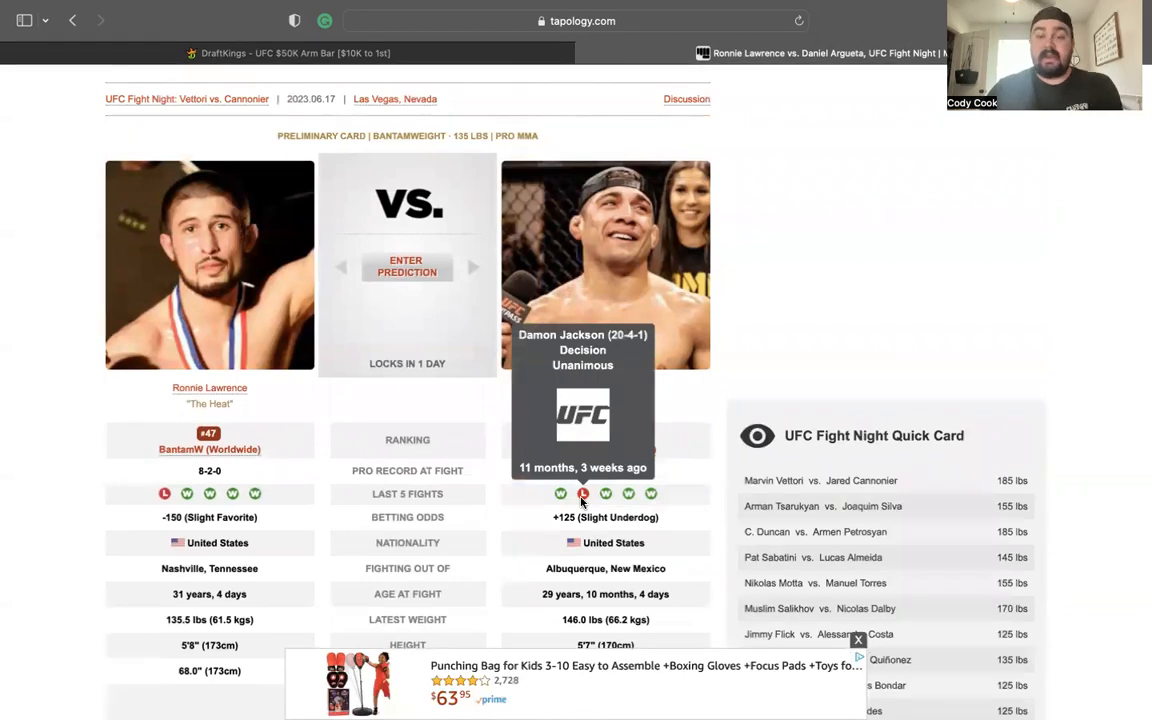
scroll(down, 3)
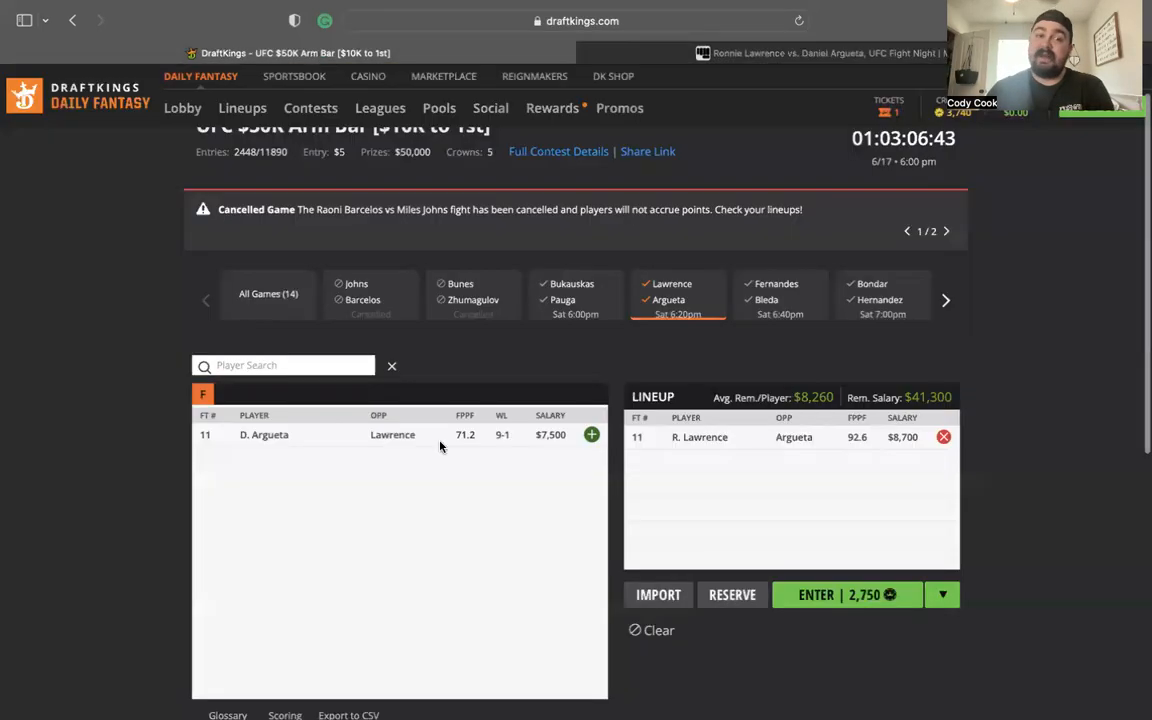
mouse_move(490, 453)
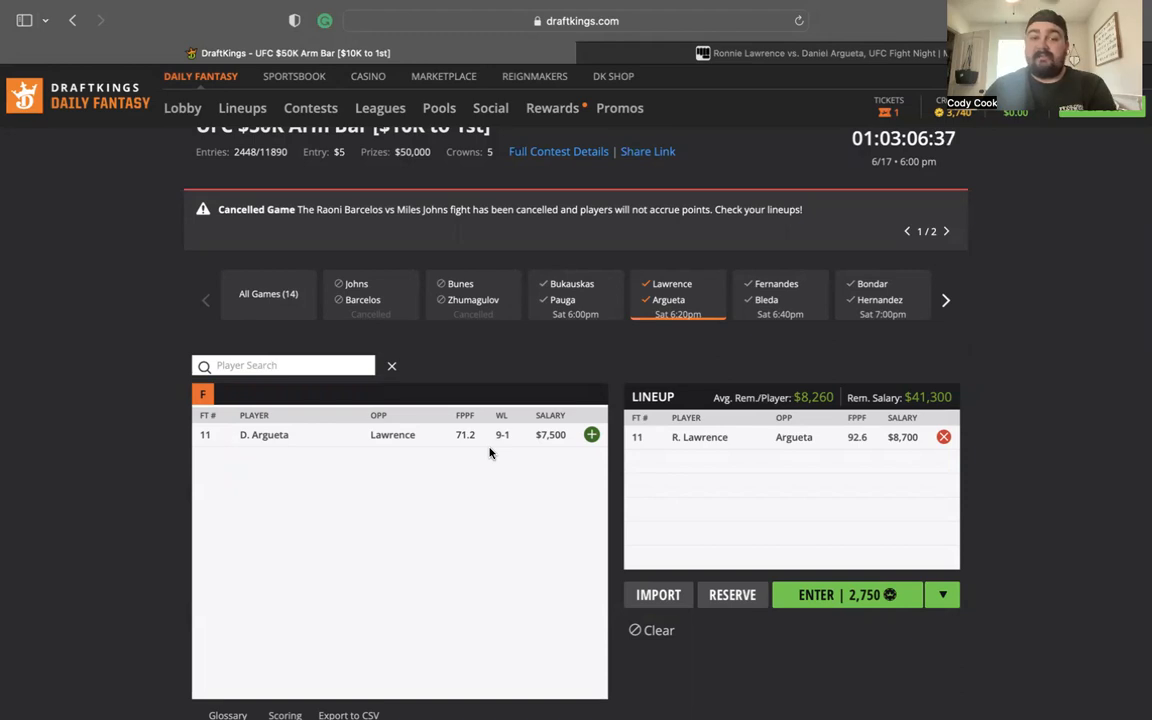
mouse_move(563, 389)
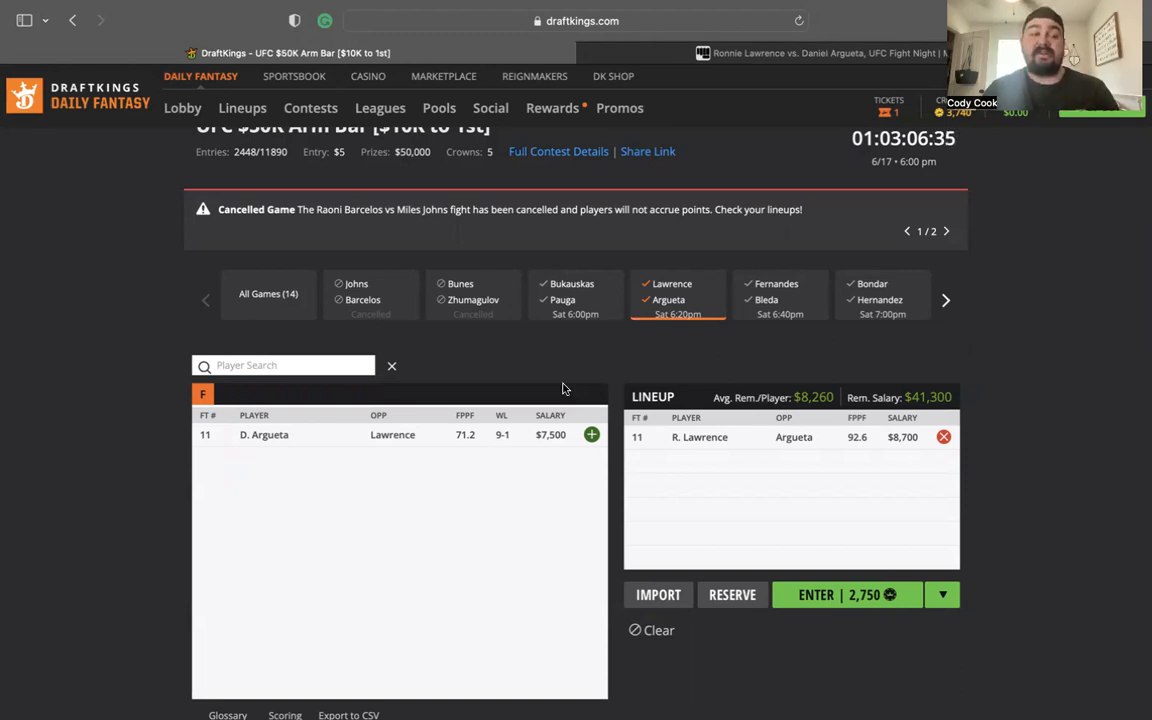
mouse_move(685, 313)
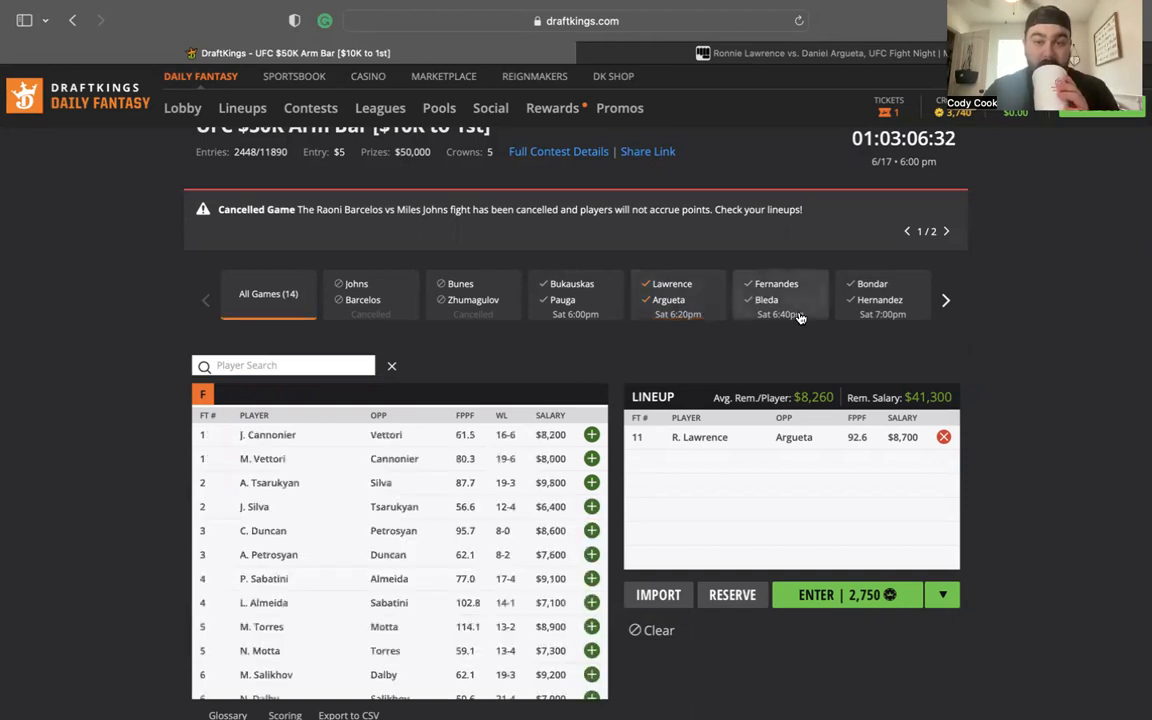
- Filter the player list to Bledá ($9,500) and Fernandes ($6,700), then return to Tapology
click(780, 298)
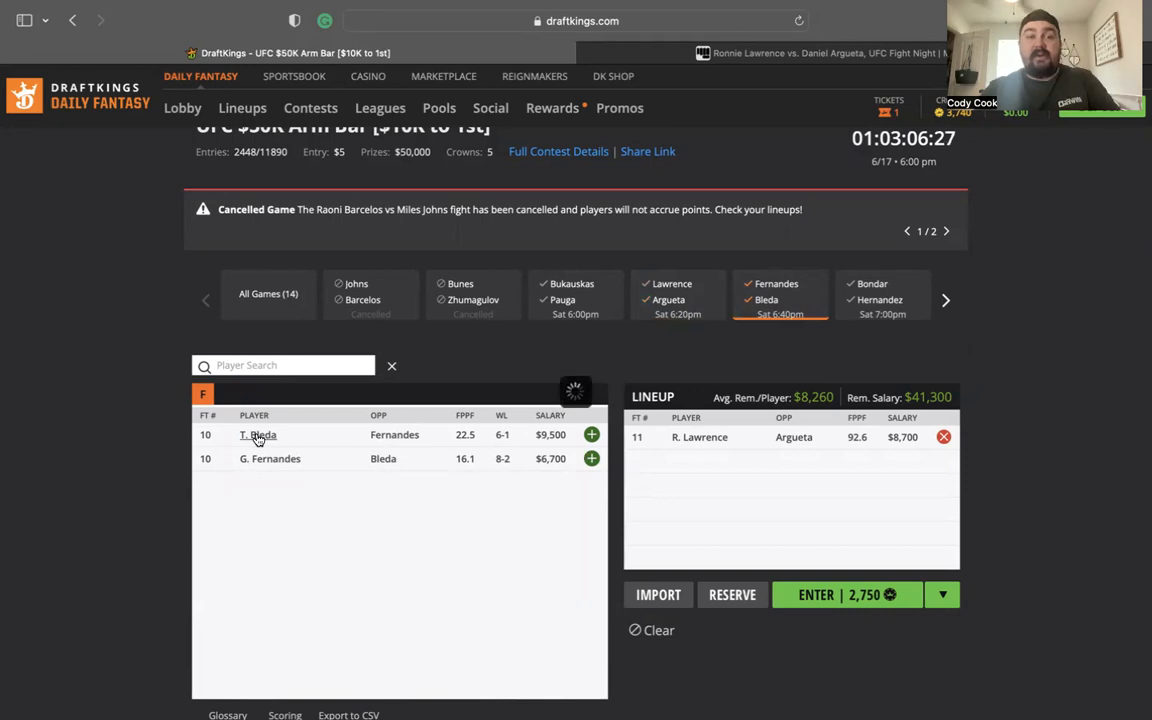
click(258, 434)
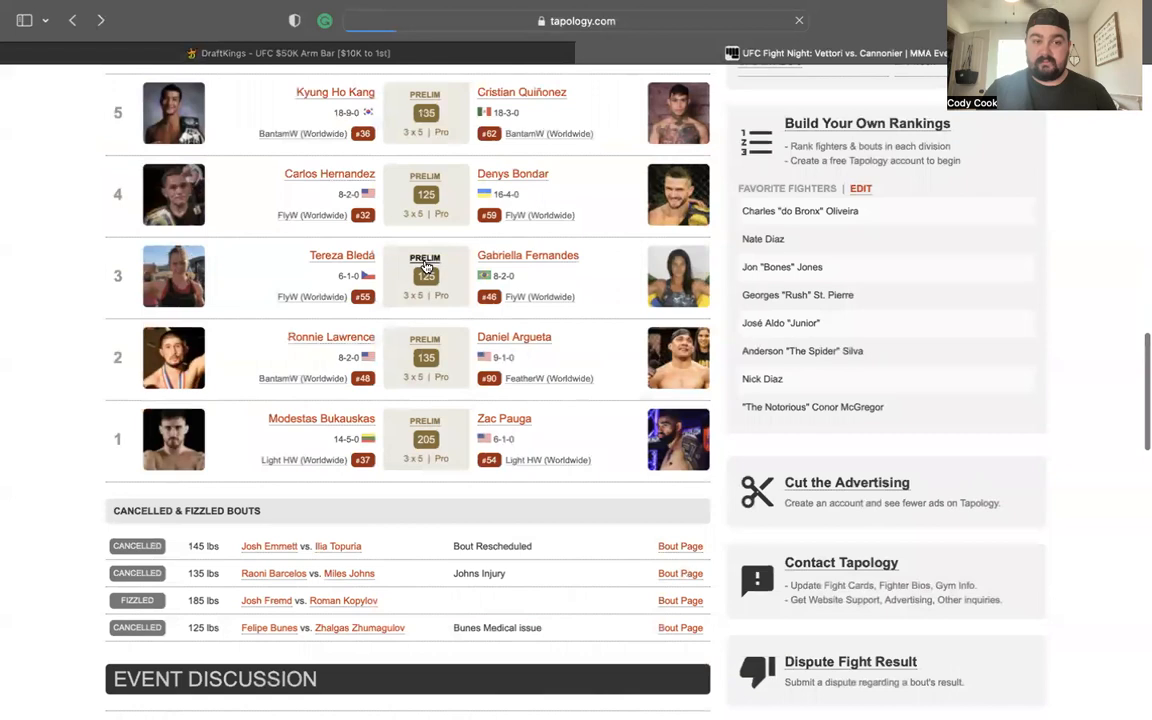
- Open the Bledá vs. Fernandes bout page and review both fighters' recent results
click(425, 275)
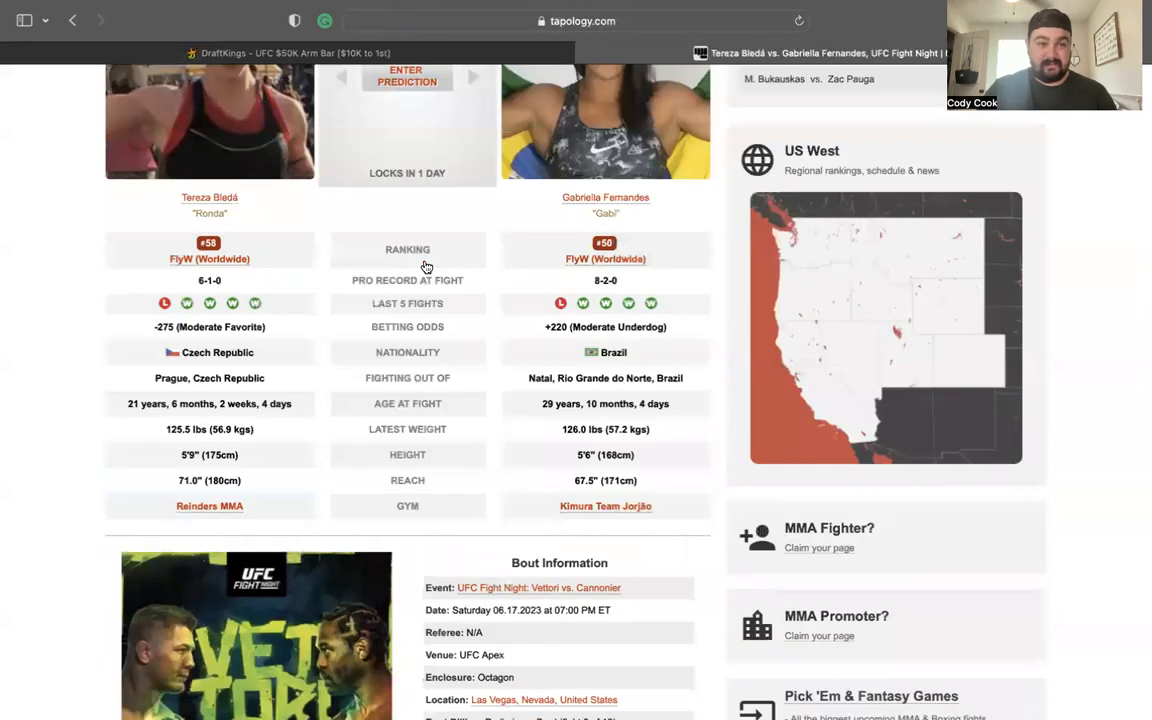
scroll(up, 3)
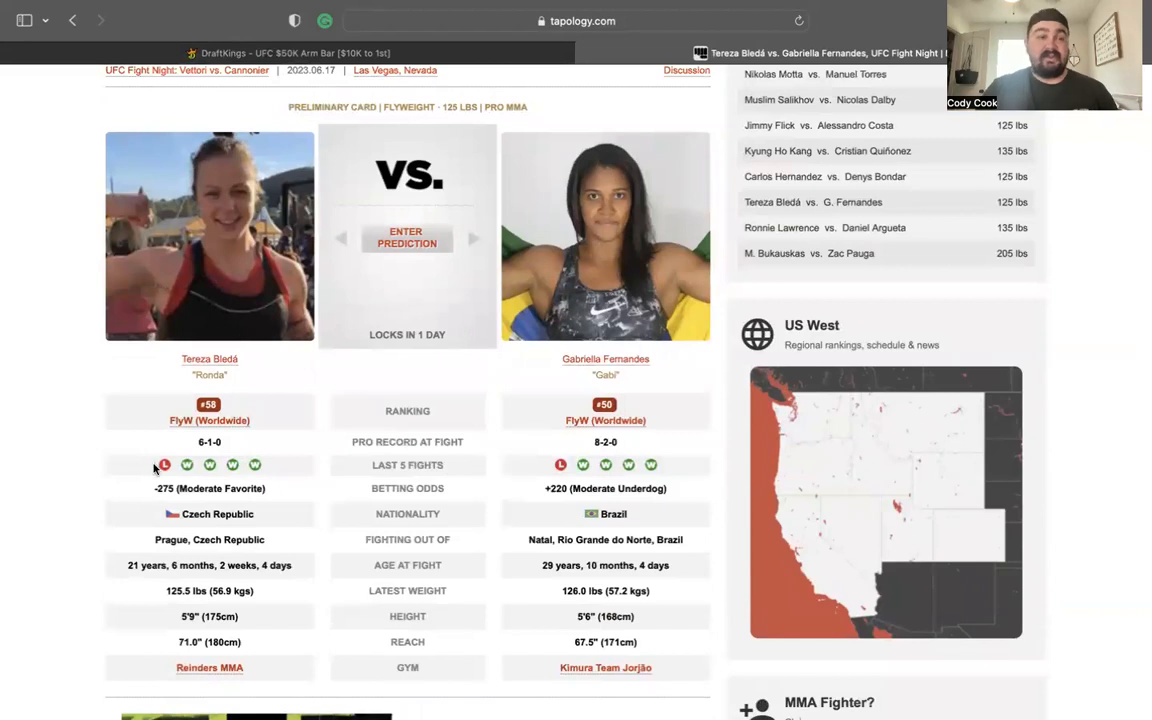
mouse_move(164, 464)
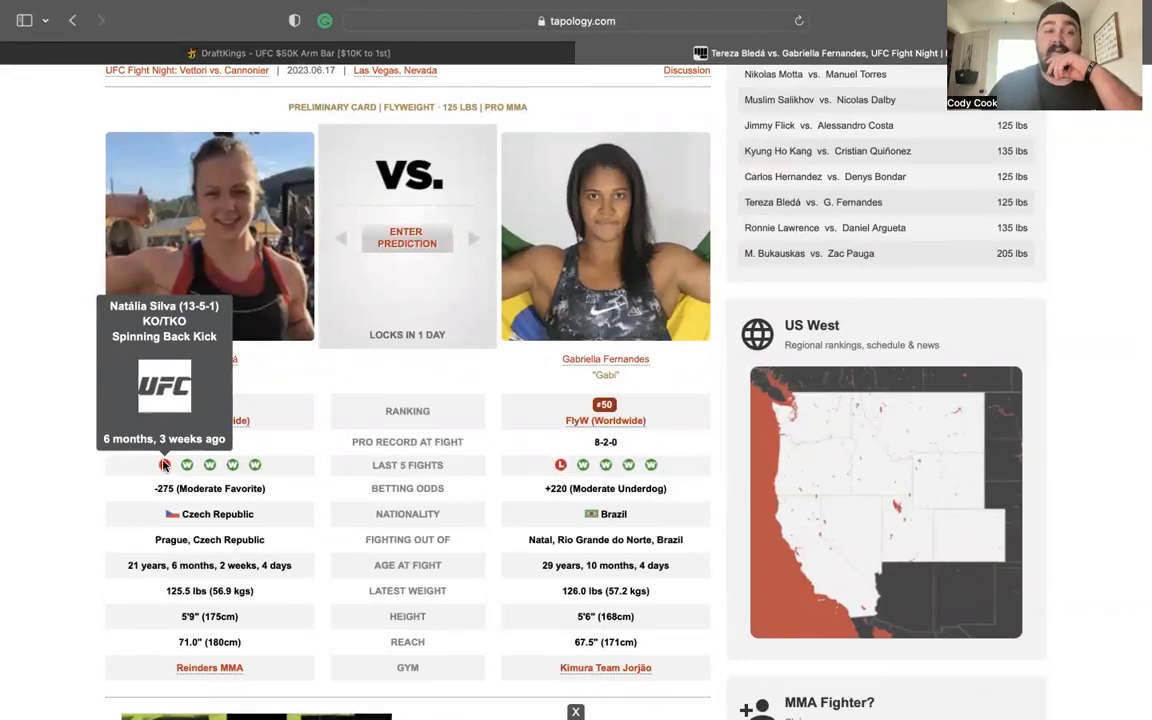
scroll(up, 3)
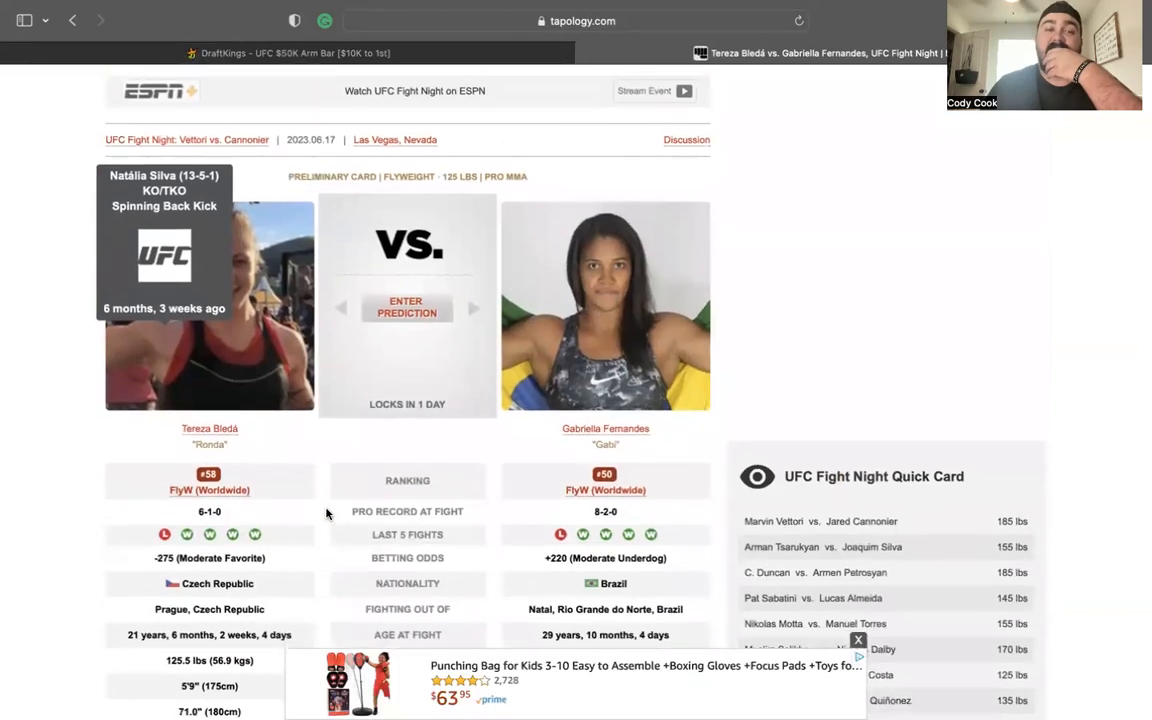
scroll(down, 3)
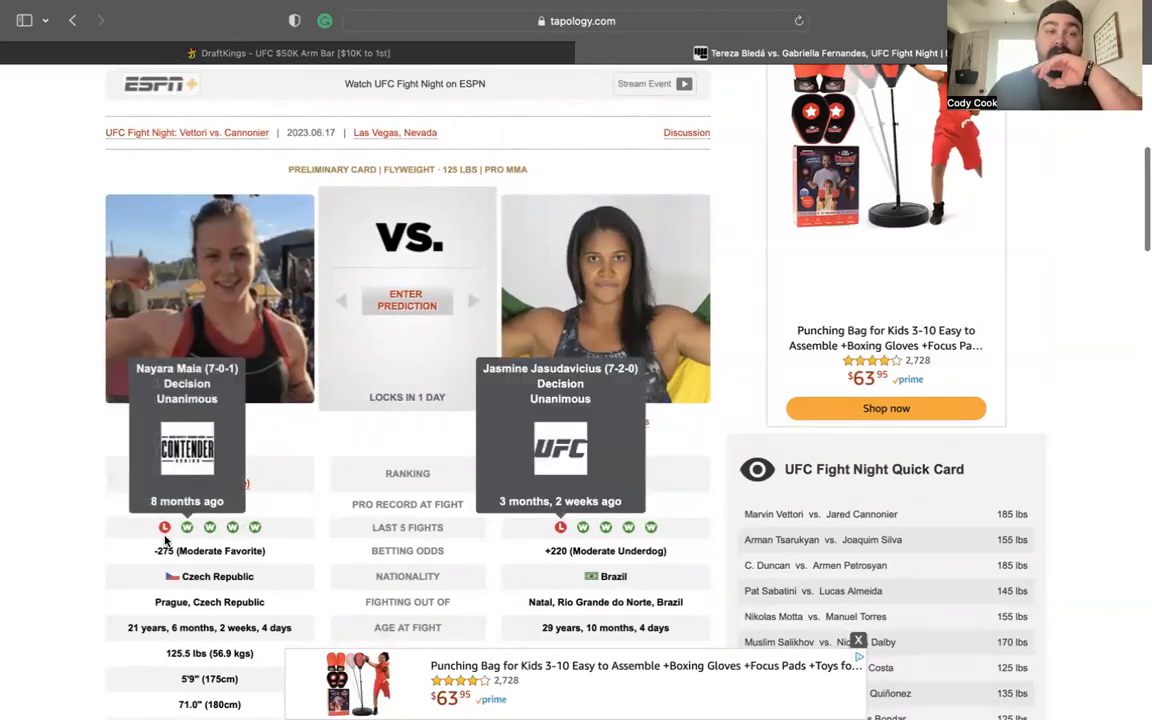
scroll(down, 3)
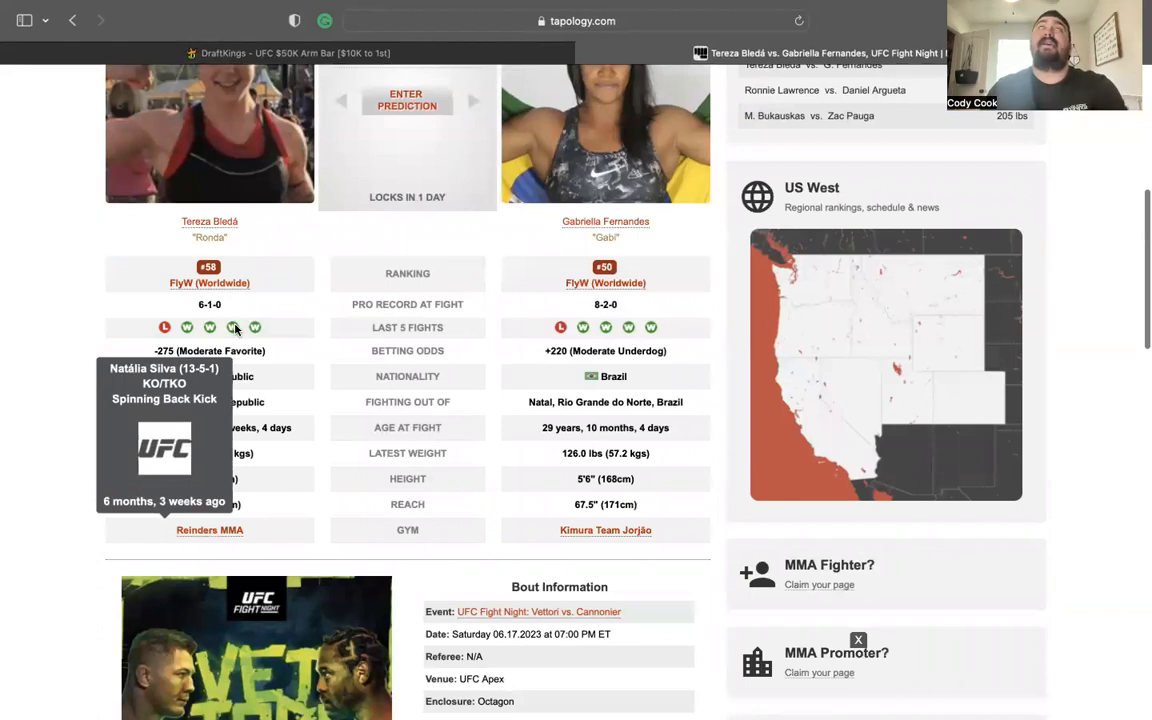
scroll(up, 3)
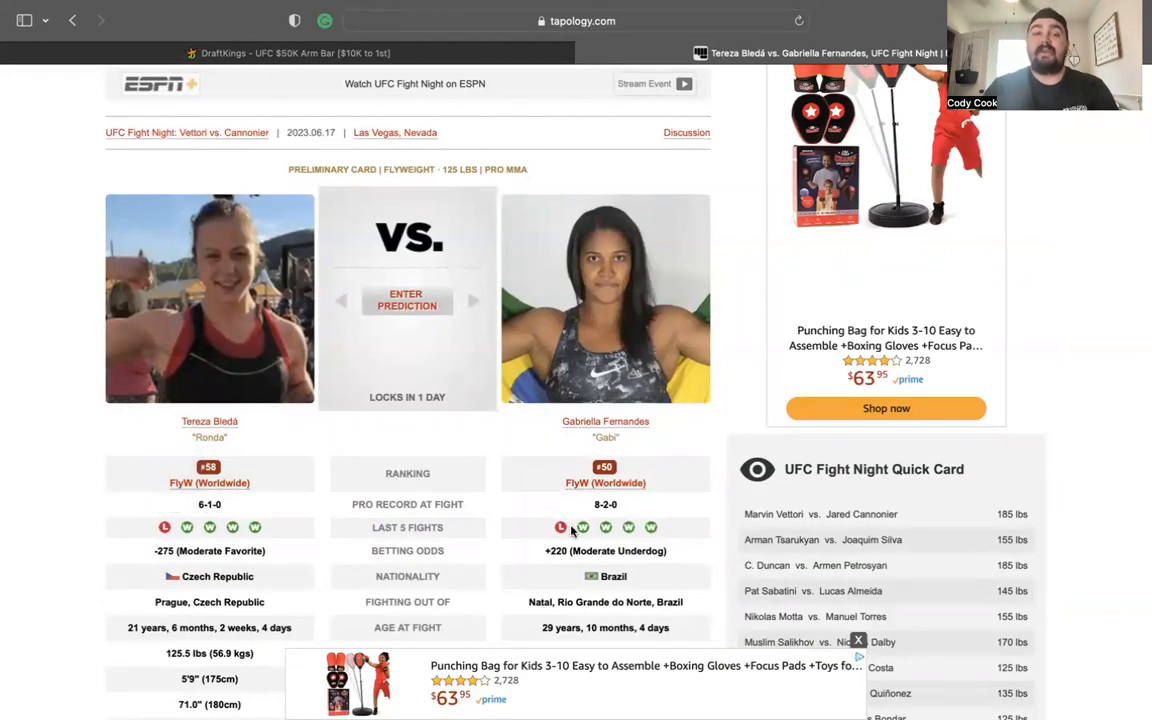
mouse_move(560, 527)
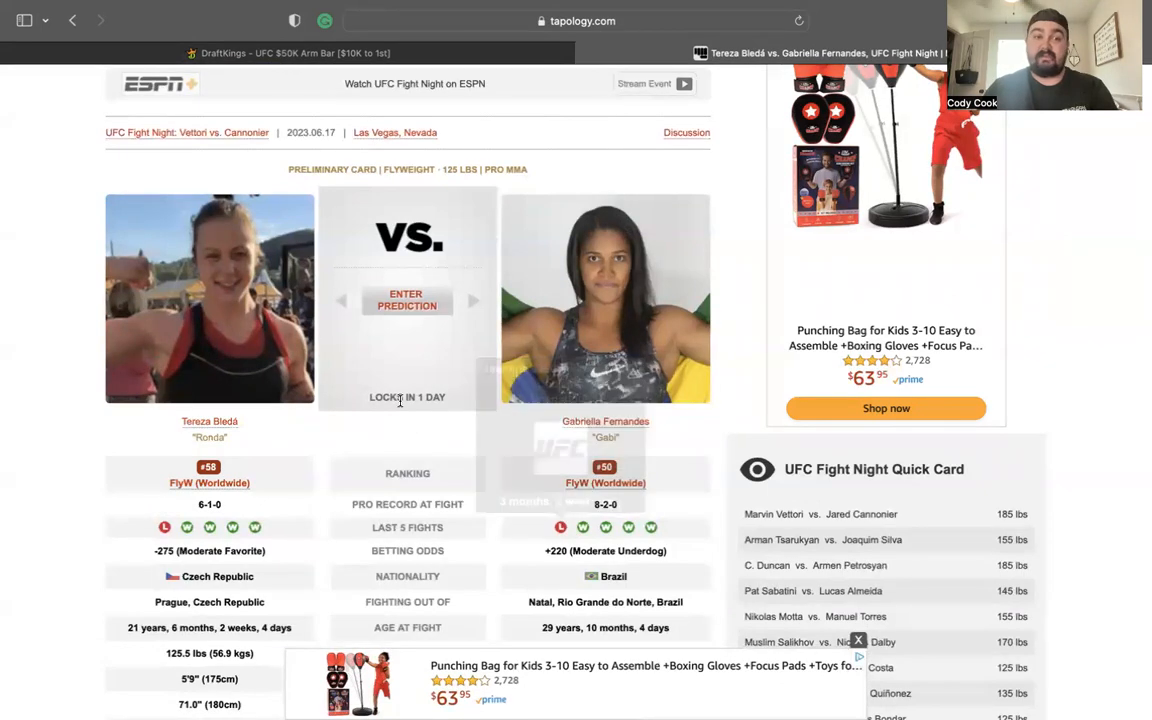
scroll(down, 3)
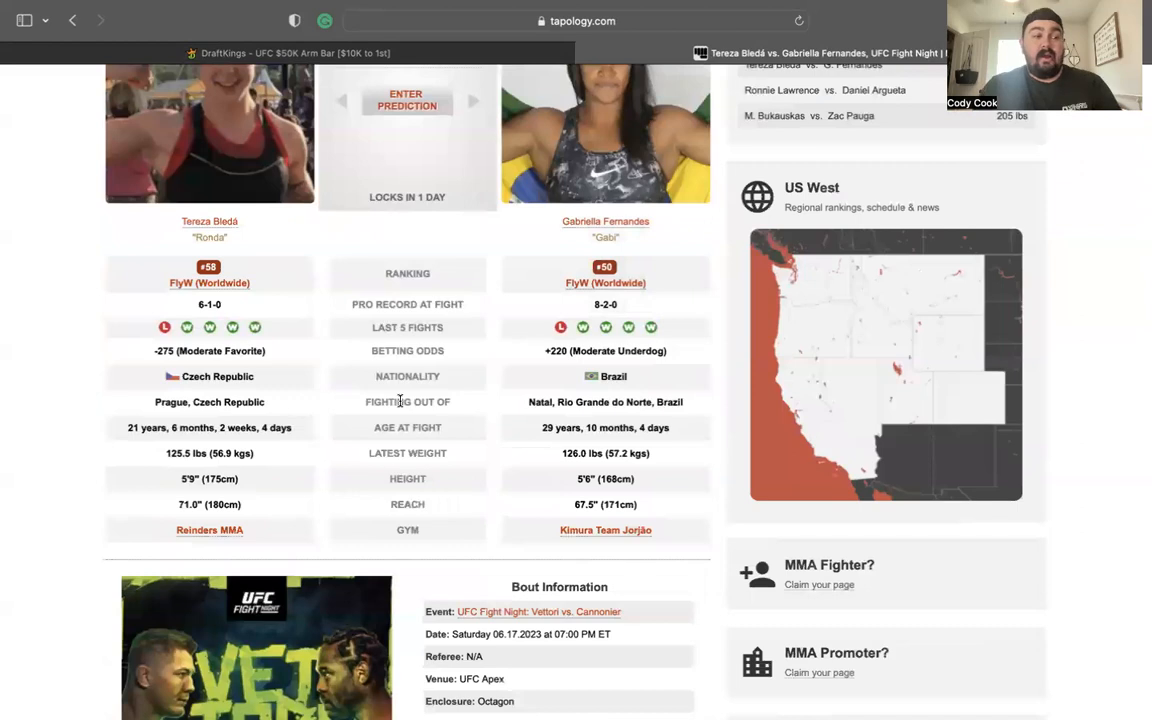
mouse_move(653, 258)
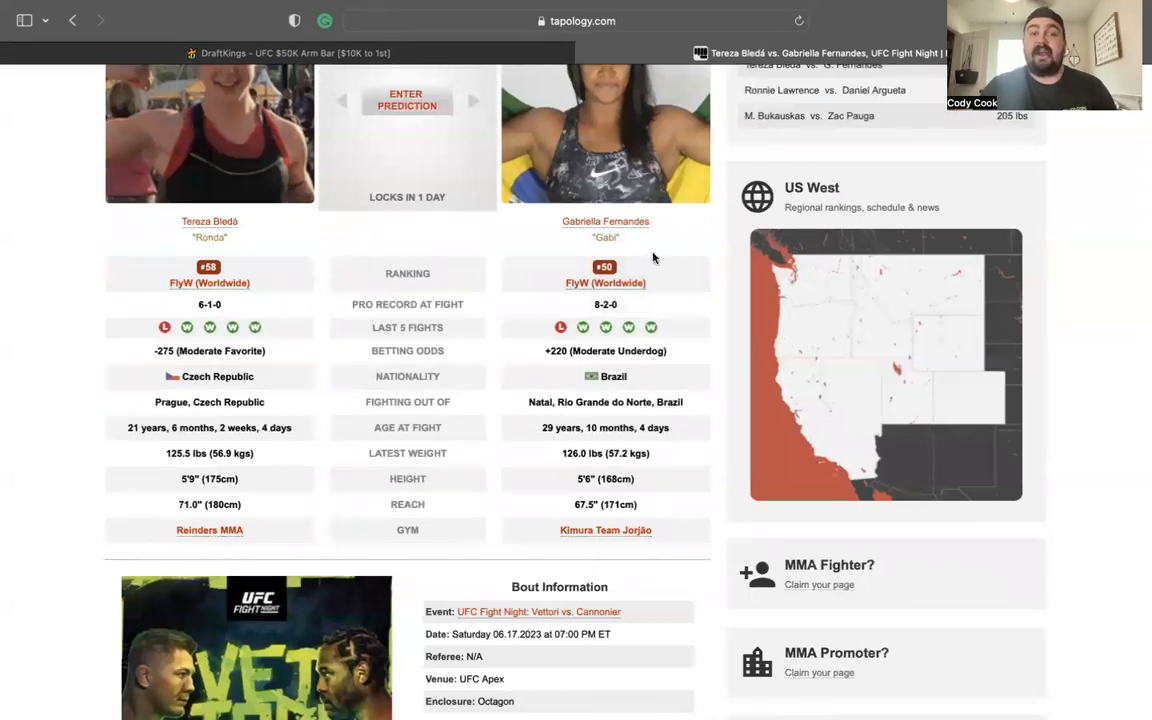
mouse_move(444, 237)
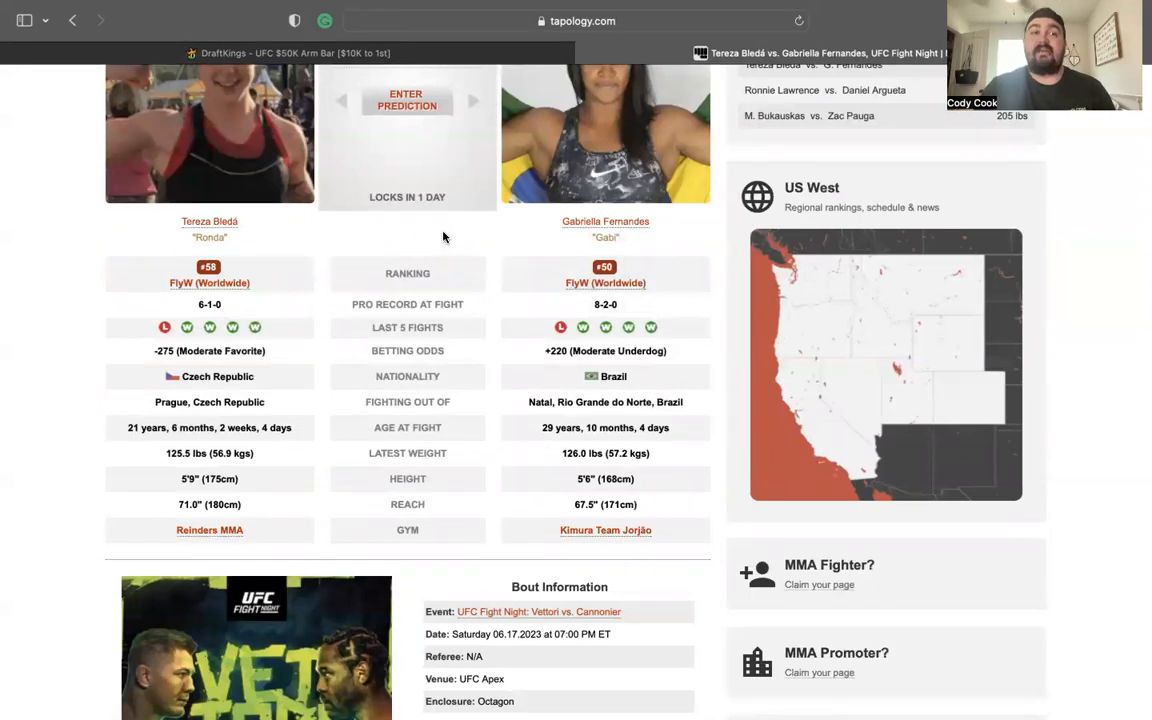
scroll(up, 3)
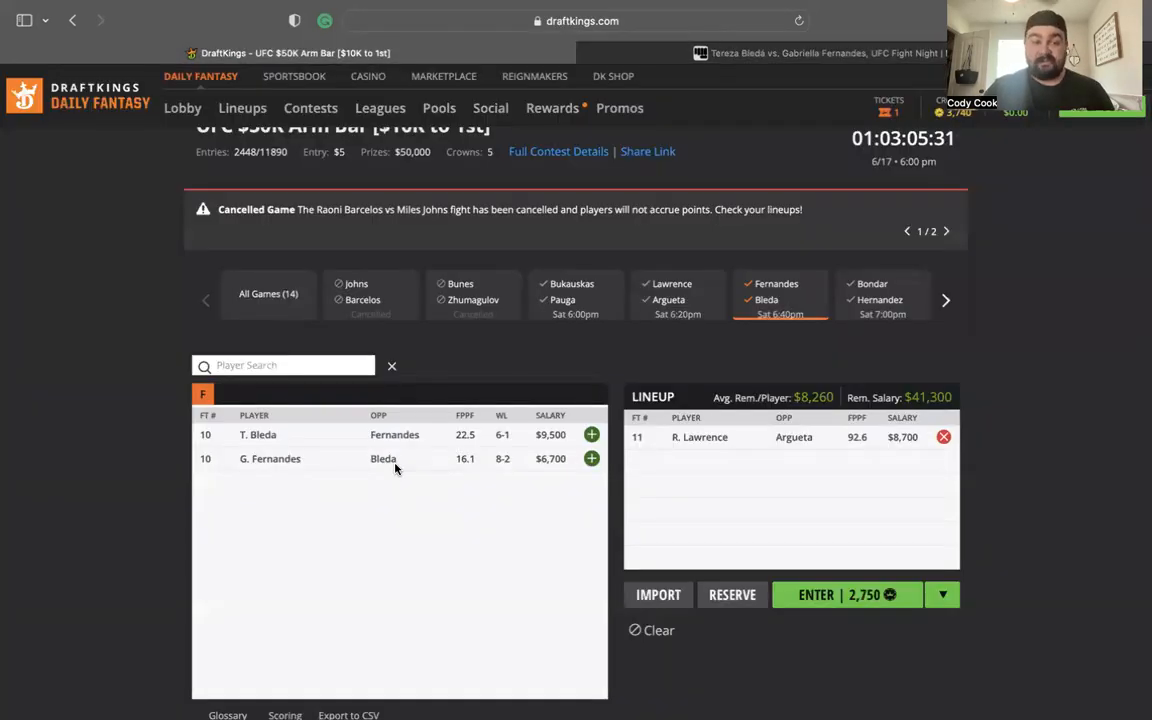
mouse_move(383, 458)
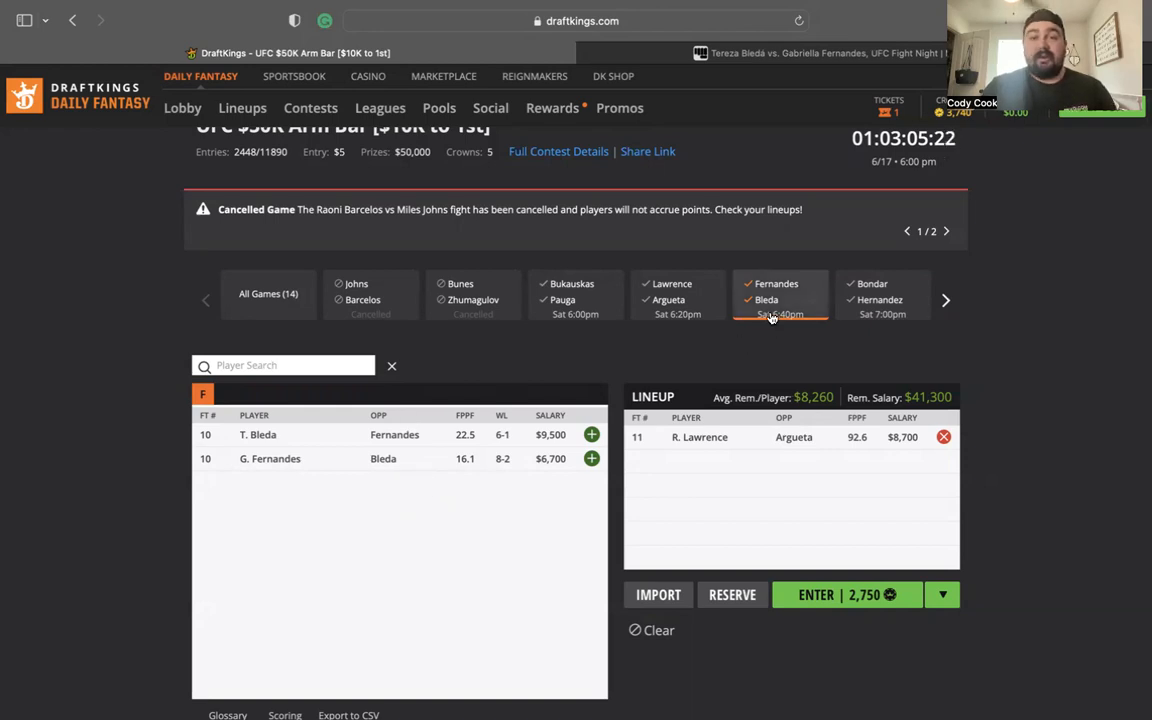
- Clear the fight filter, then show only C. Hernandez ($8,300) and D. Bondar ($7,900)
click(268, 293)
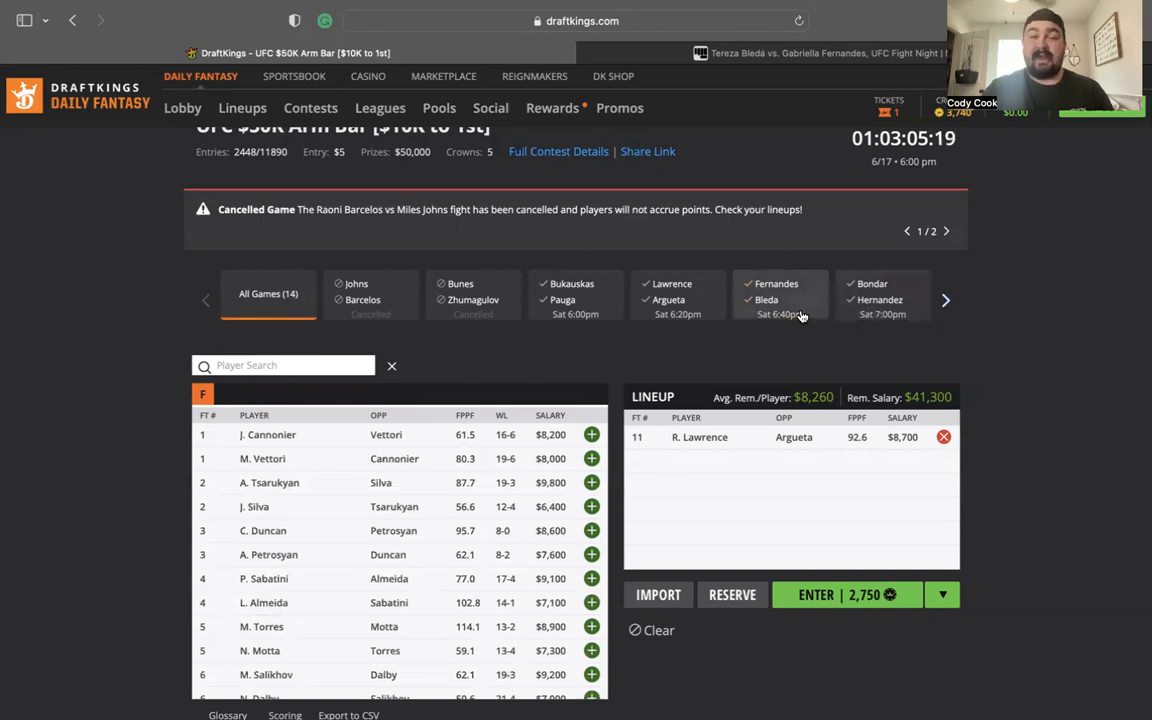
mouse_move(890, 320)
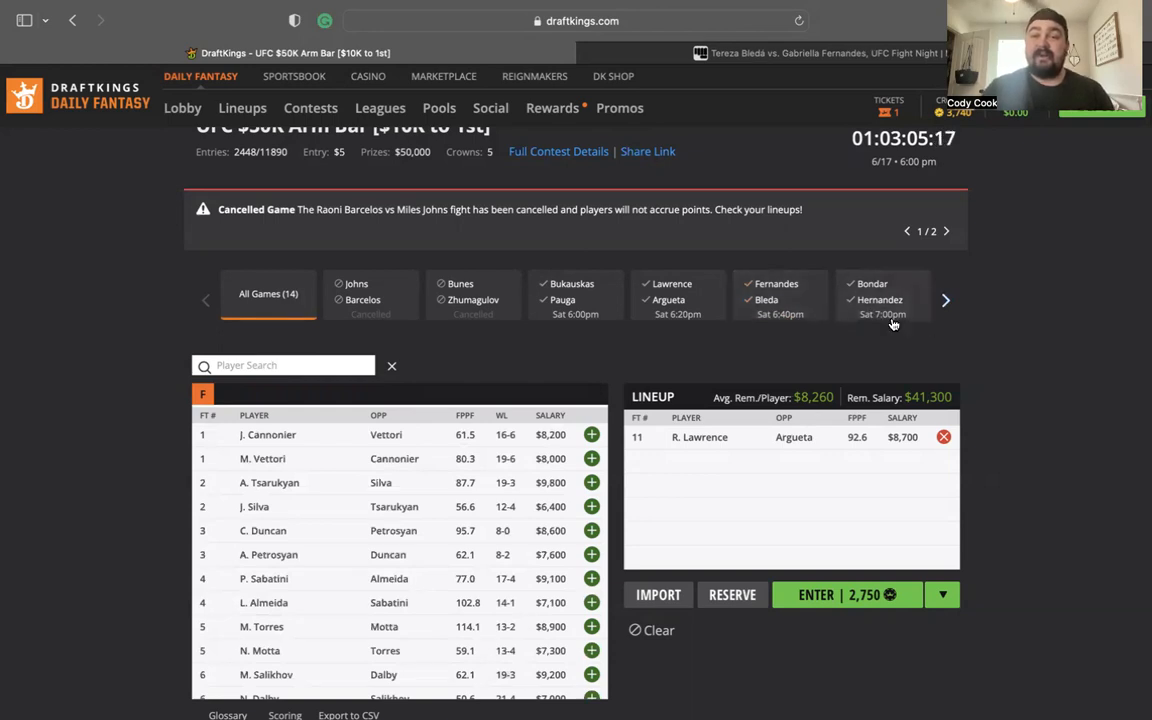
click(882, 298)
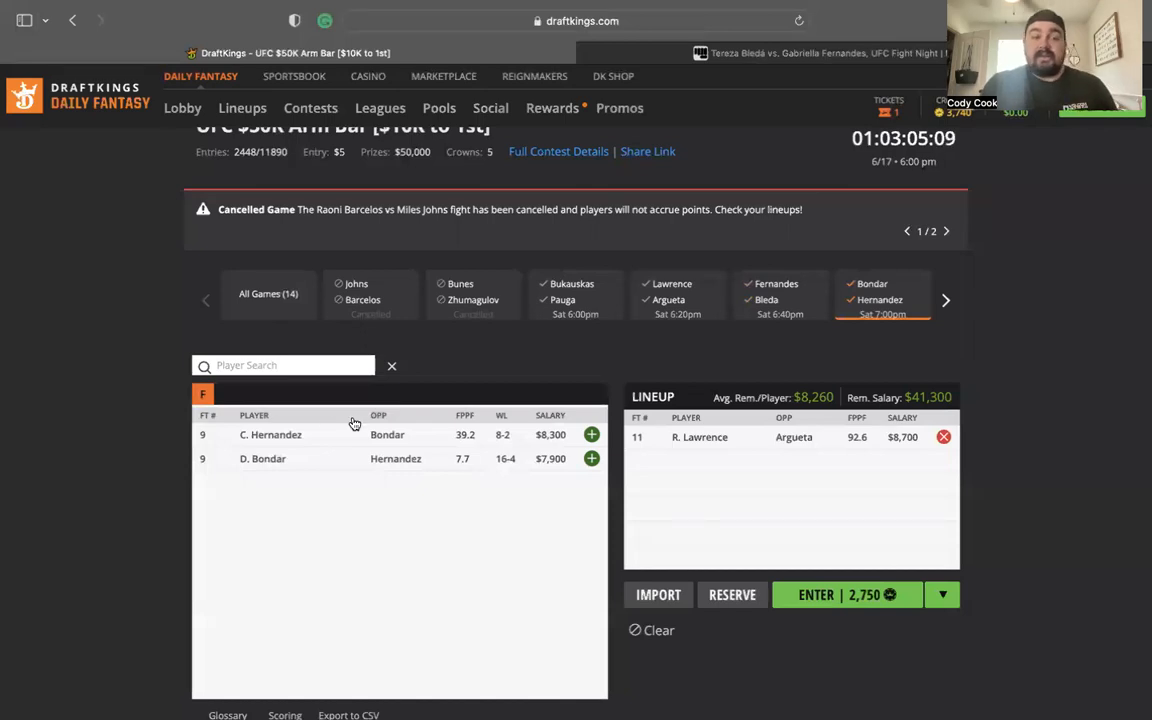
mouse_move(331, 425)
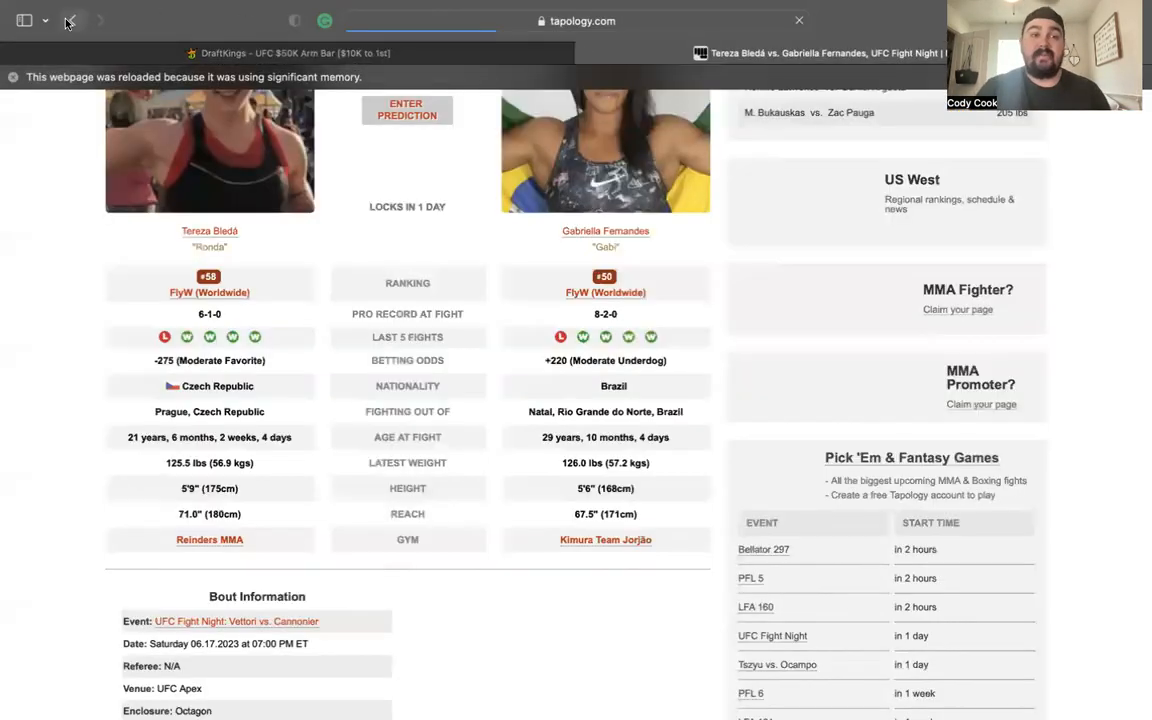
- Go back to the event card and open the Hernandez vs. Bondar bout page's recent fights
click(72, 20)
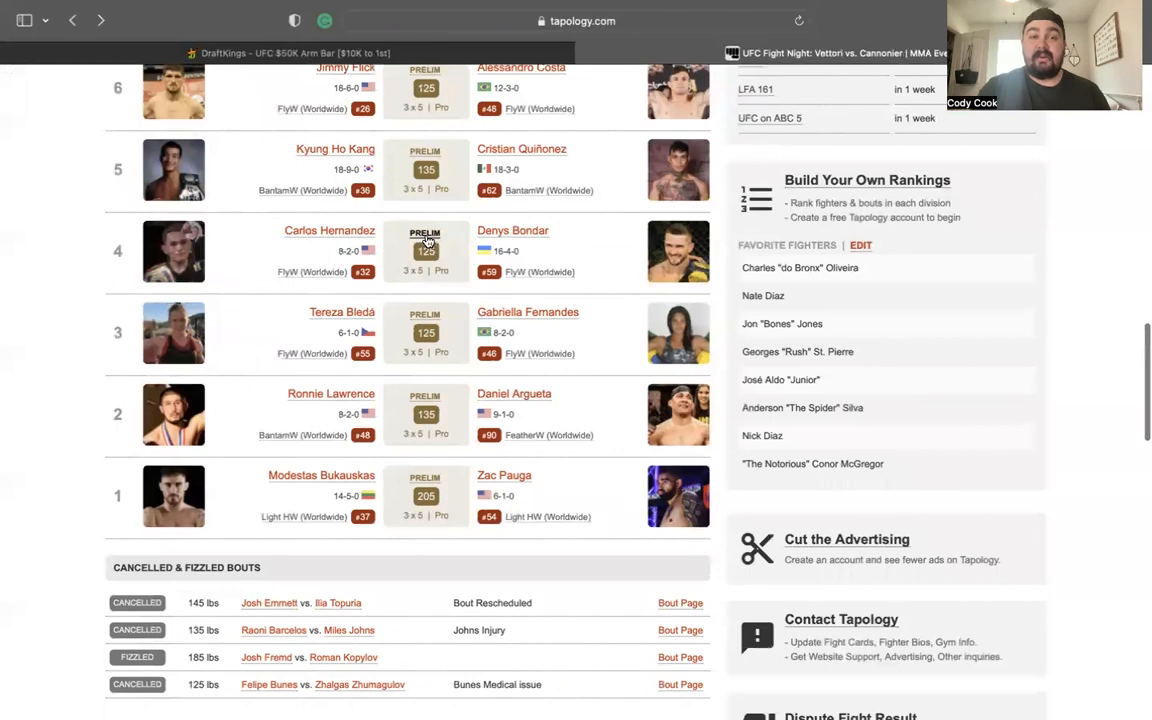
click(425, 251)
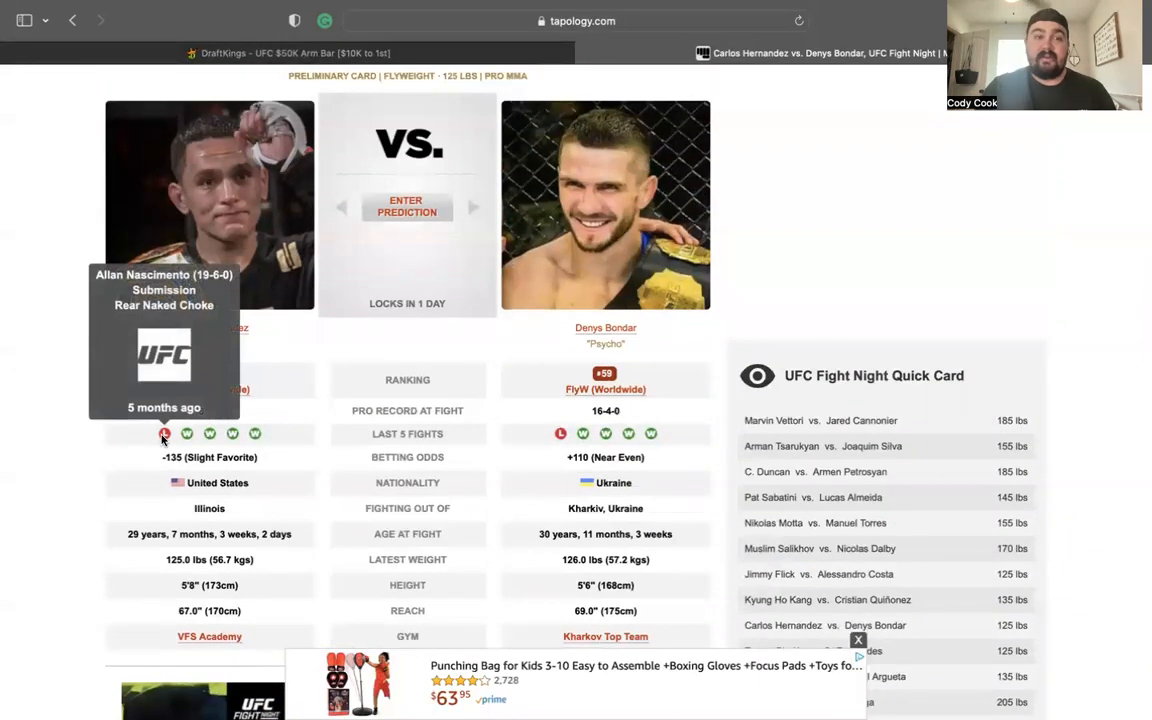
mouse_move(195, 445)
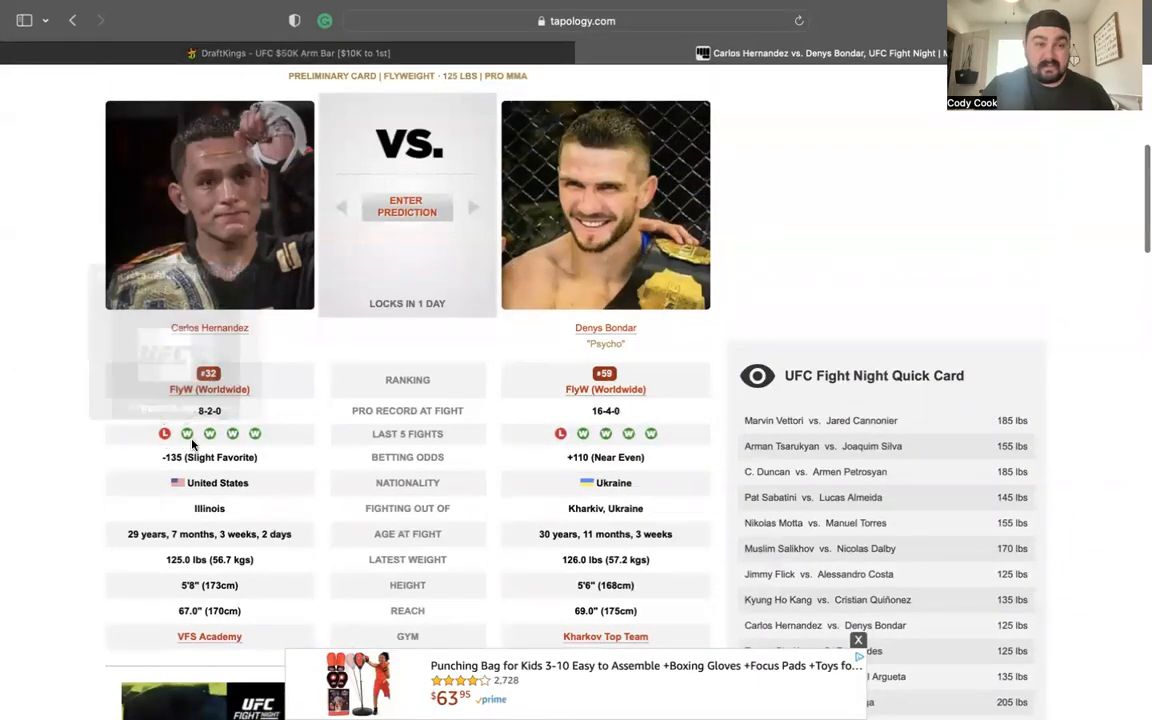
mouse_move(186, 433)
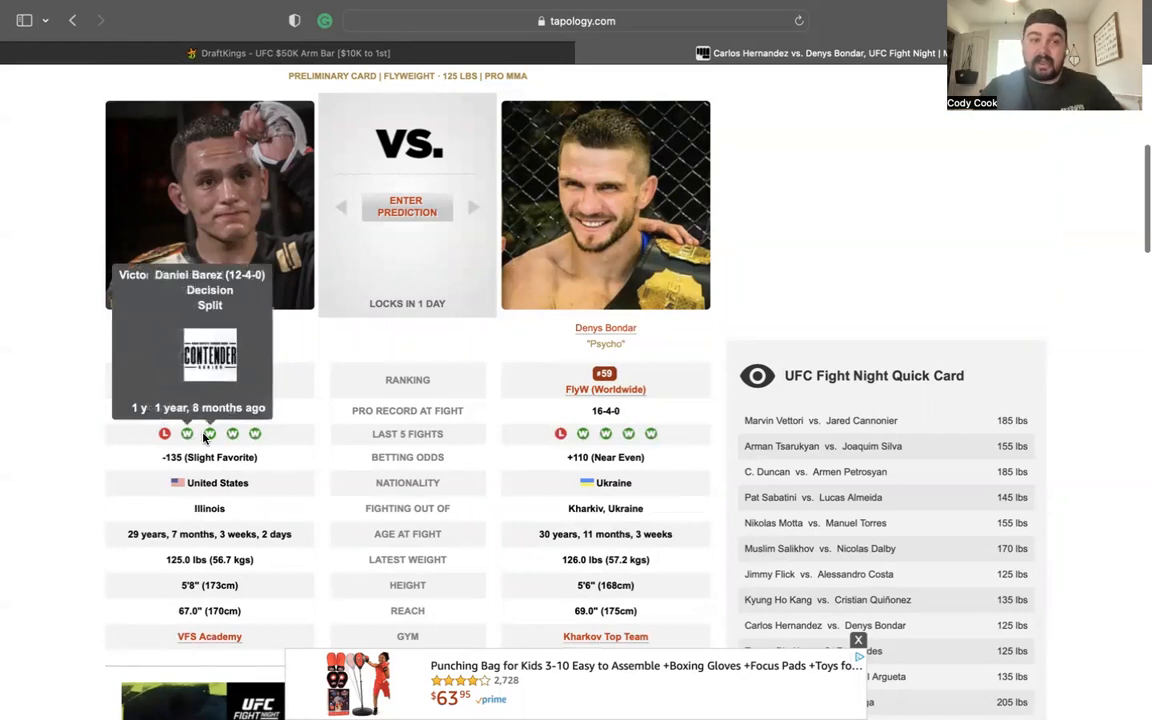
mouse_move(164, 433)
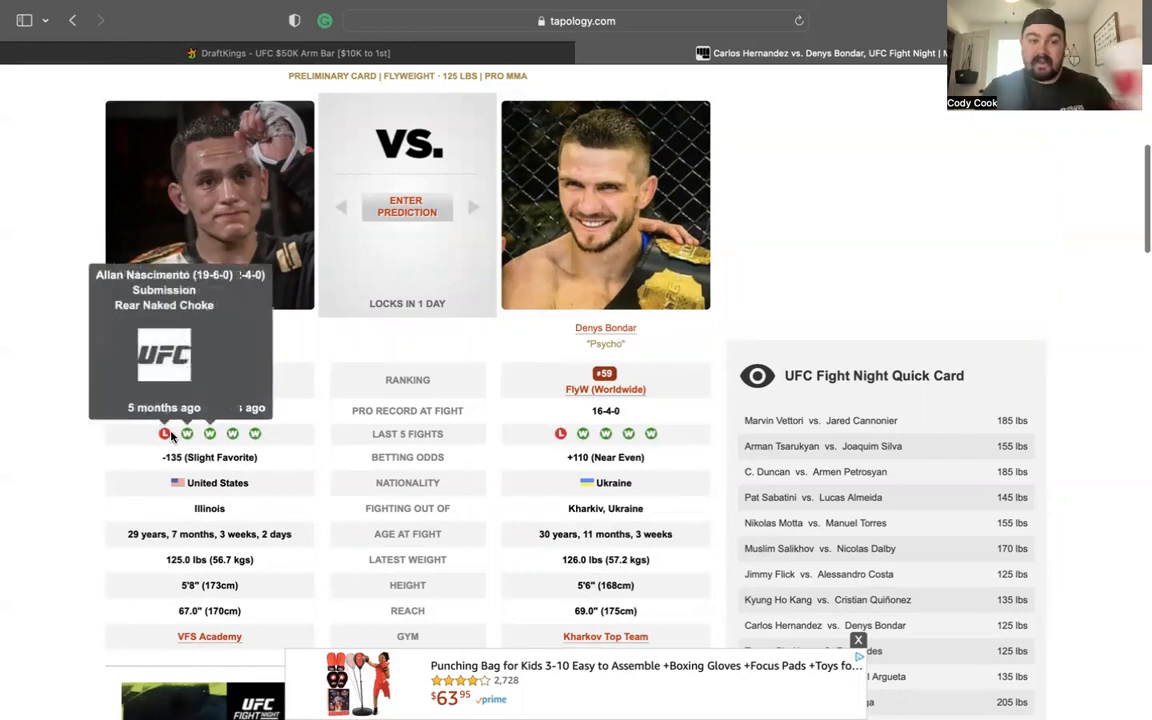
scroll(down, 3)
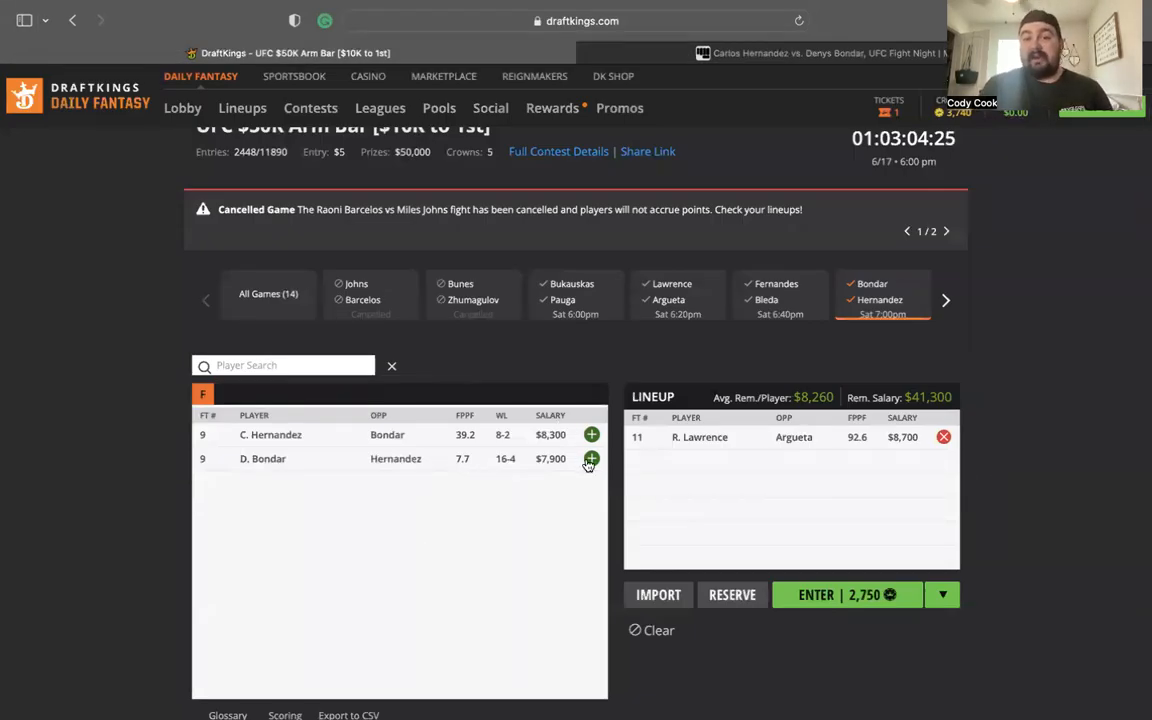
- List Quiñonez ($8,800) and Kang ($7,400) in DraftKings, then return to Tapology
click(268, 293)
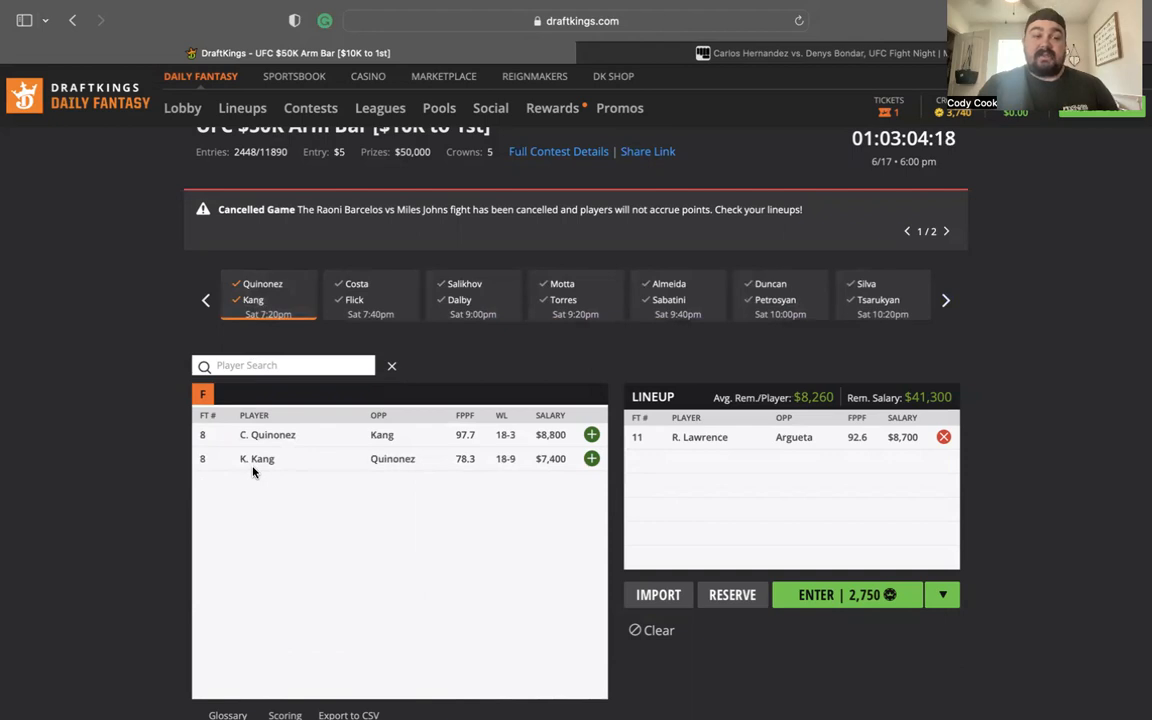
click(72, 20)
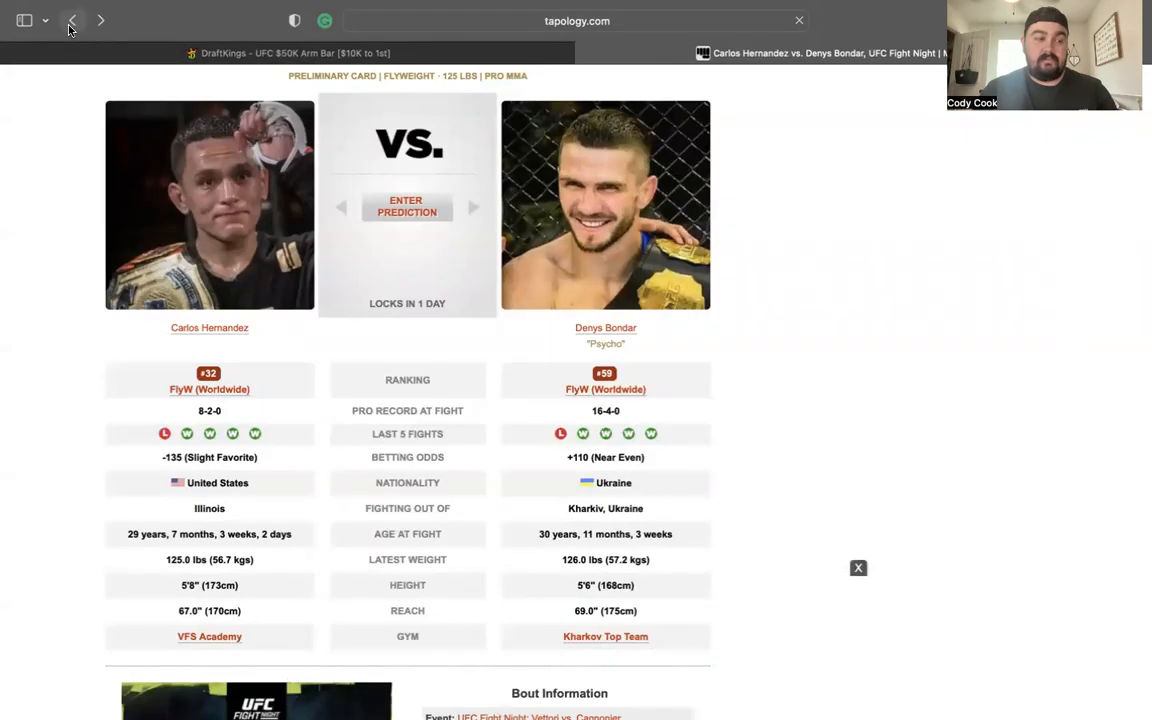
- Return to the event card and review Kang vs. Quiñonez recent fight results
click(72, 20)
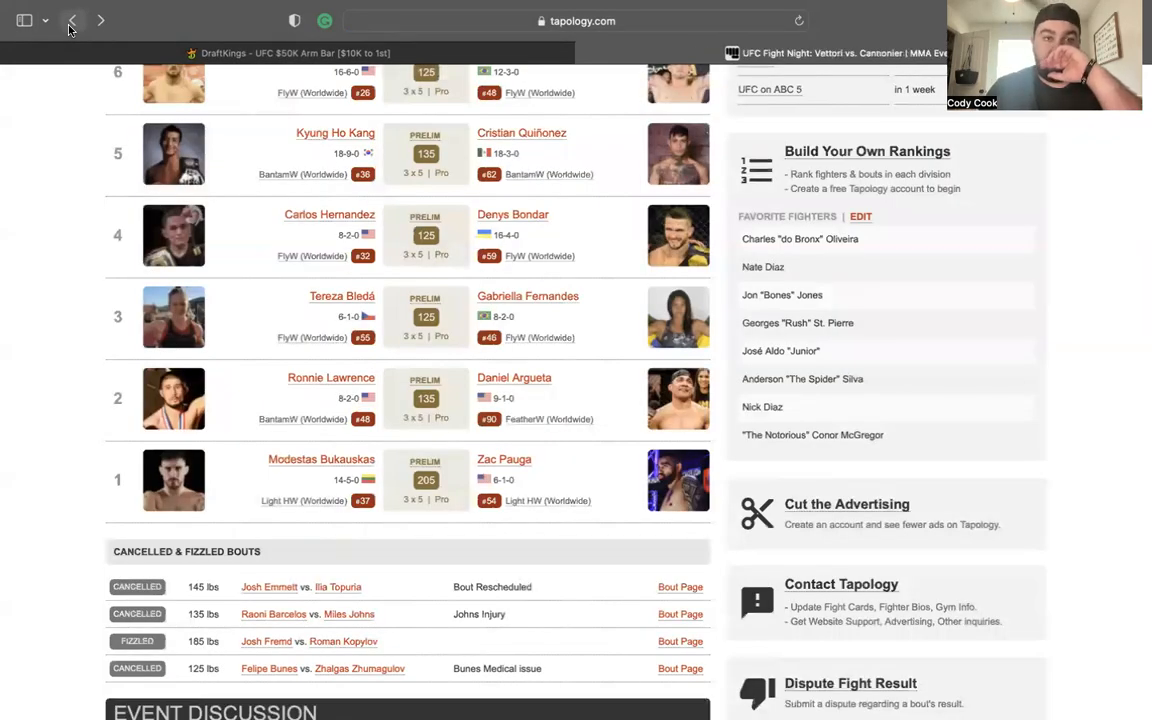
scroll(up, 3)
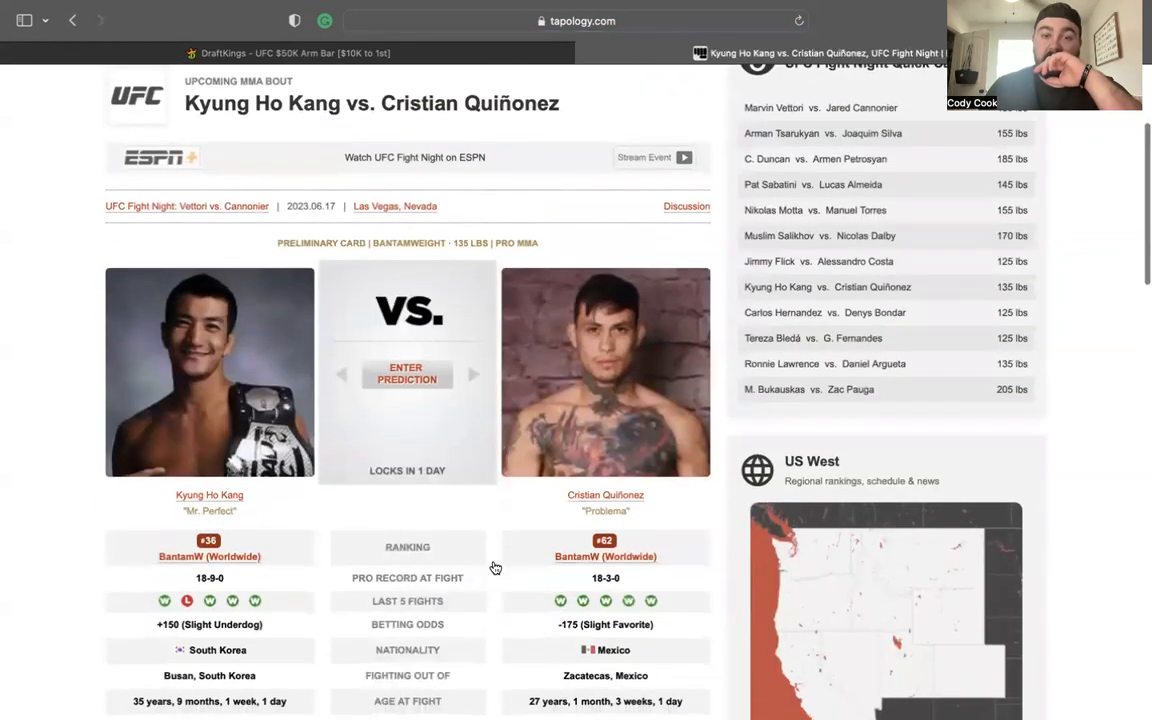
mouse_move(583, 600)
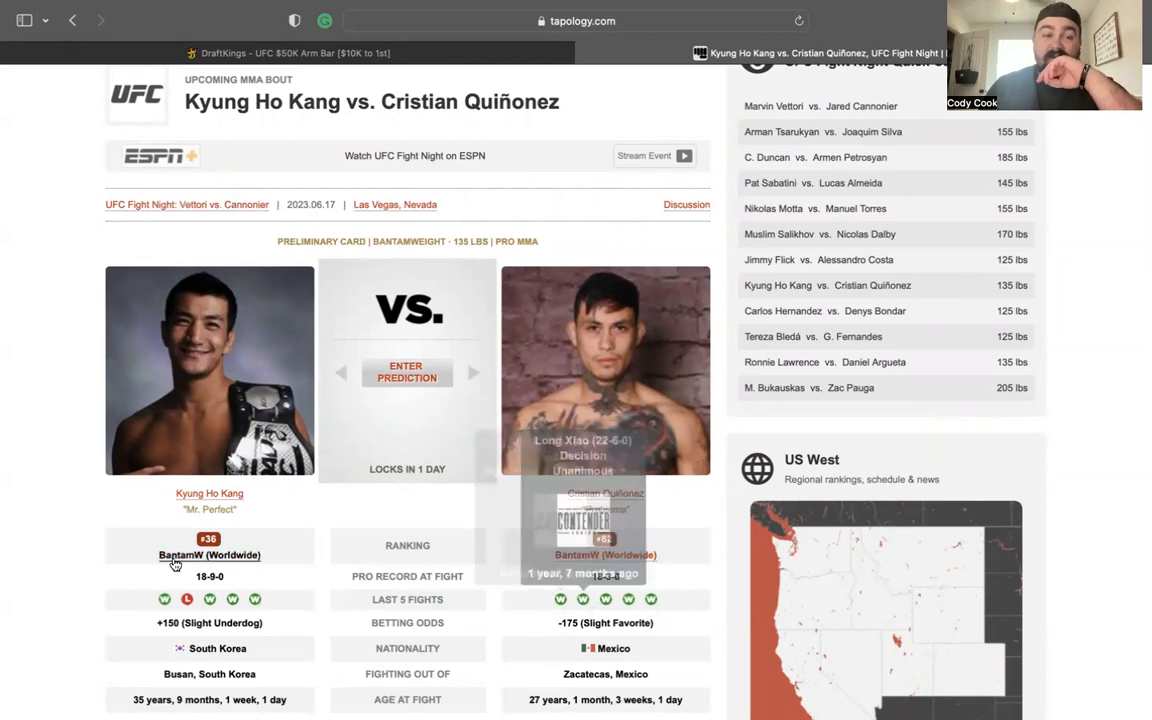
scroll(down, 3)
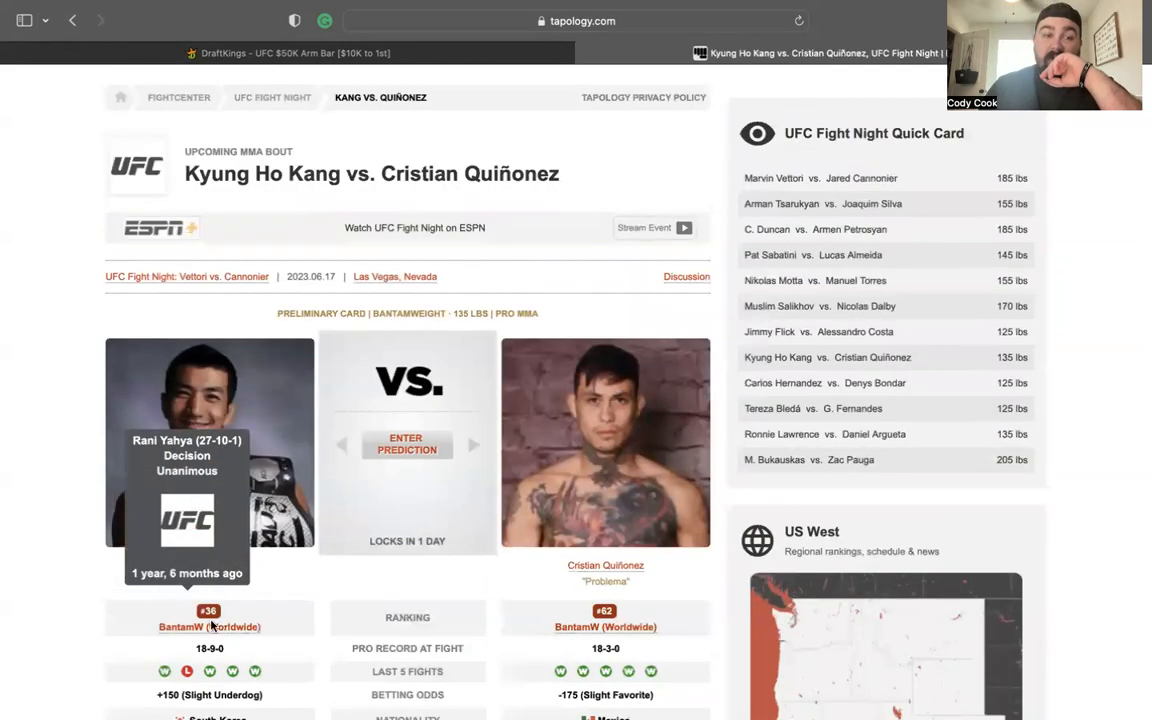
scroll(down, 3)
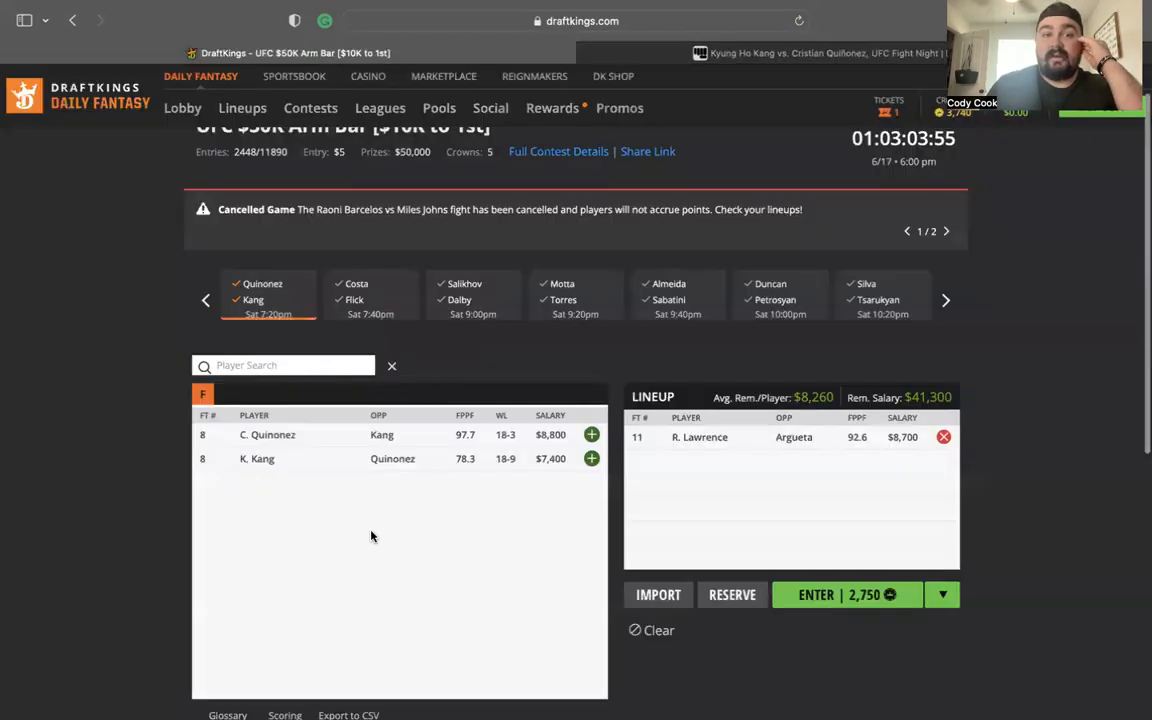
mouse_move(308, 480)
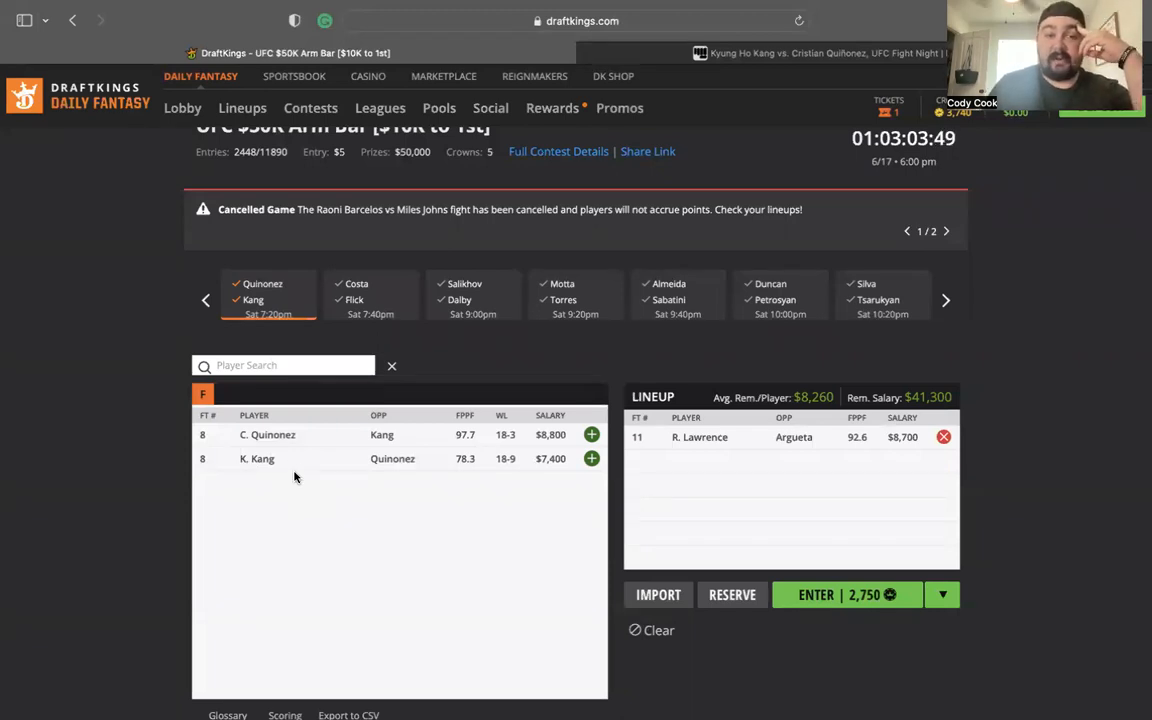
mouse_move(365, 300)
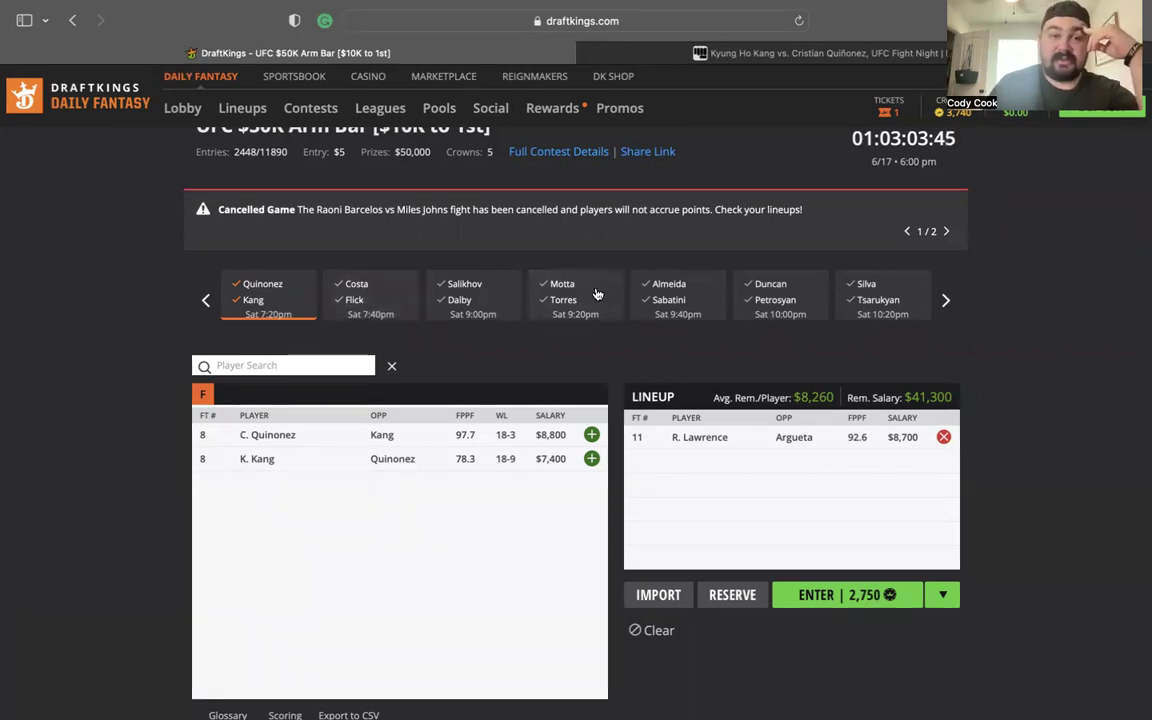
mouse_move(700, 308)
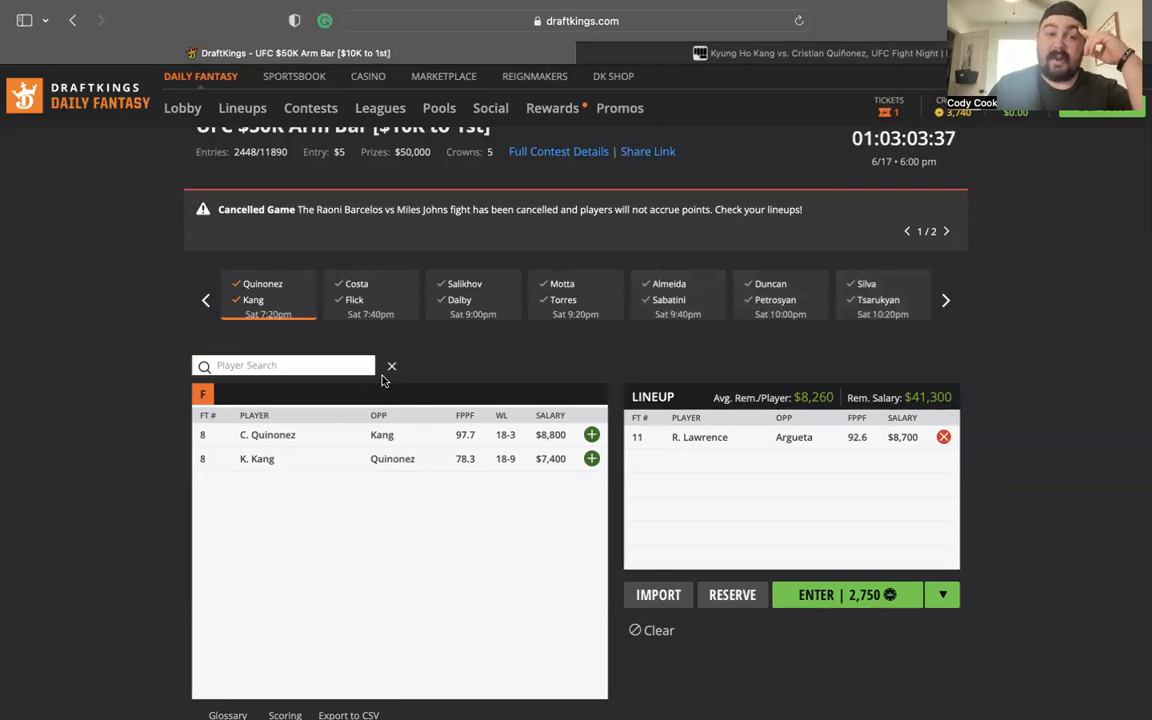
mouse_move(403, 516)
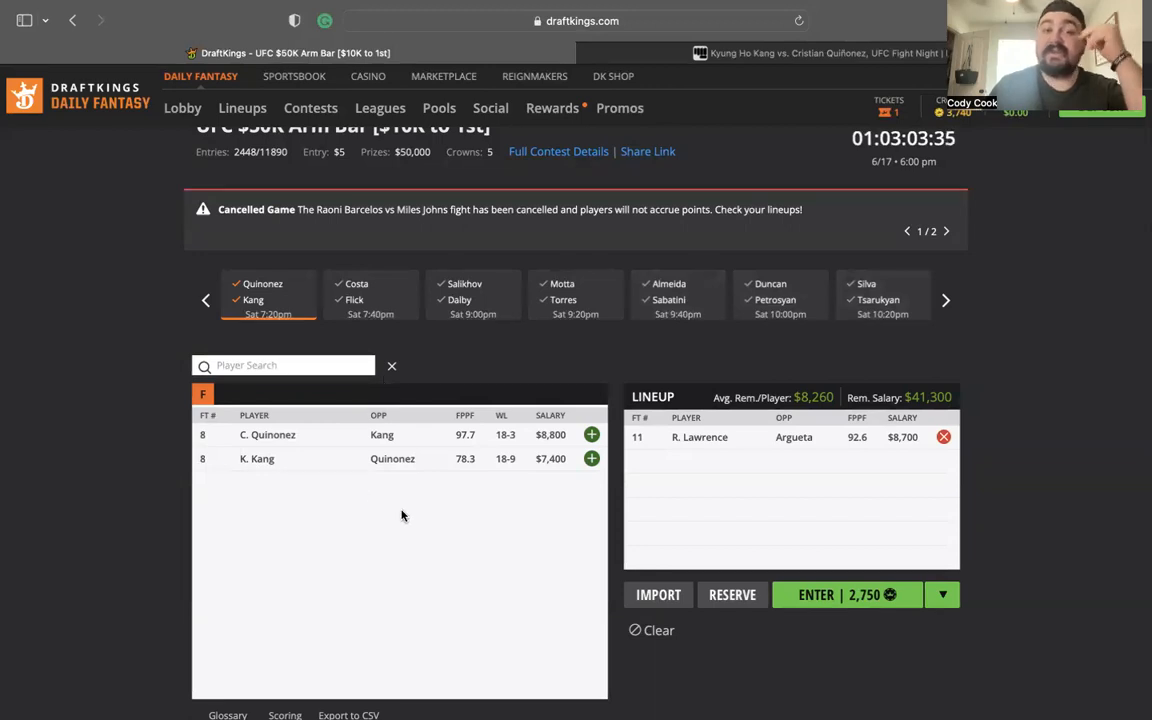
mouse_move(352, 454)
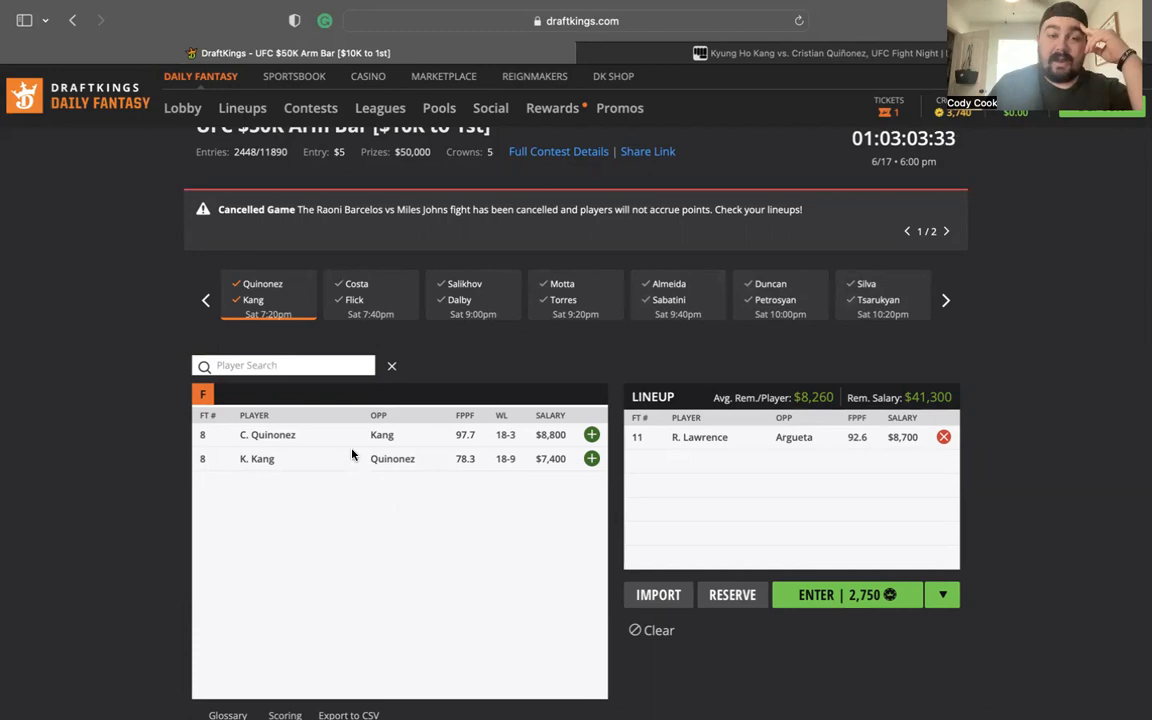
mouse_move(267, 434)
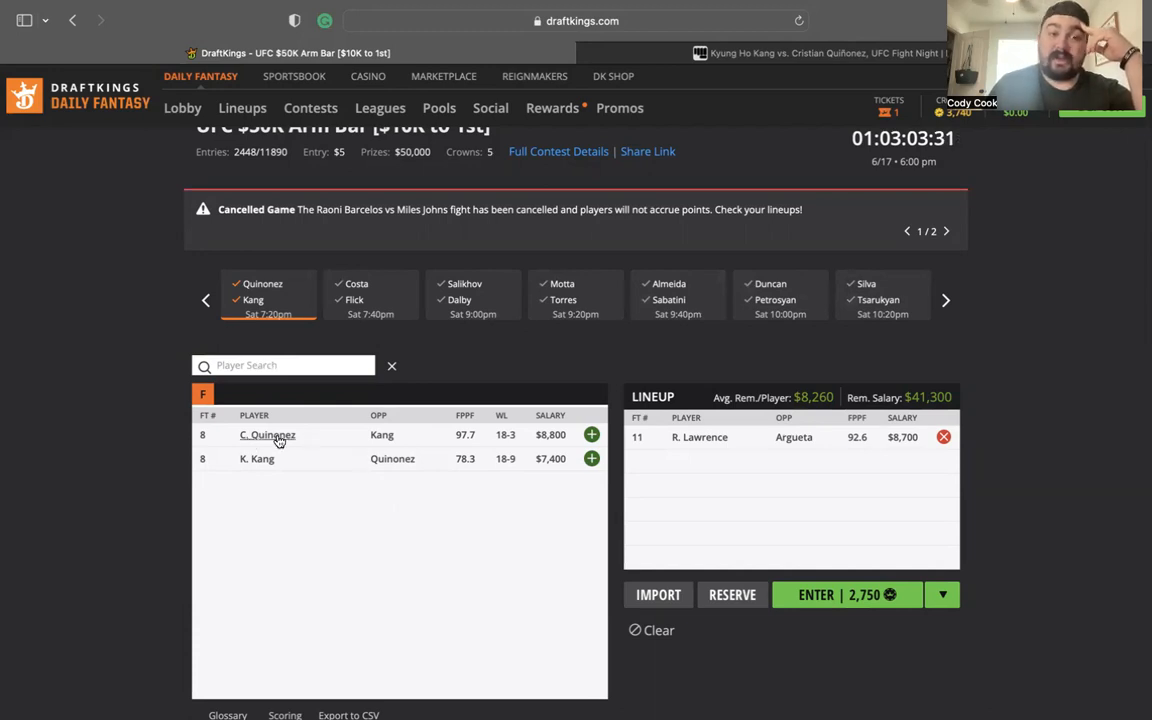
- Reset the game filter to All Games, then select the Costa vs. Flick game
click(371, 300)
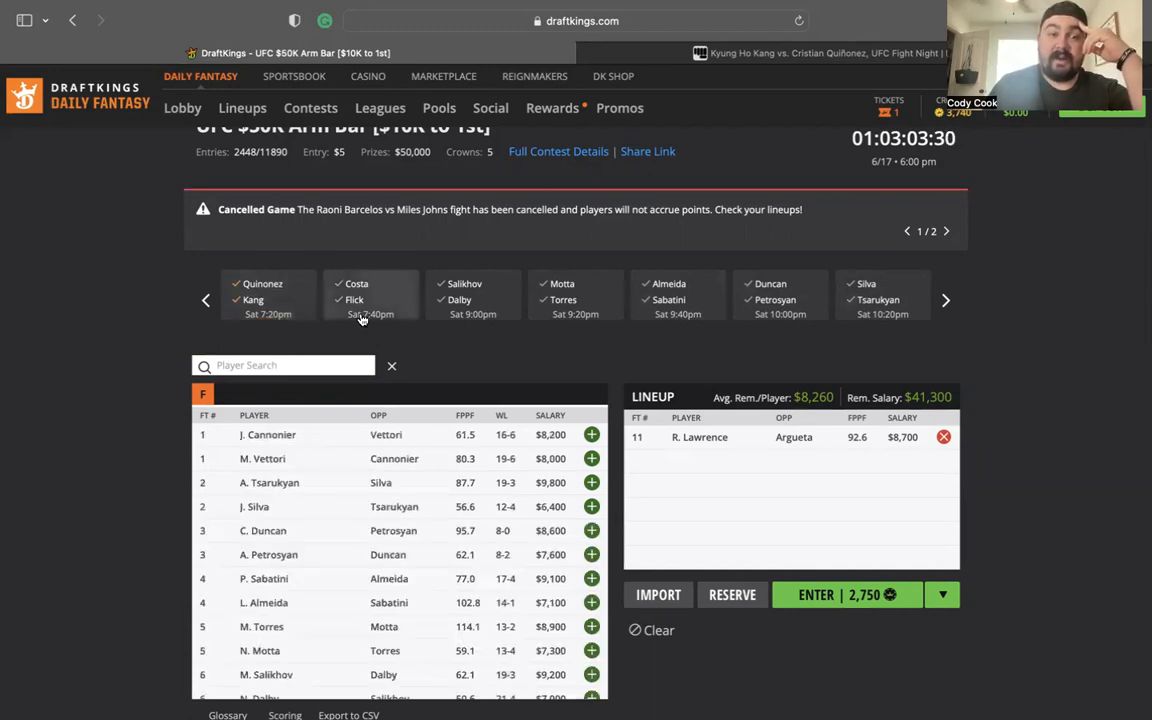
click(370, 298)
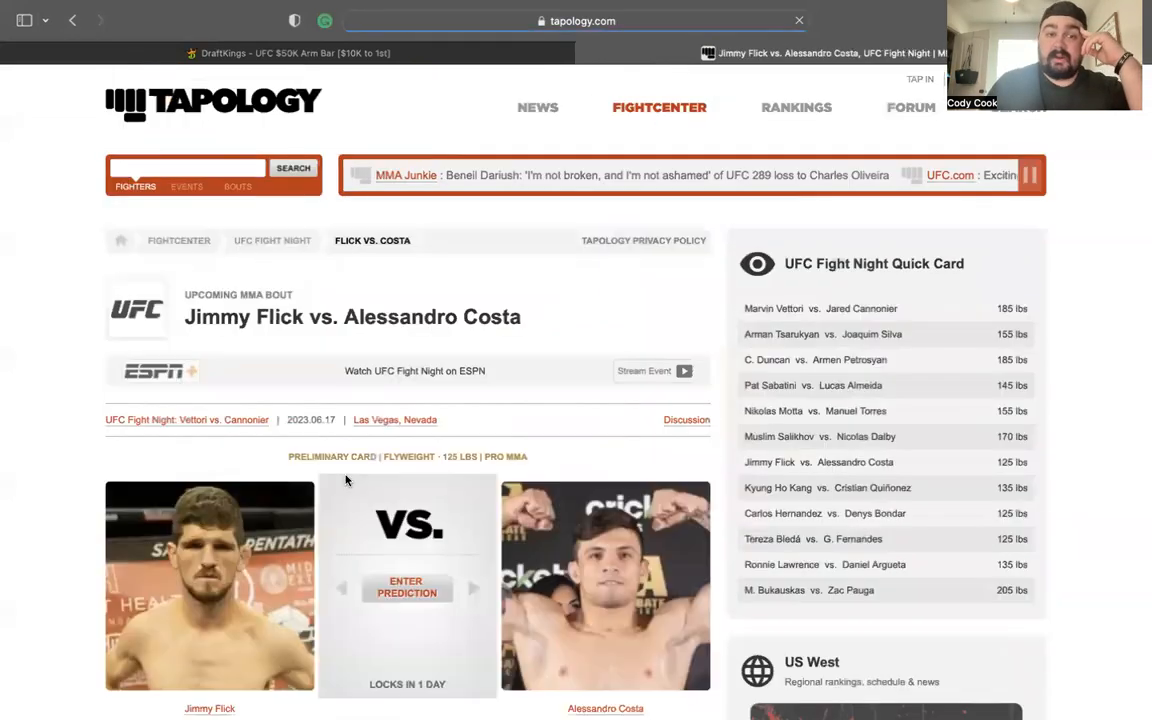
- Scroll through the Flick vs. Costa bout page to review Flick's recent results
scroll(down, 3)
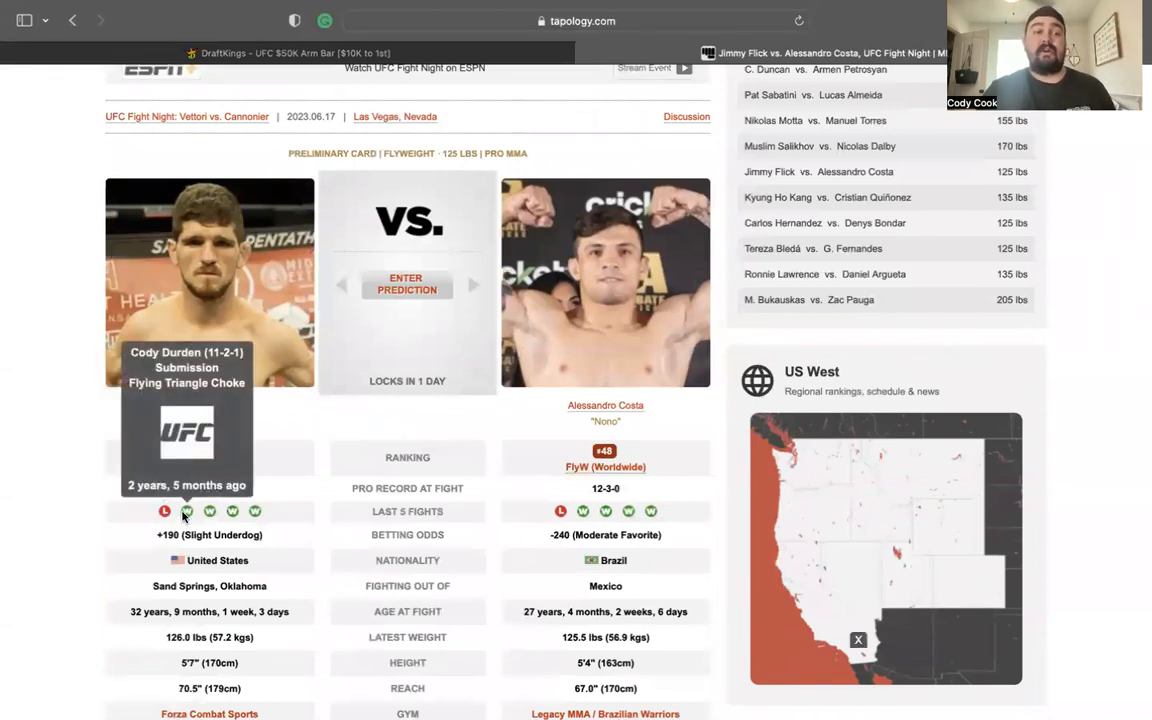
scroll(up, 3)
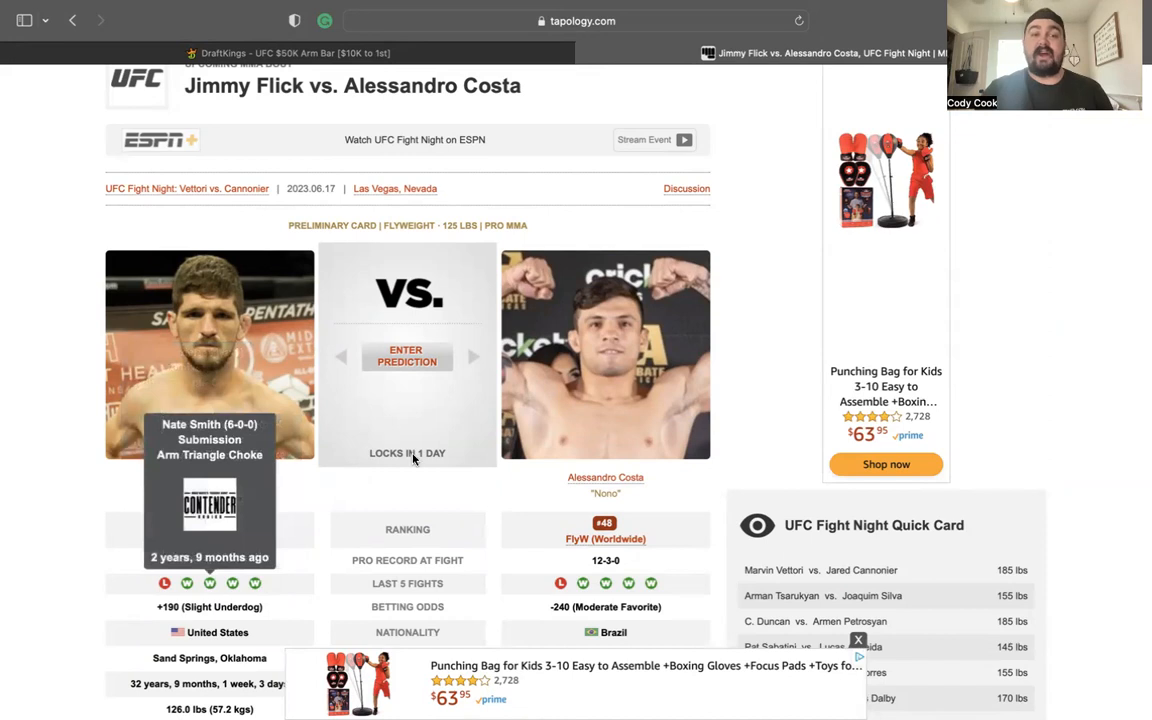
scroll(down, 3)
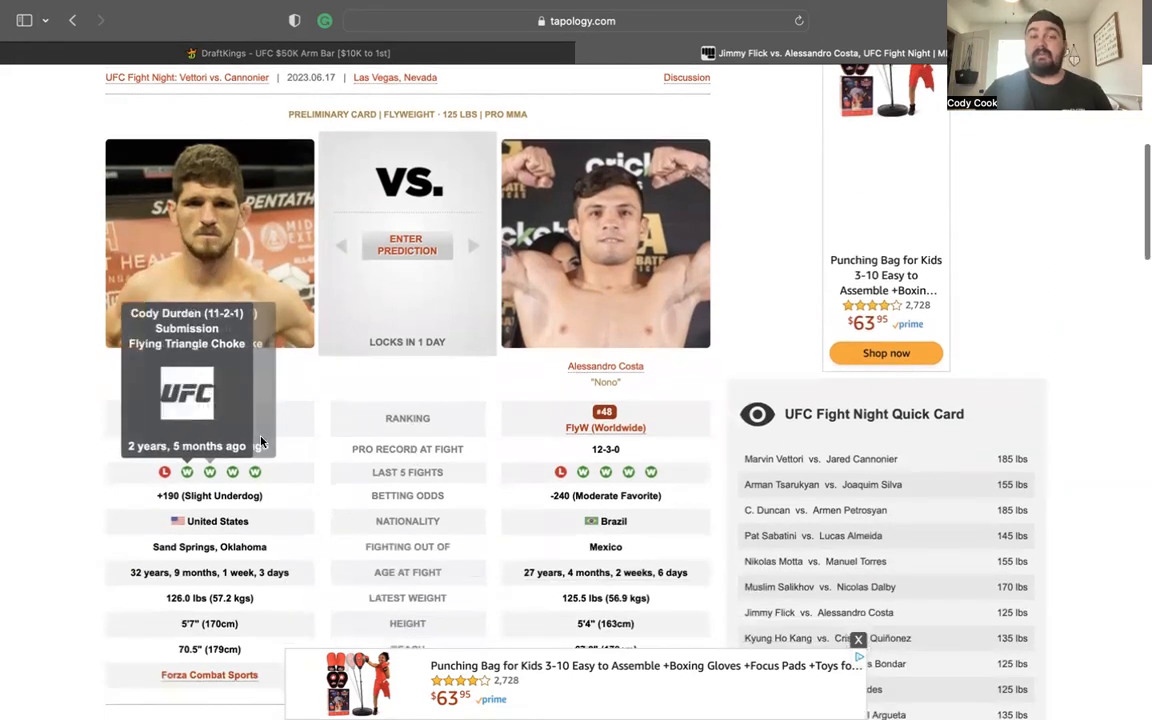
scroll(down, 3)
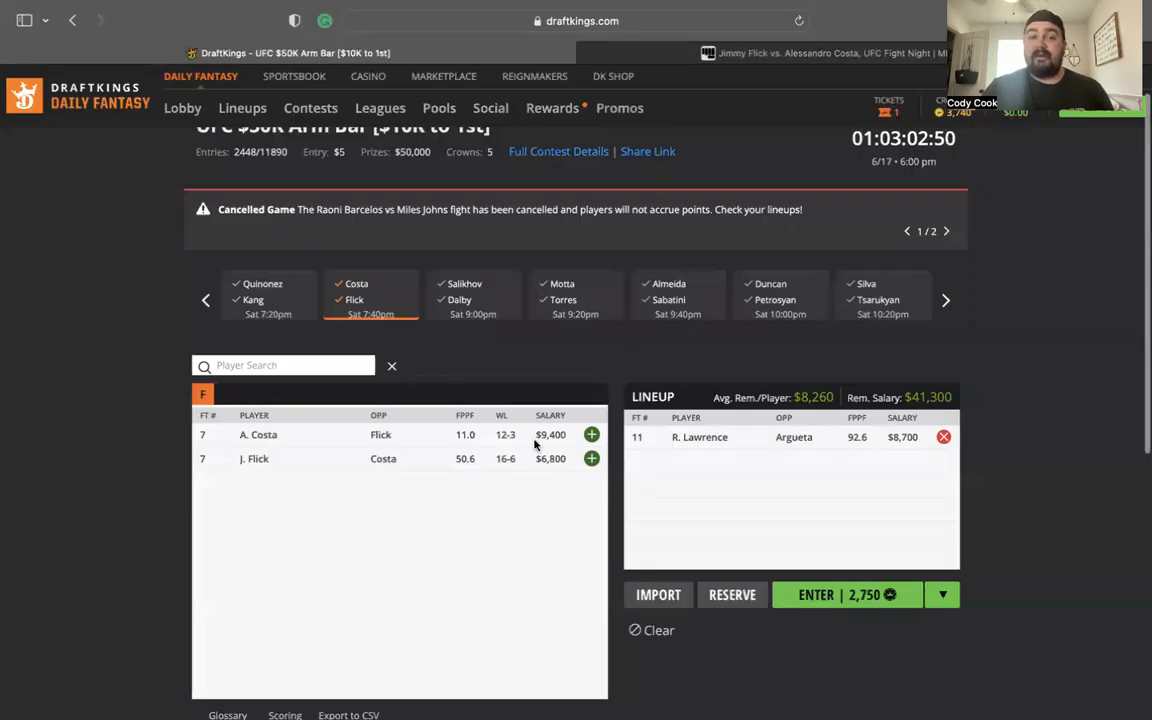
mouse_move(583, 451)
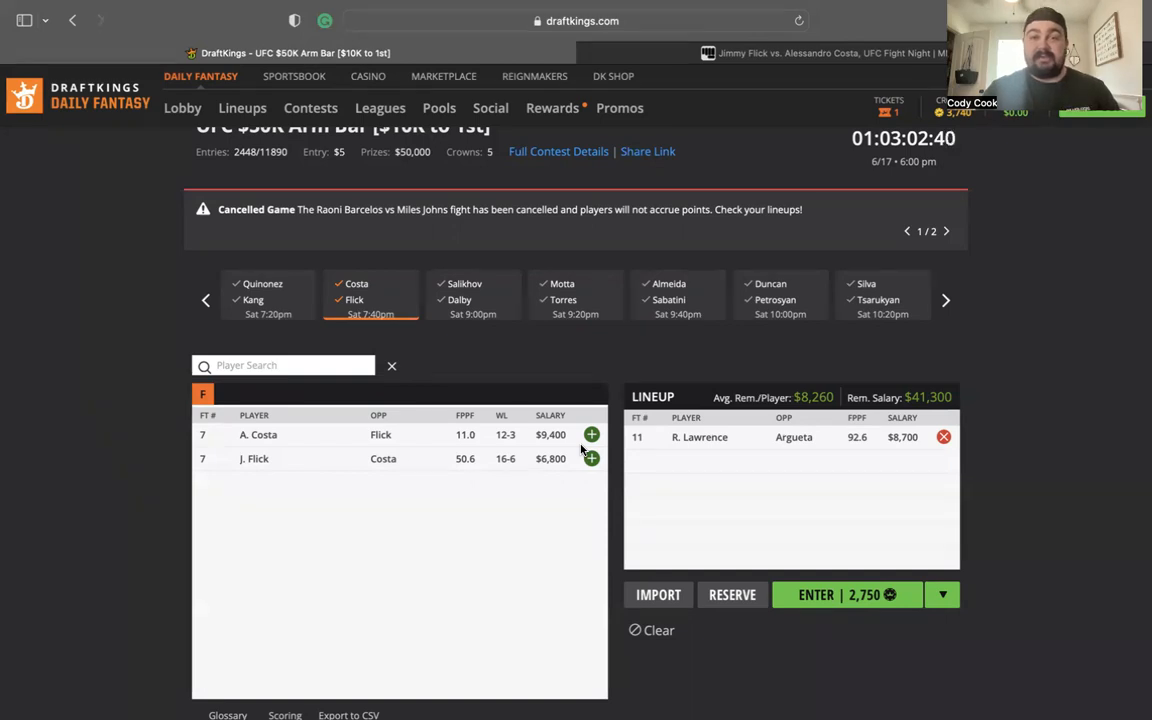
mouse_move(552, 459)
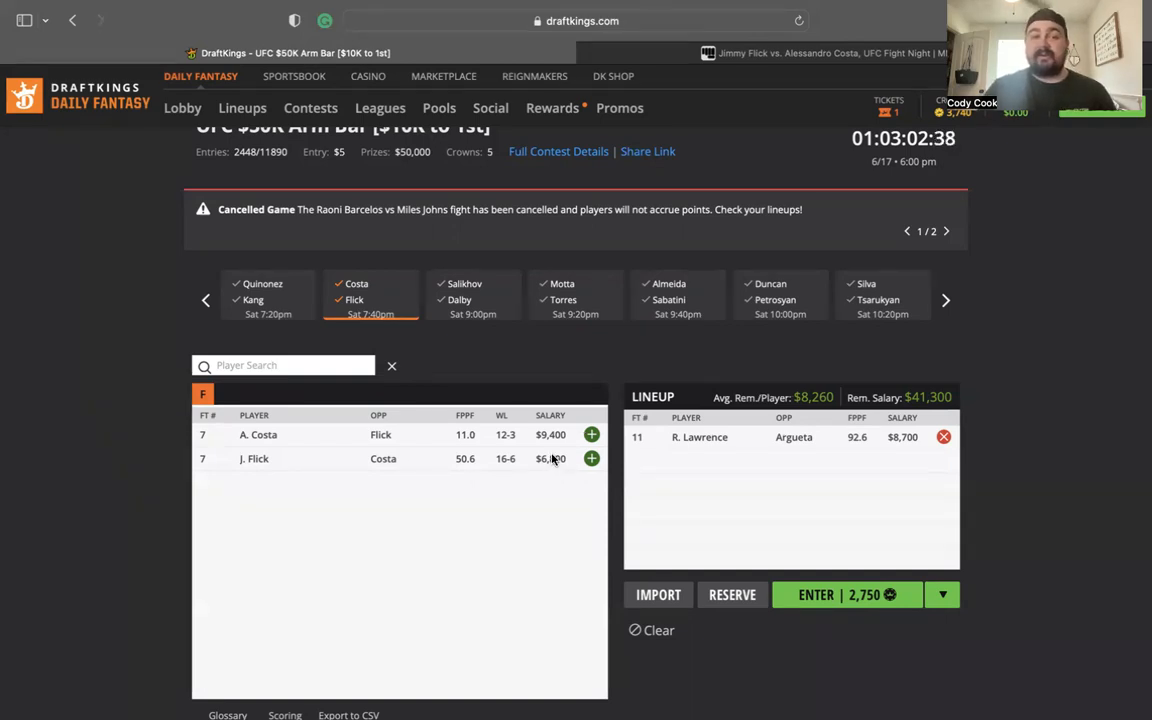
mouse_move(400, 343)
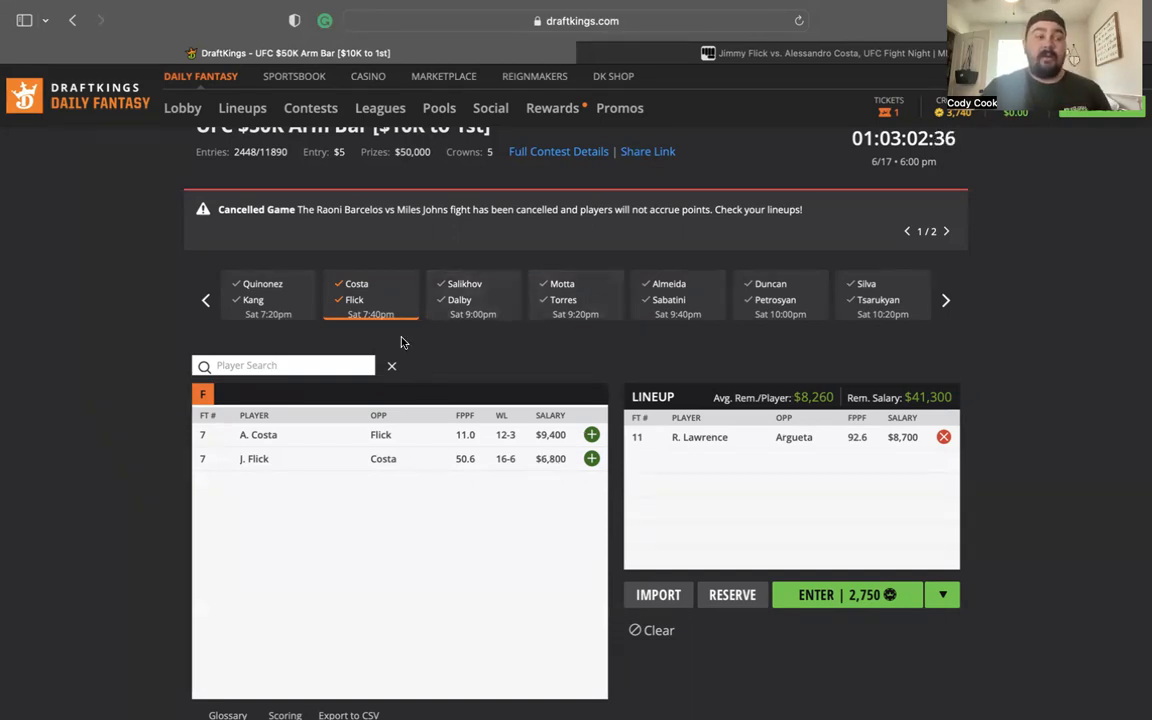
mouse_move(459, 348)
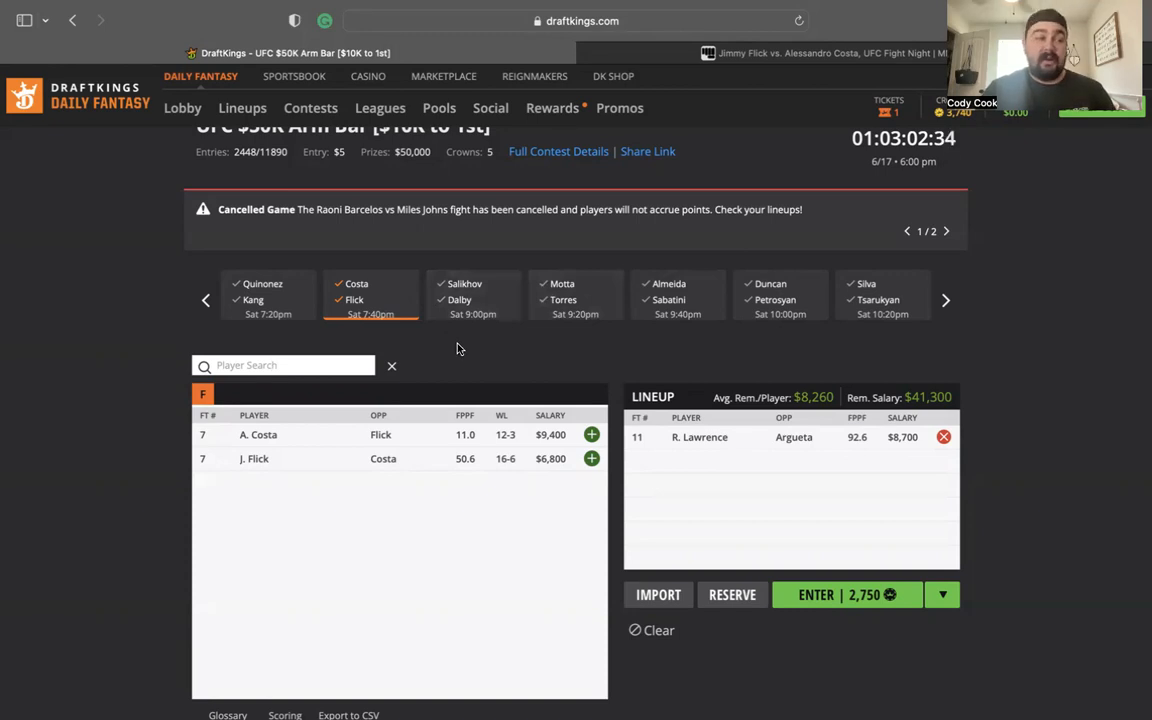
mouse_move(479, 422)
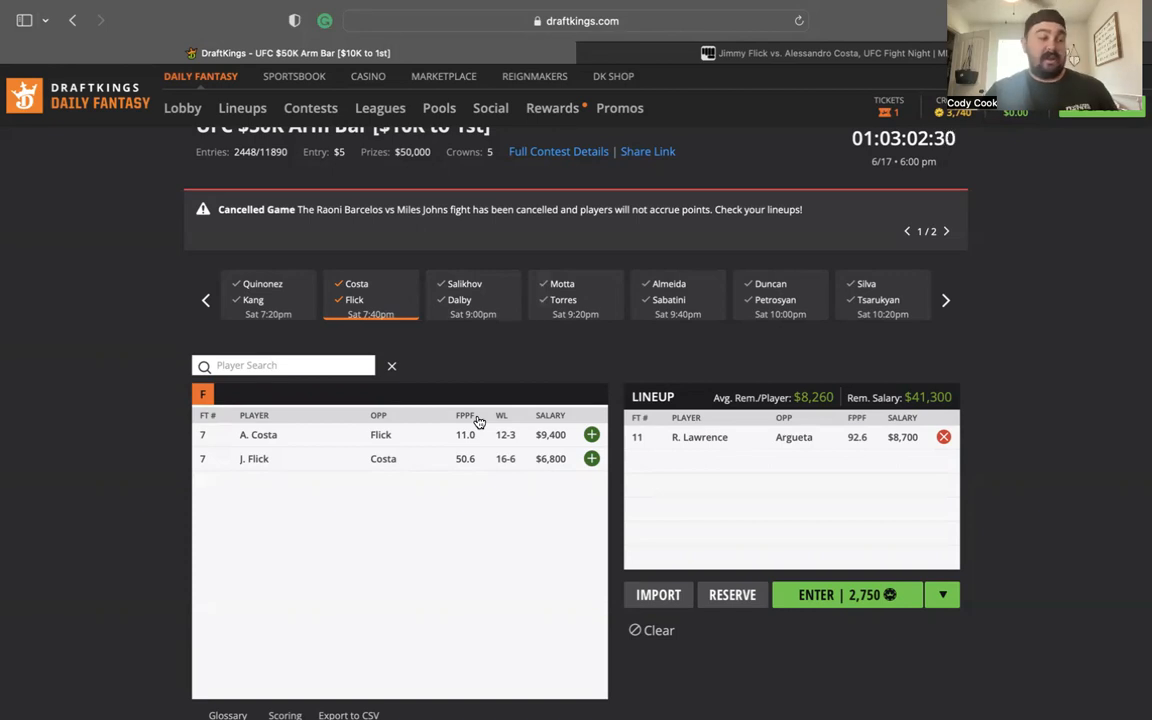
mouse_move(363, 455)
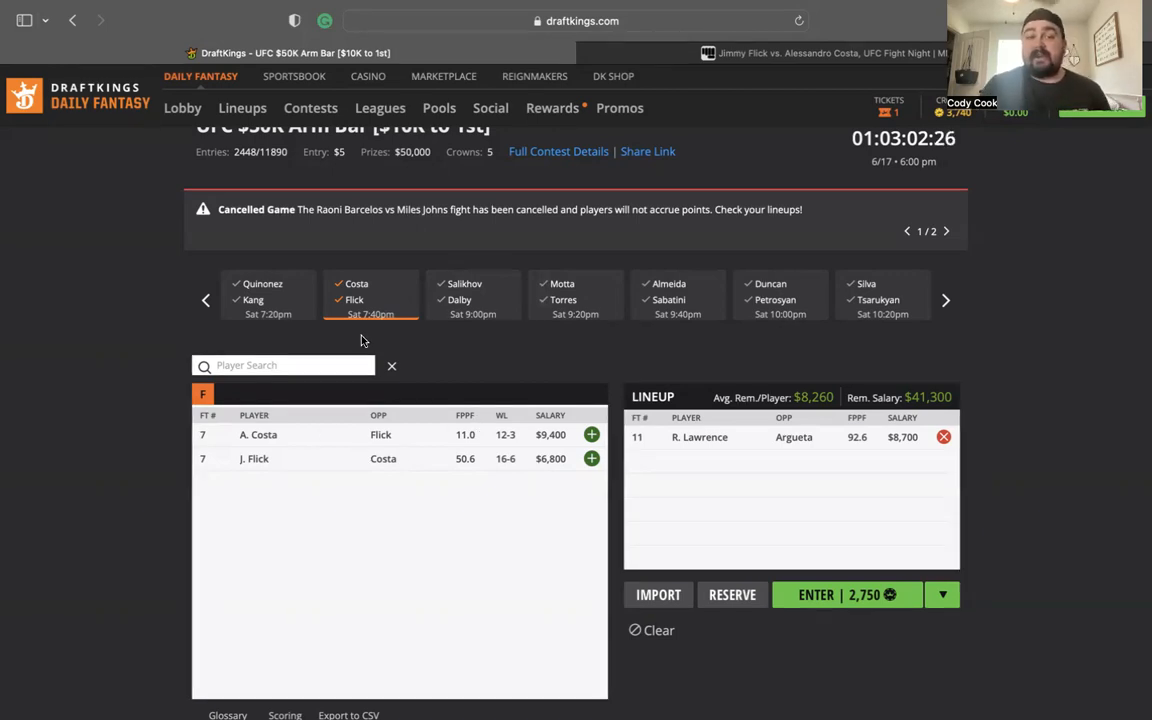
click(473, 298)
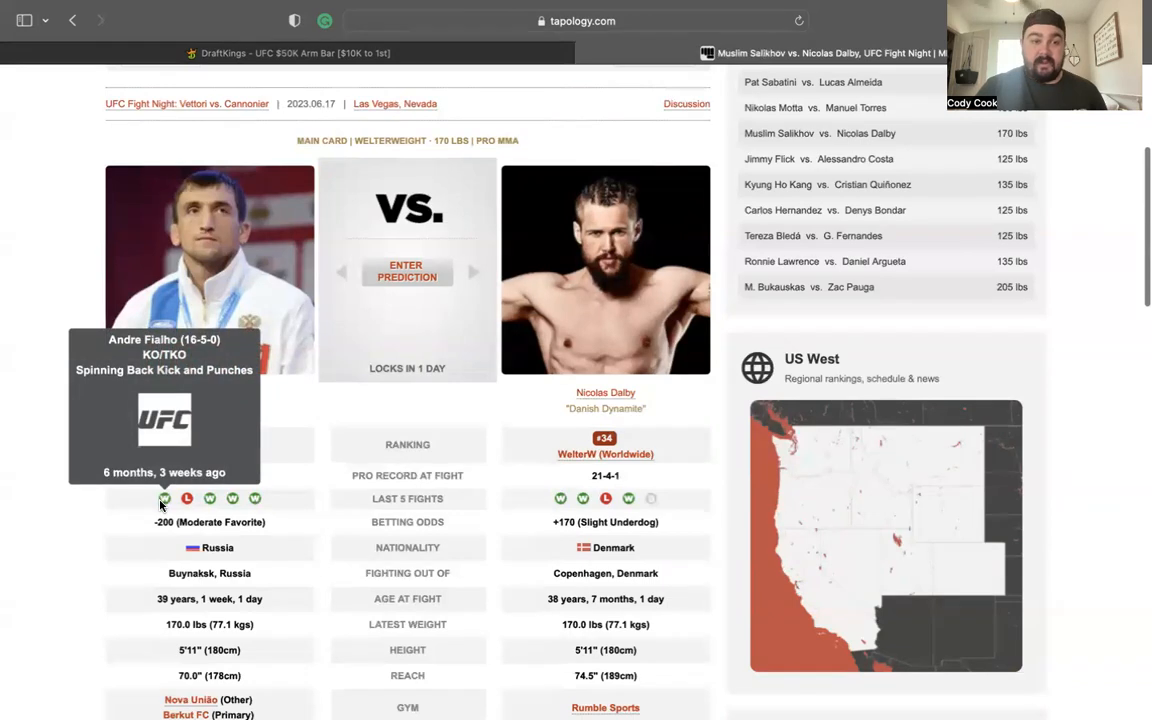
mouse_move(560, 498)
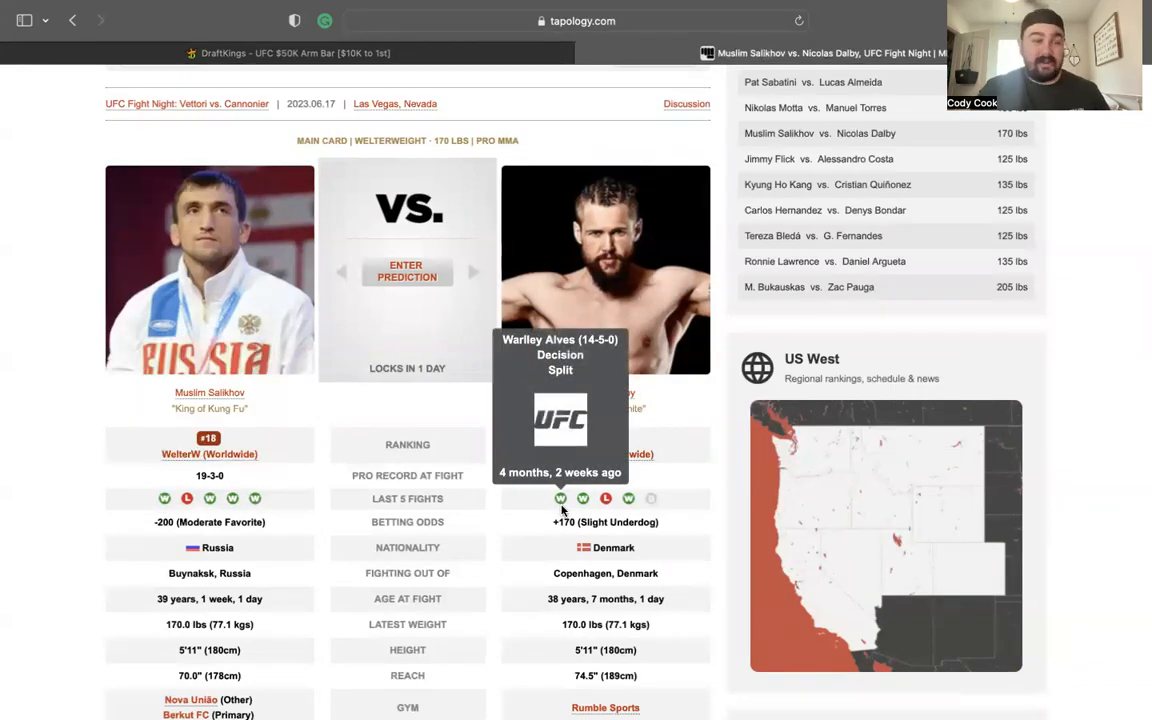
- Review Salikhov vs Dalby records, filter DraftKings to Motta vs Torres, then return to Tapology's card
scroll(up, 3)
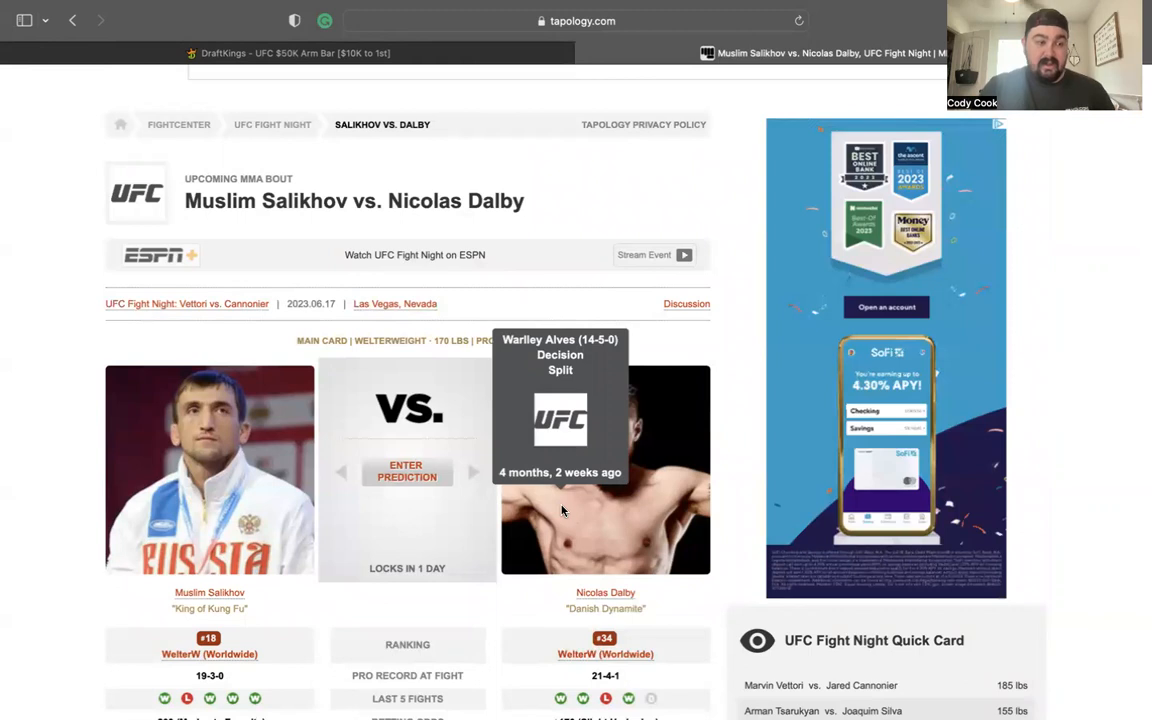
scroll(down, 3)
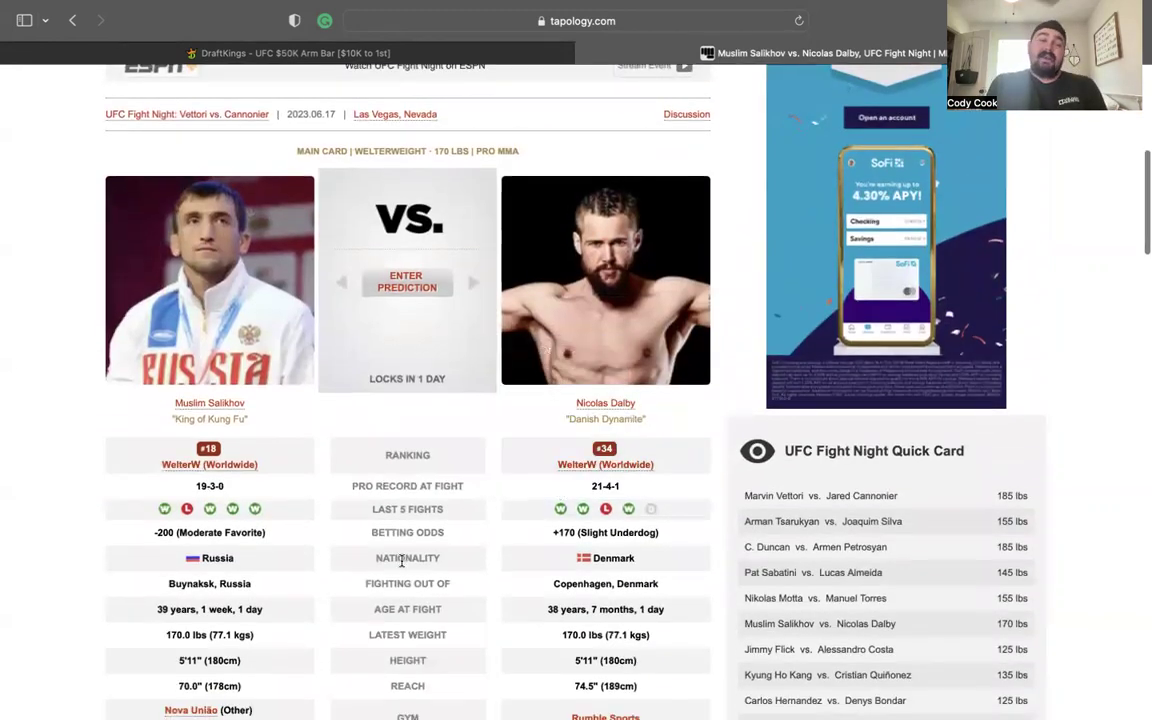
mouse_move(190, 53)
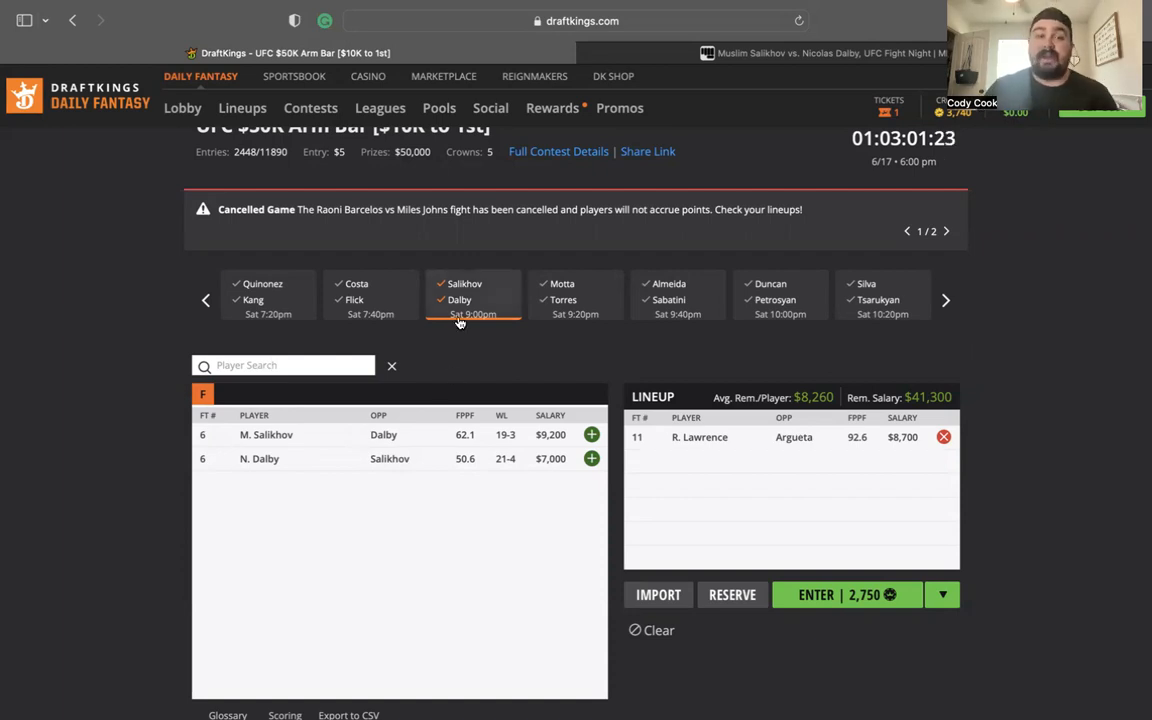
click(575, 298)
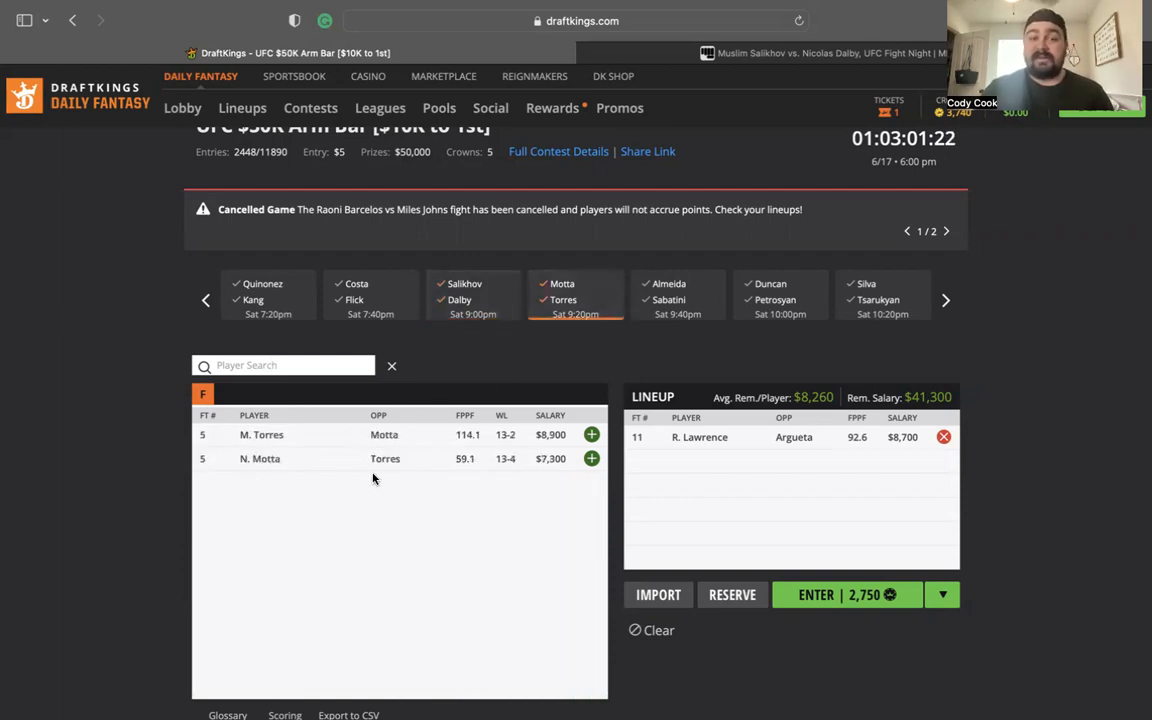
click(820, 53)
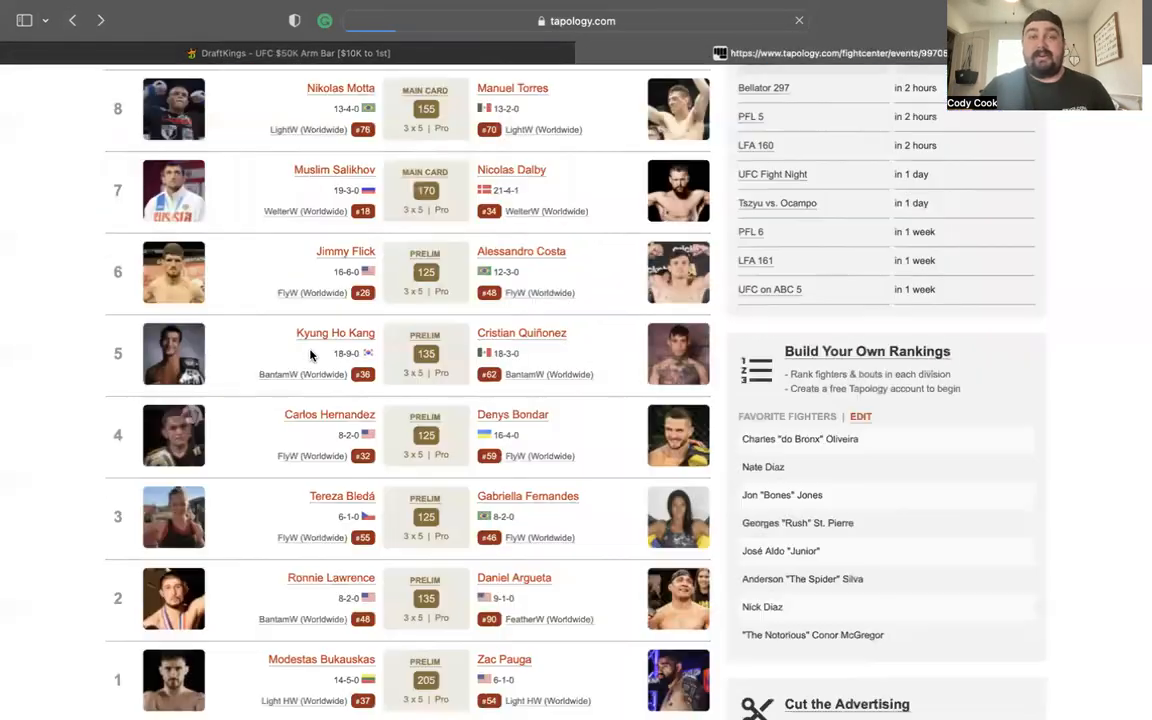
- Open the Motta vs Torres bout page and scroll through both fighters' records and results
scroll(up, 3)
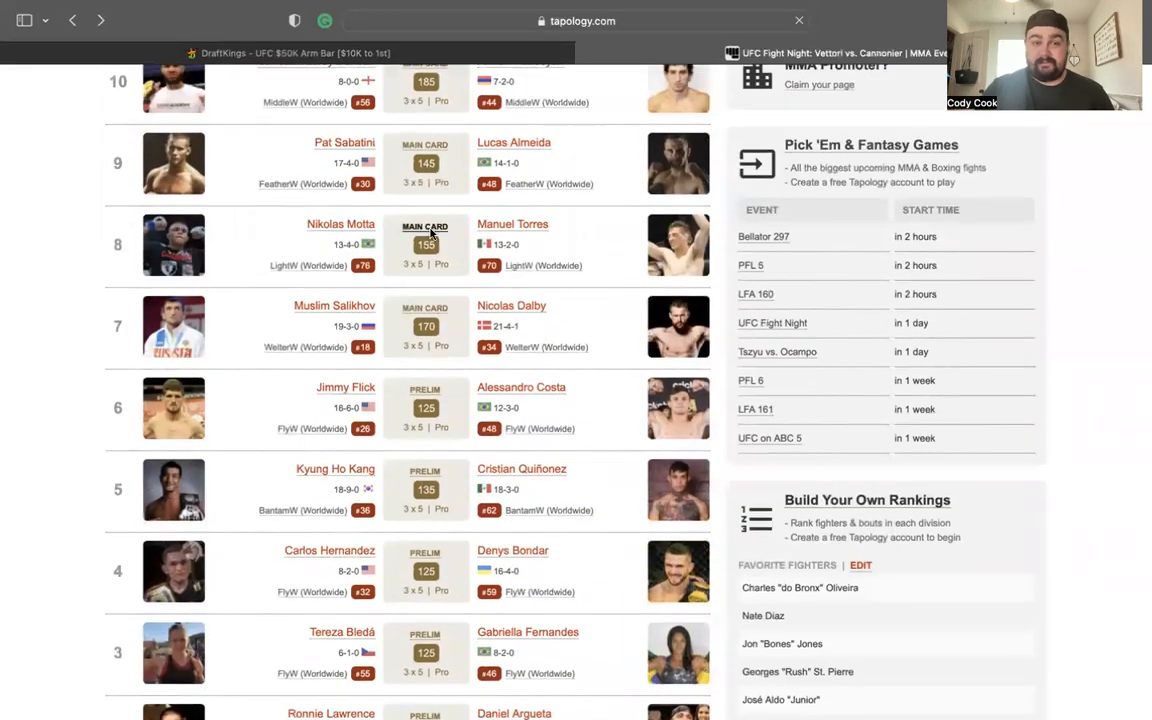
click(340, 223)
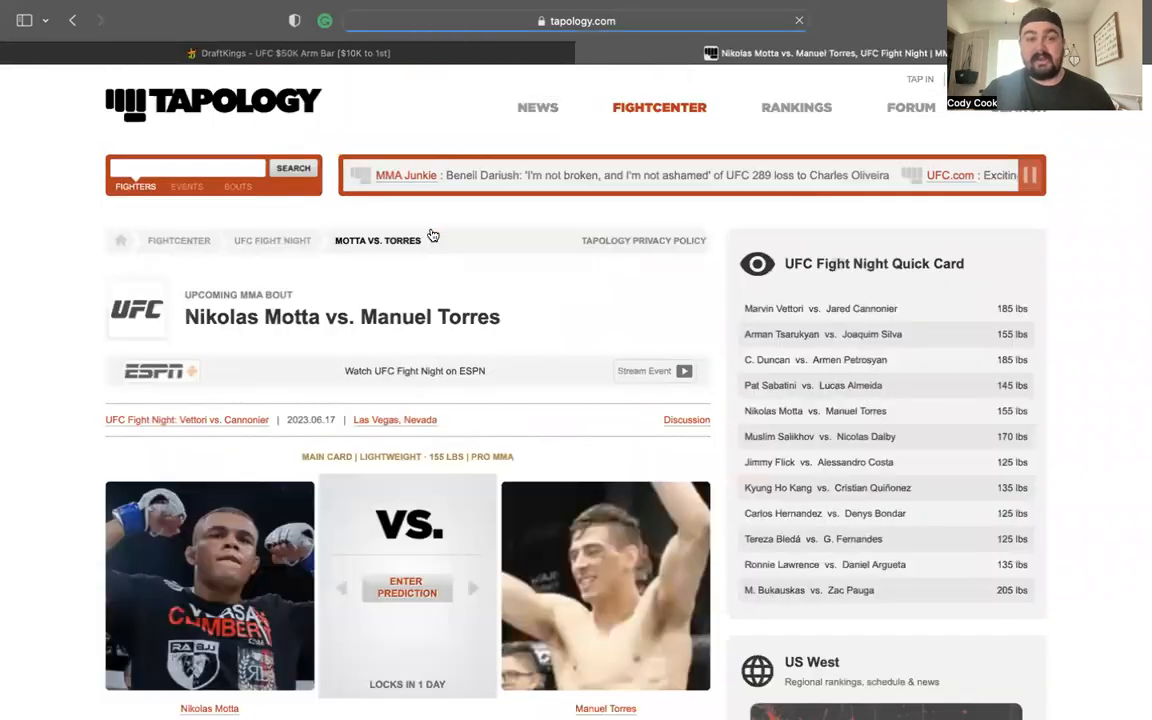
scroll(down, 3)
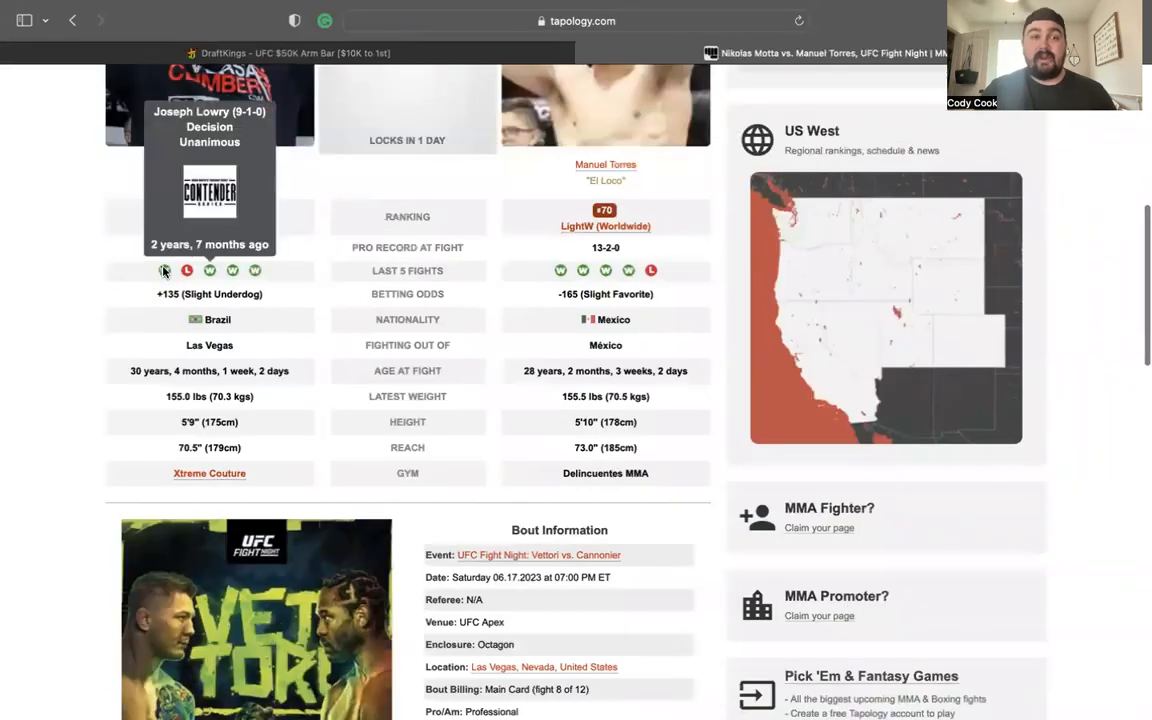
mouse_move(187, 270)
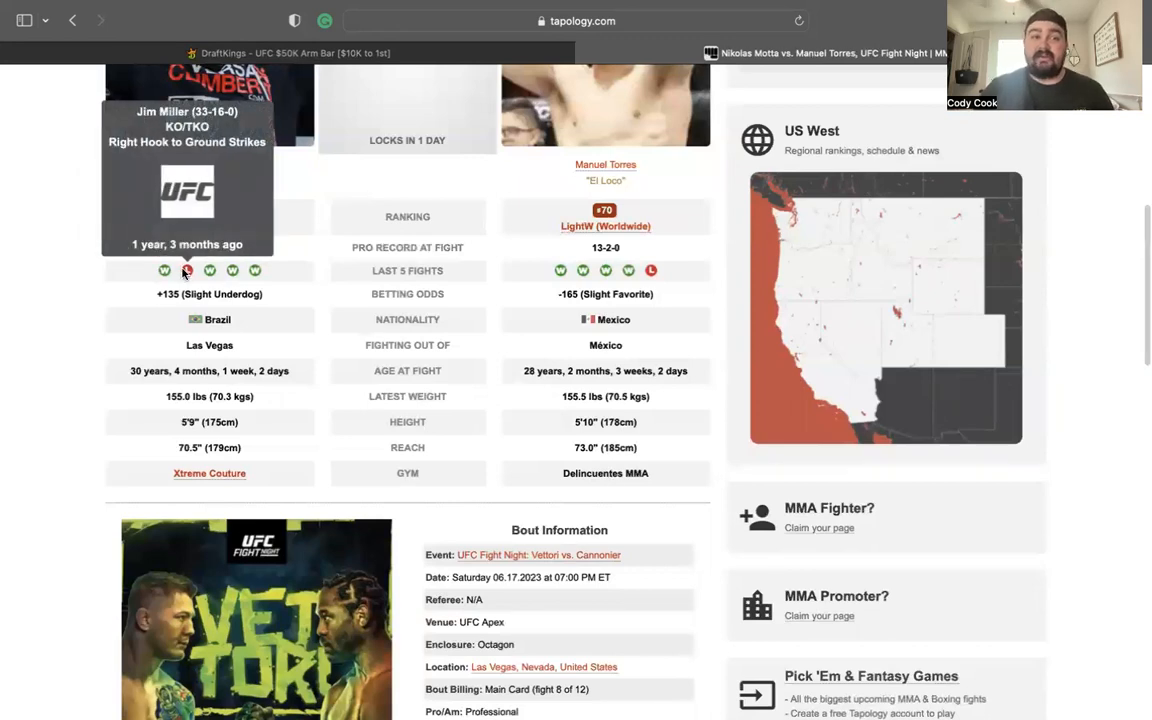
scroll(down, 3)
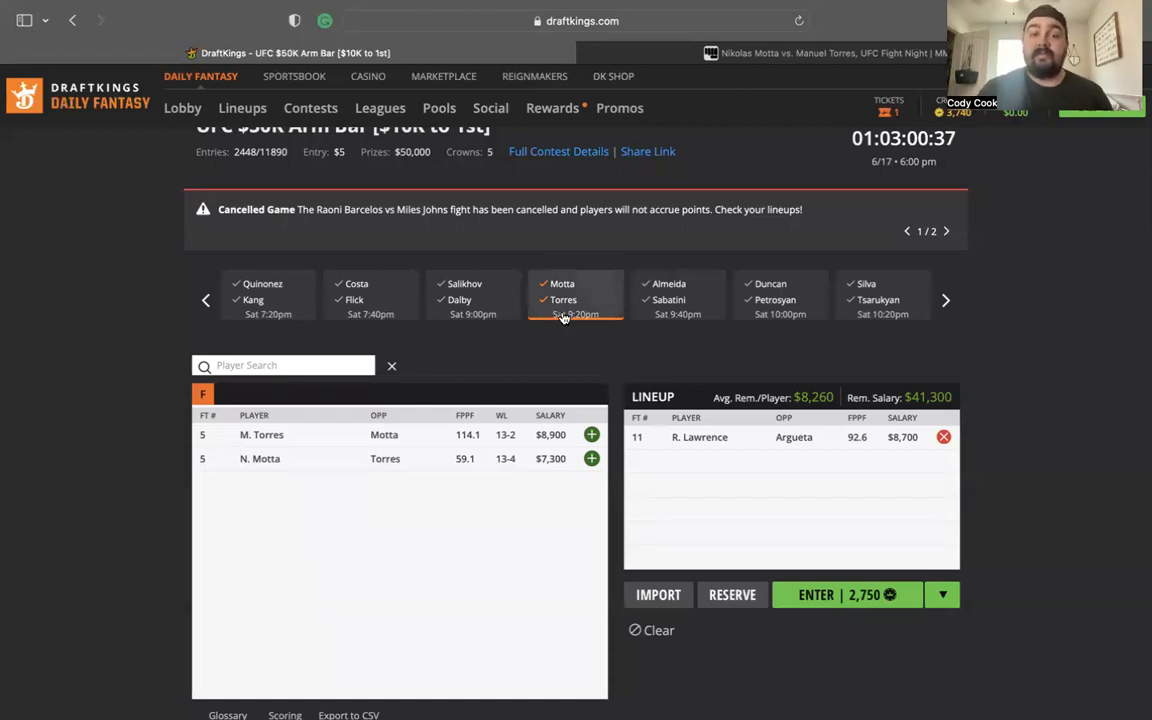
click(678, 297)
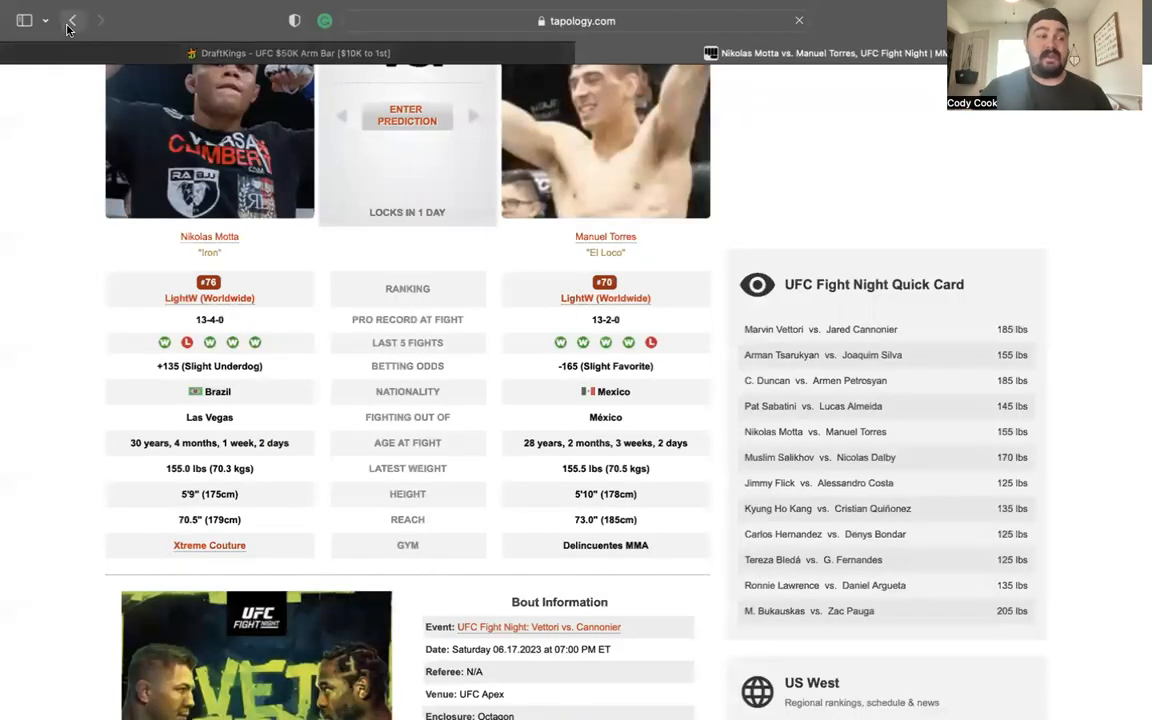
- Go back to the card, open Sabatini vs Almeida, and scroll through its fight history
click(72, 20)
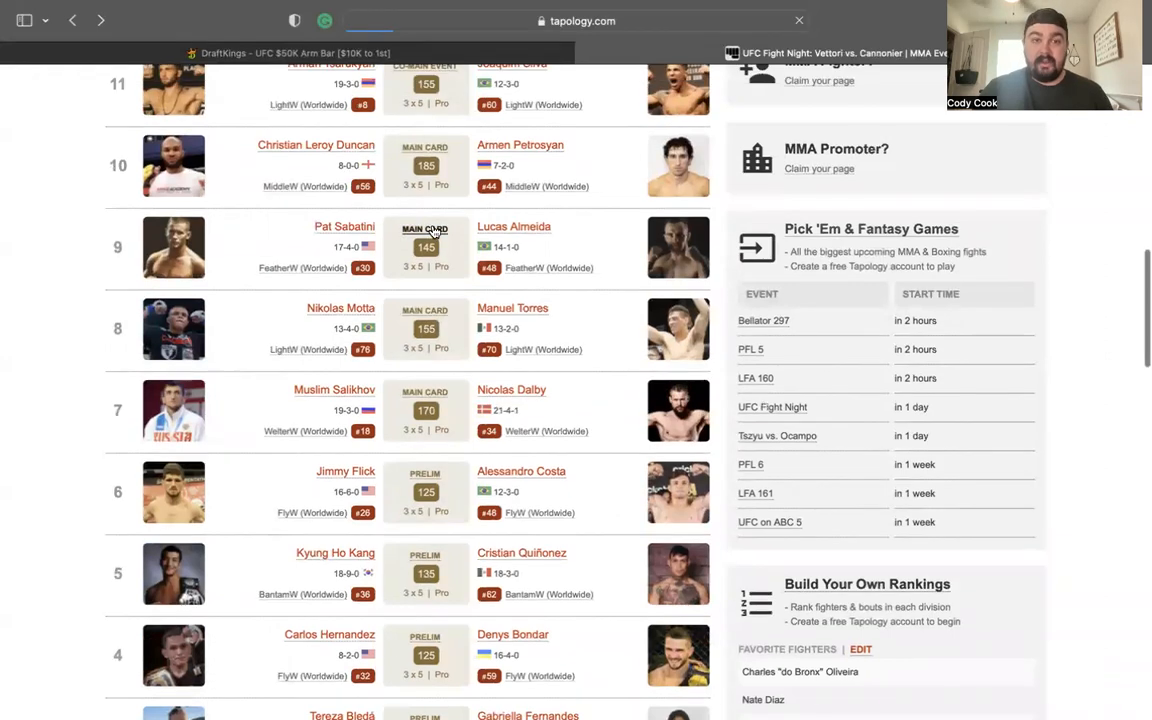
click(425, 247)
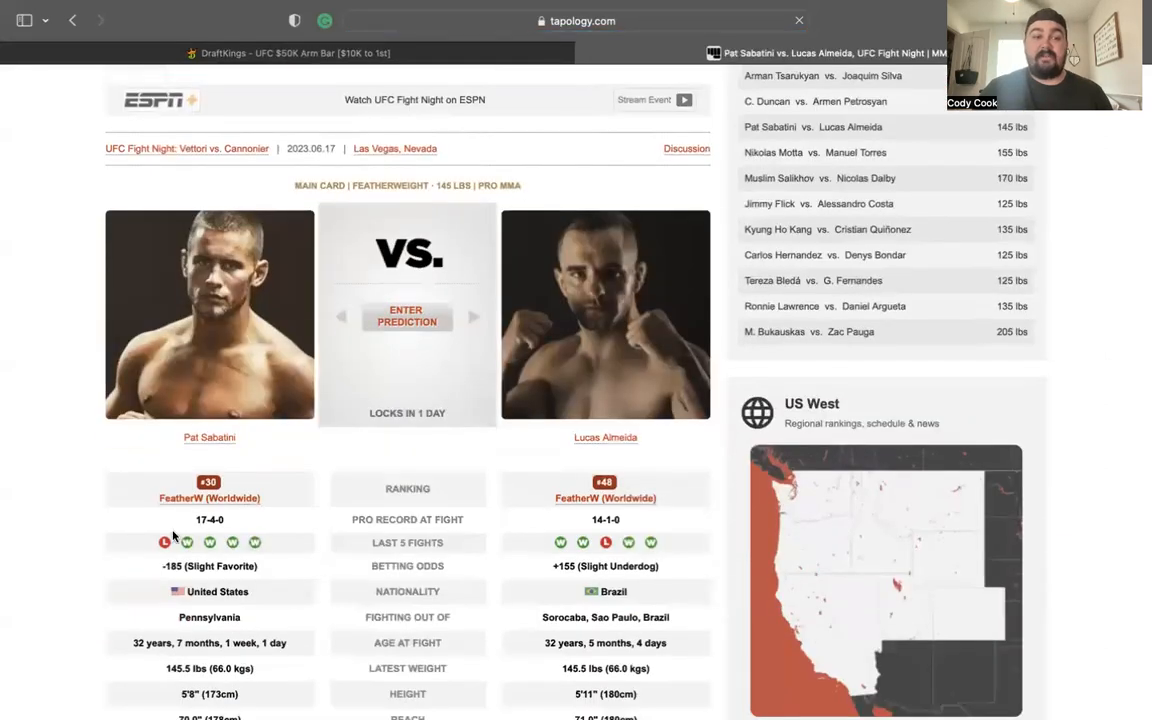
mouse_move(164, 542)
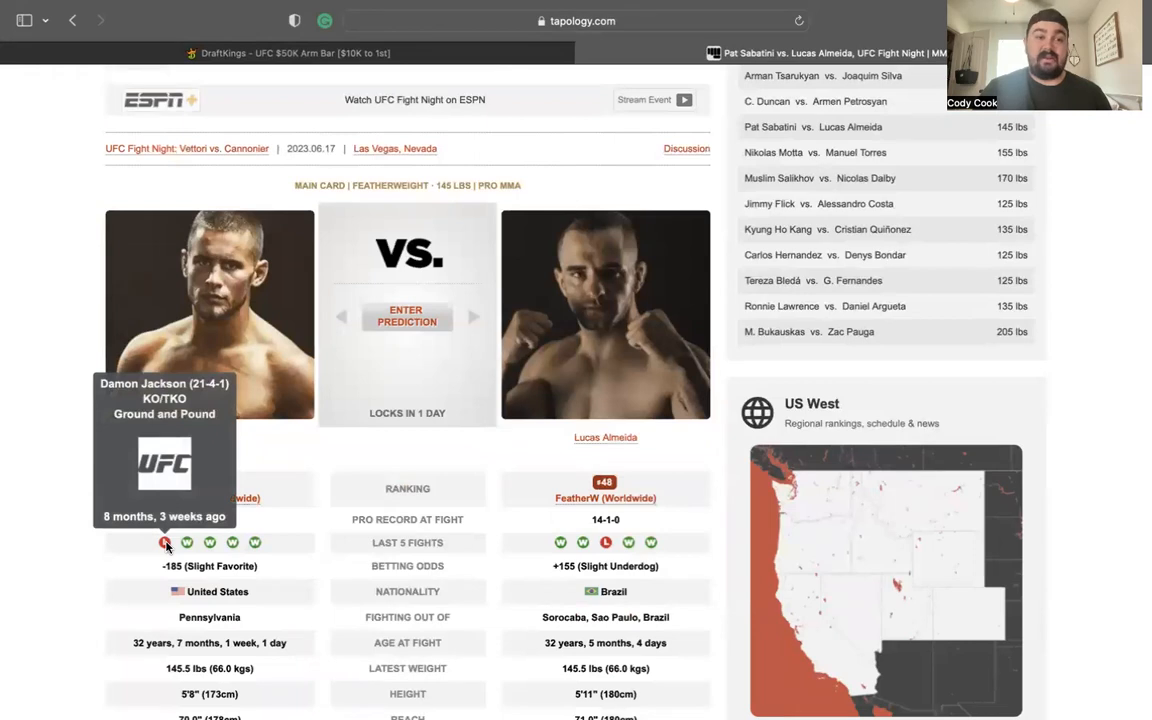
mouse_move(165, 543)
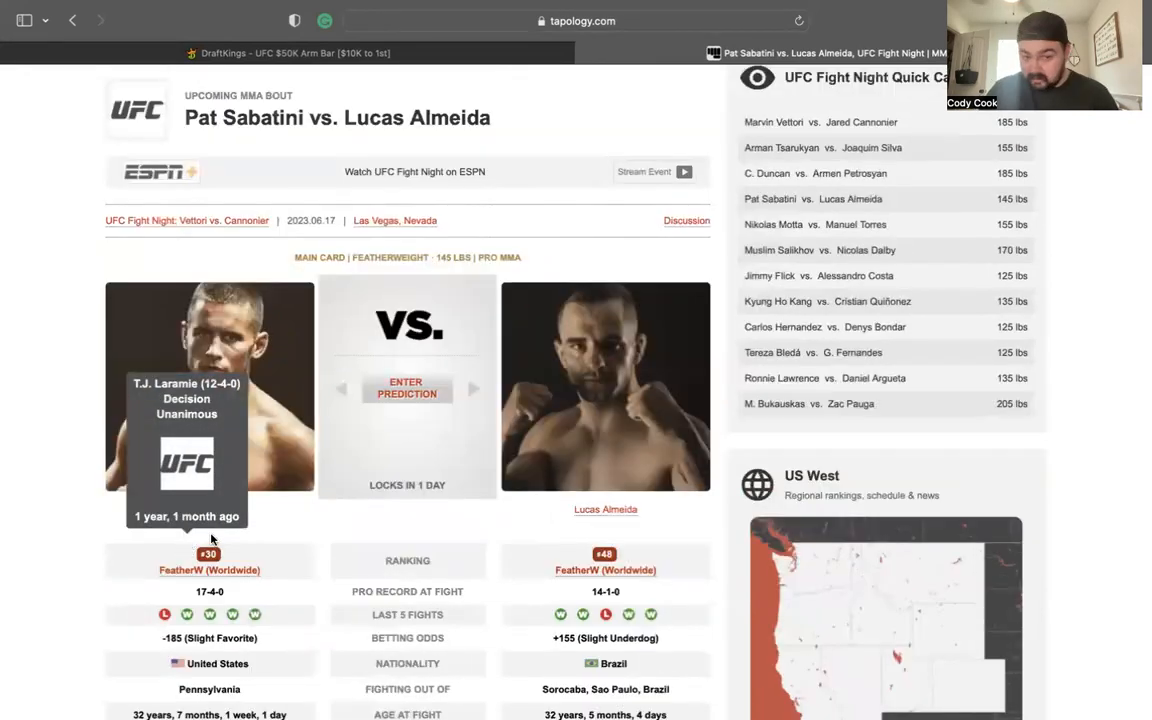
scroll(down, 3)
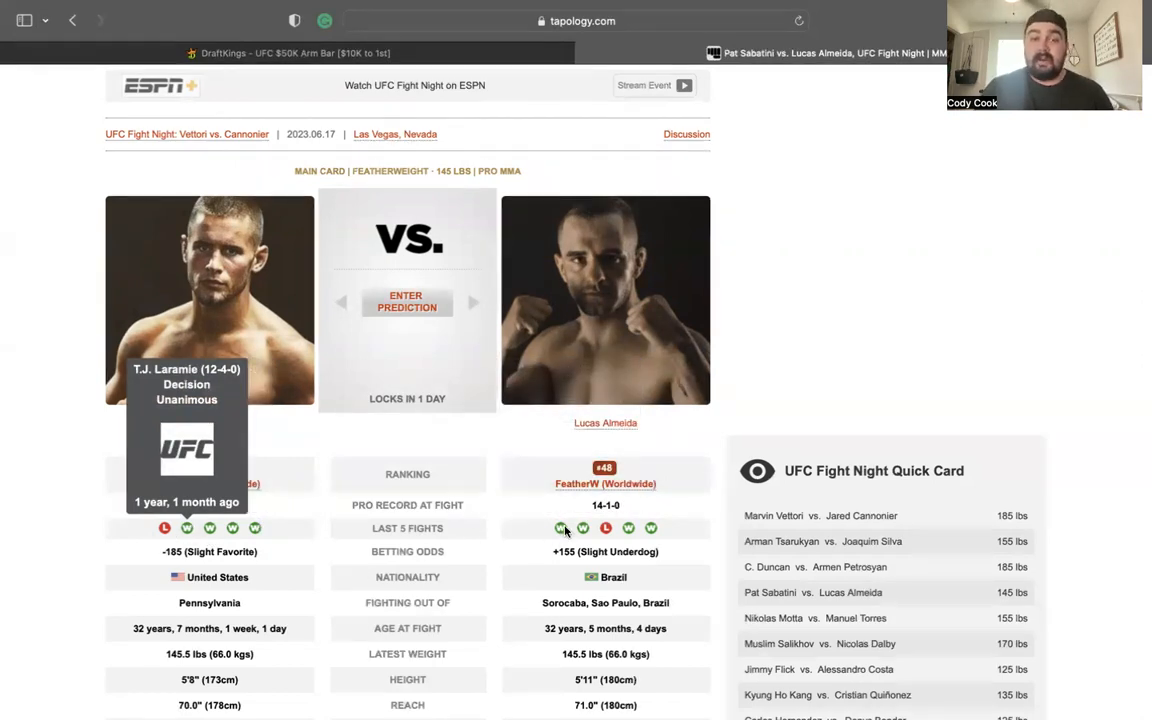
scroll(down, 3)
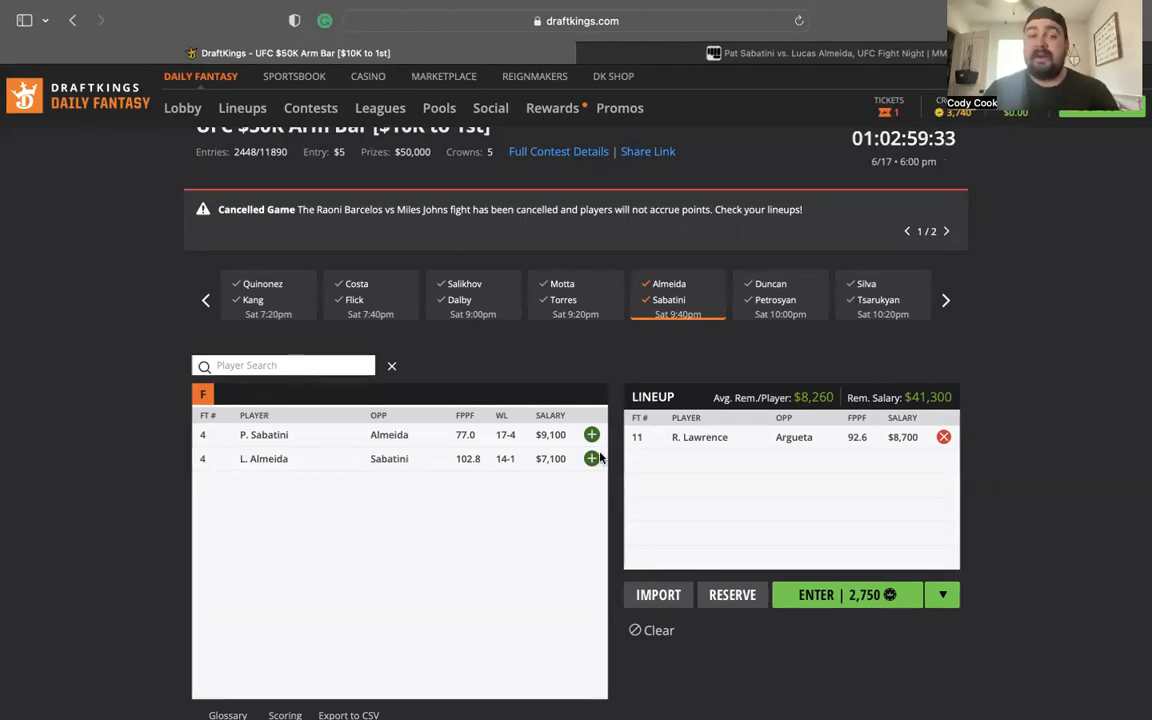
- Add L. Almeida ($7,100) to the lineup and list the Duncan vs. Petrosyan fighters
click(591, 458)
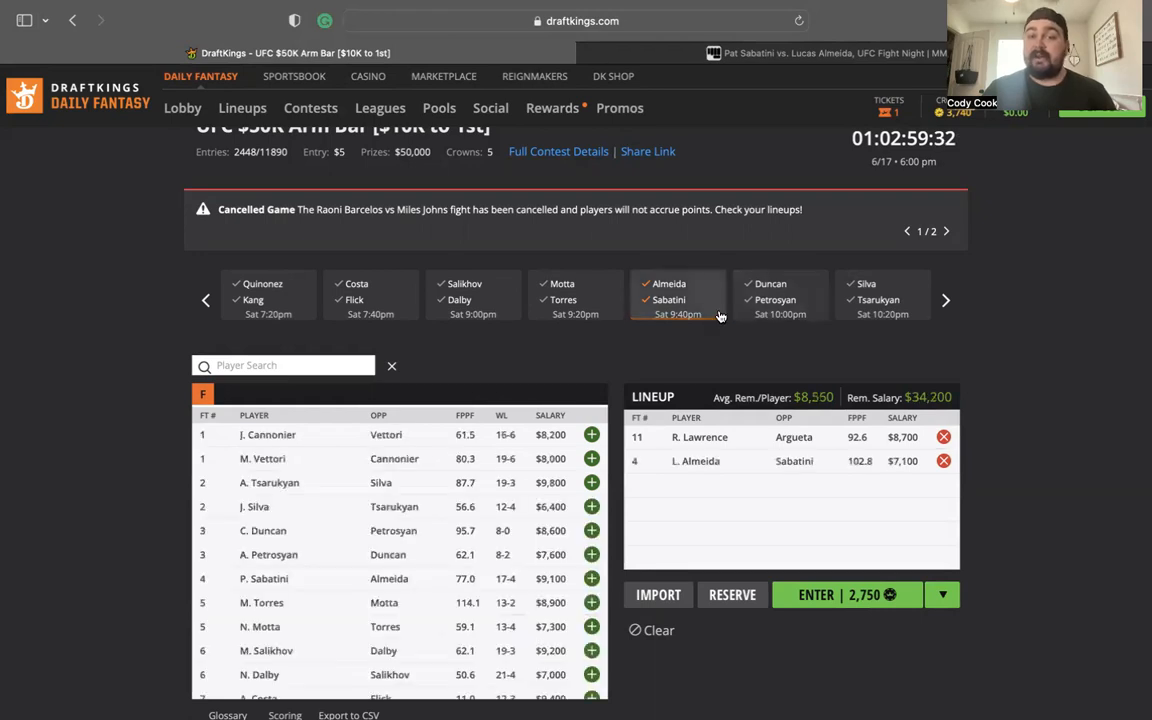
click(780, 300)
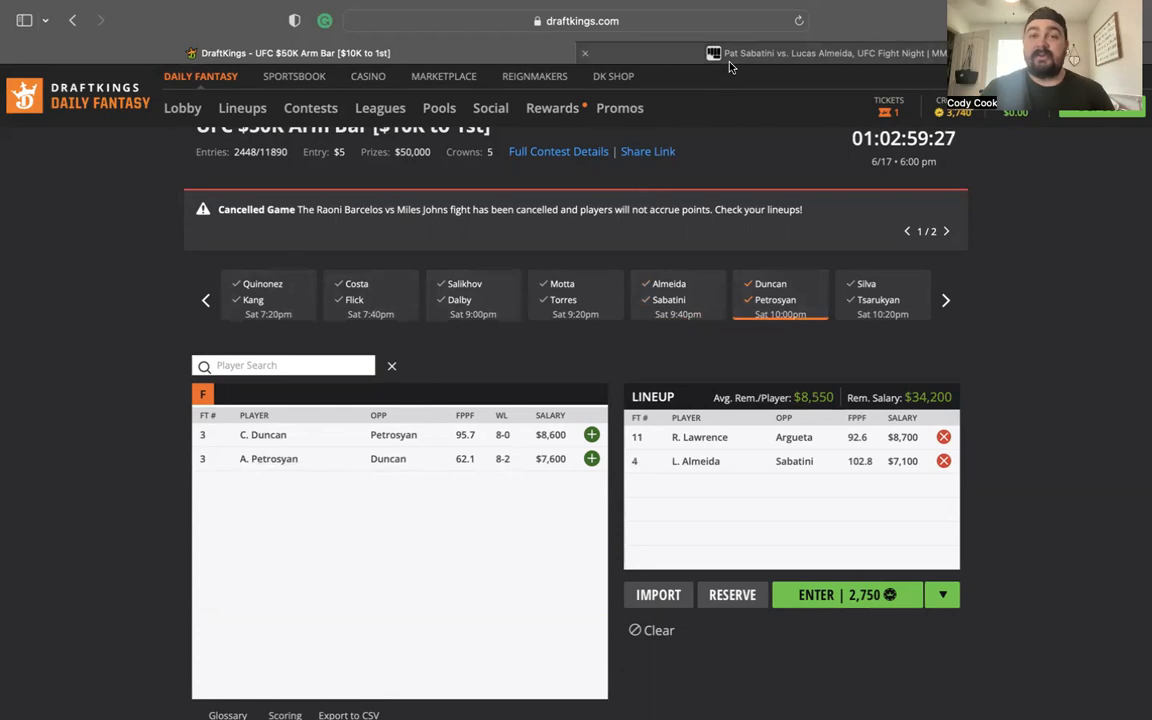
click(72, 20)
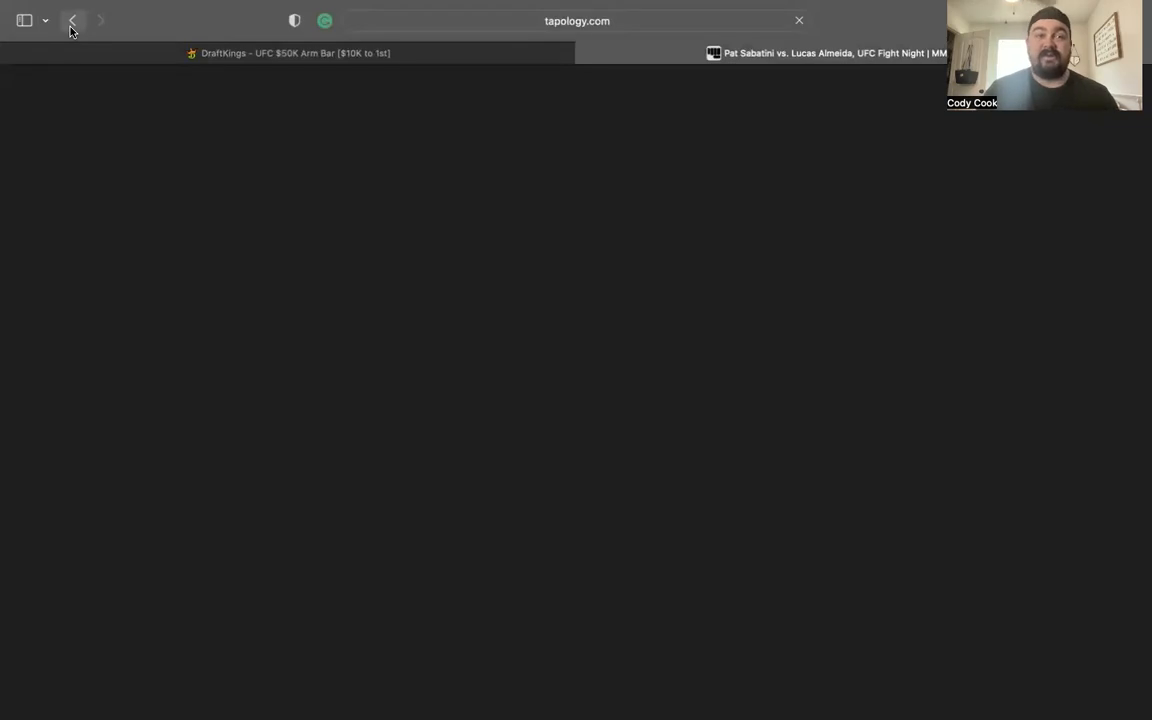
- Go back and scroll through the Duncan vs. Petrosyan fighter comparison
click(72, 20)
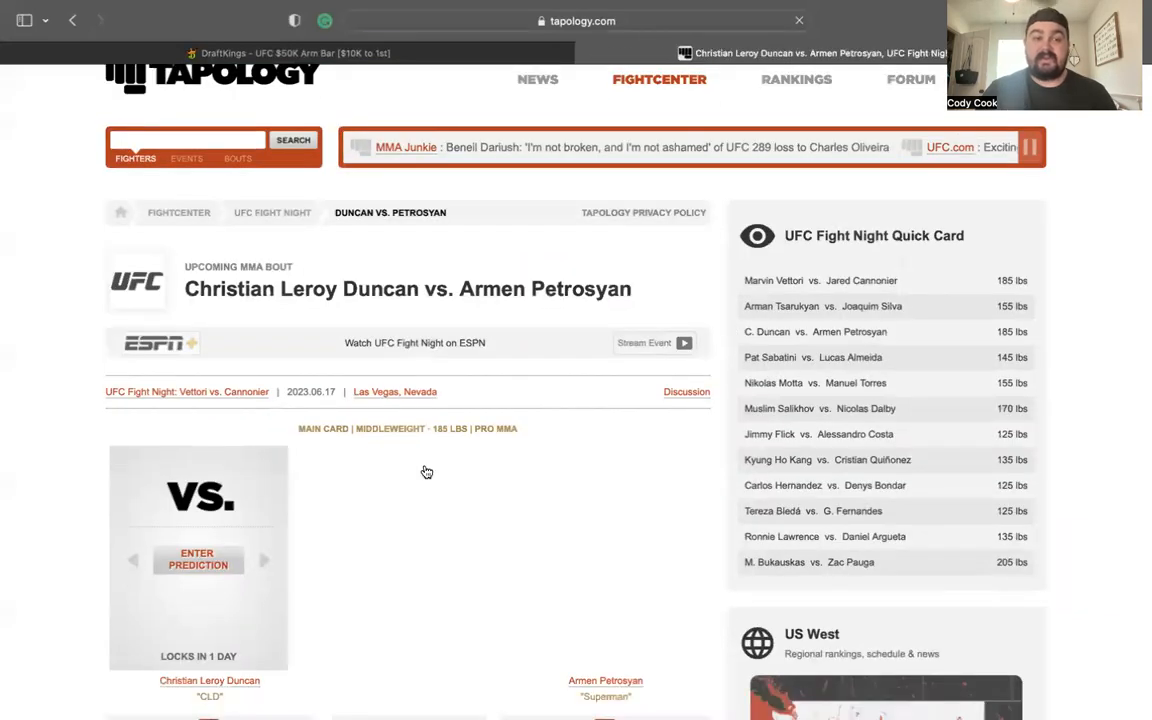
scroll(down, 3)
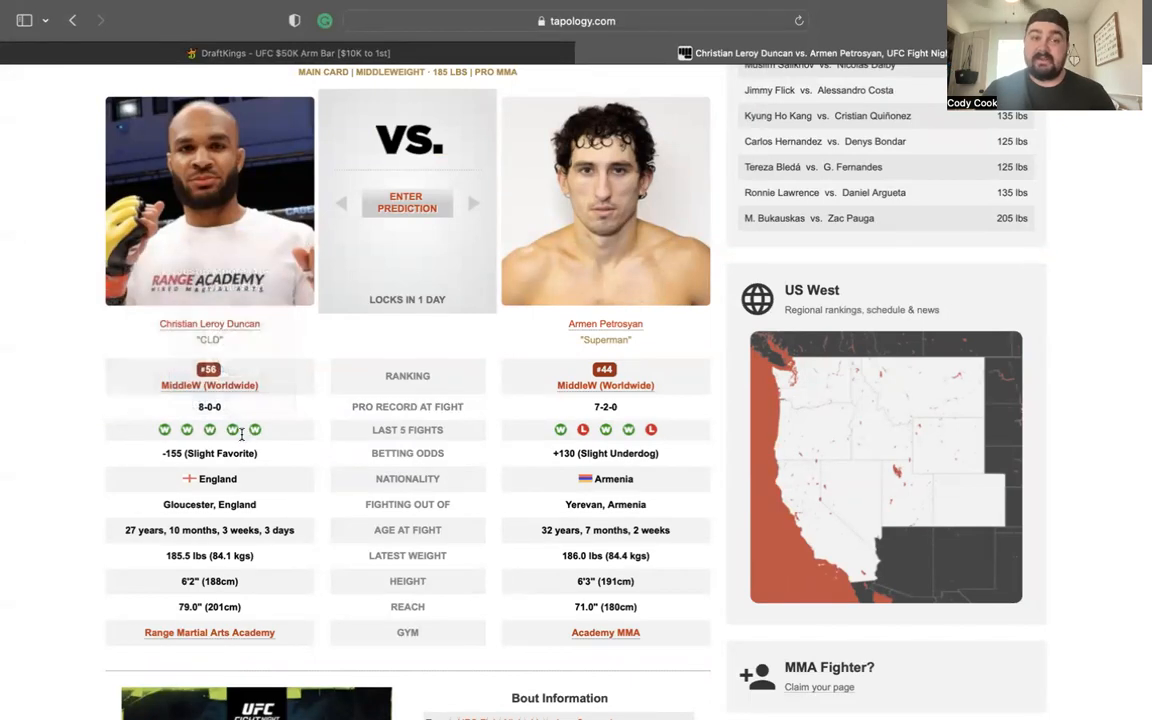
scroll(up, 3)
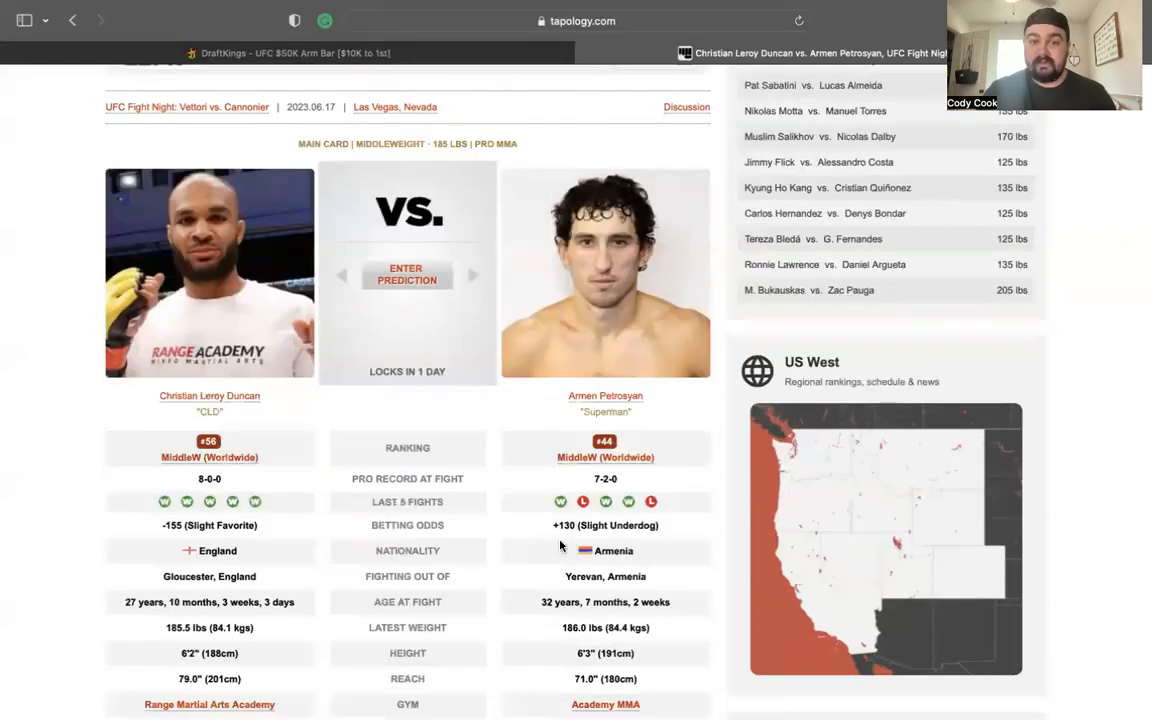
mouse_move(560, 502)
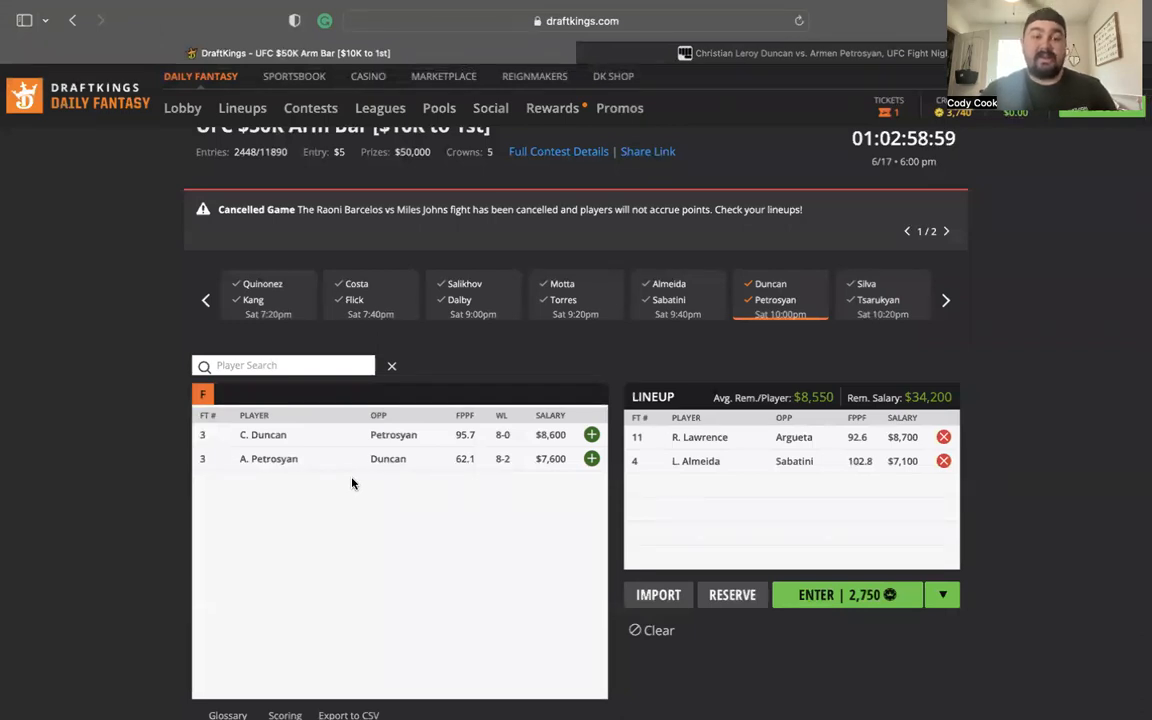
mouse_move(447, 491)
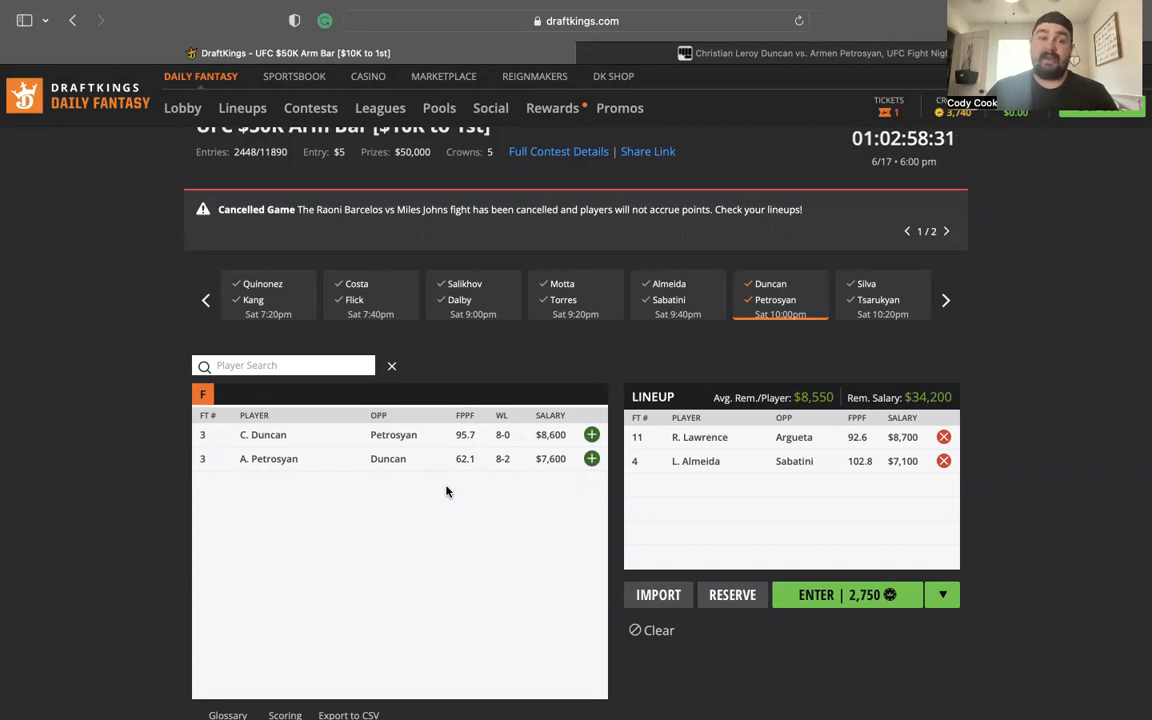
mouse_move(843, 334)
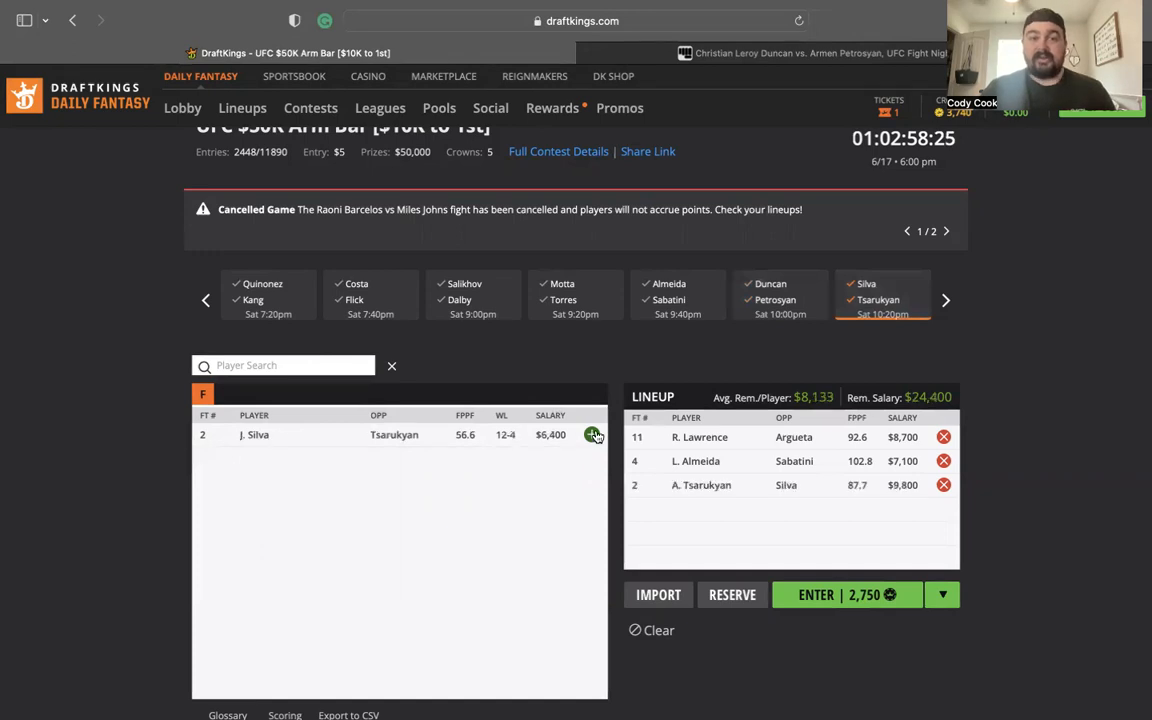
- Switch to the Tapology research tab after Tsarukyan ($9,800) joins the lineup
click(810, 53)
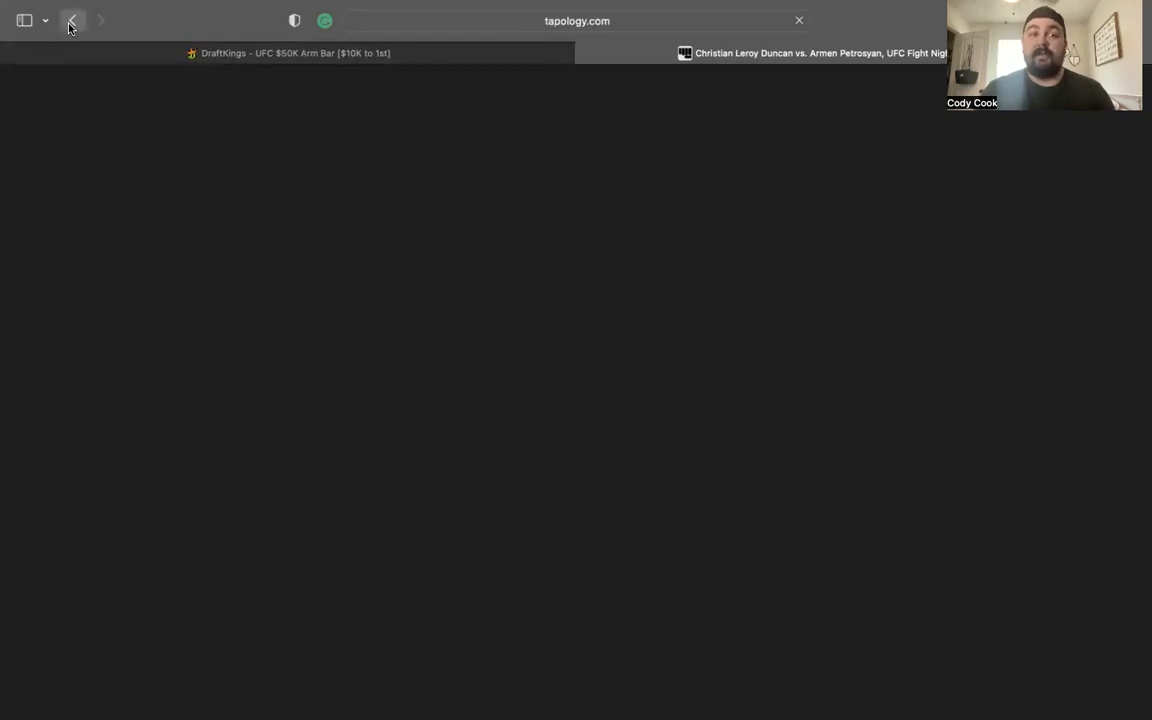
- Return to the fight card, open the co-main Tsarukyan vs. Silva bout, and compare their stats
click(69, 20)
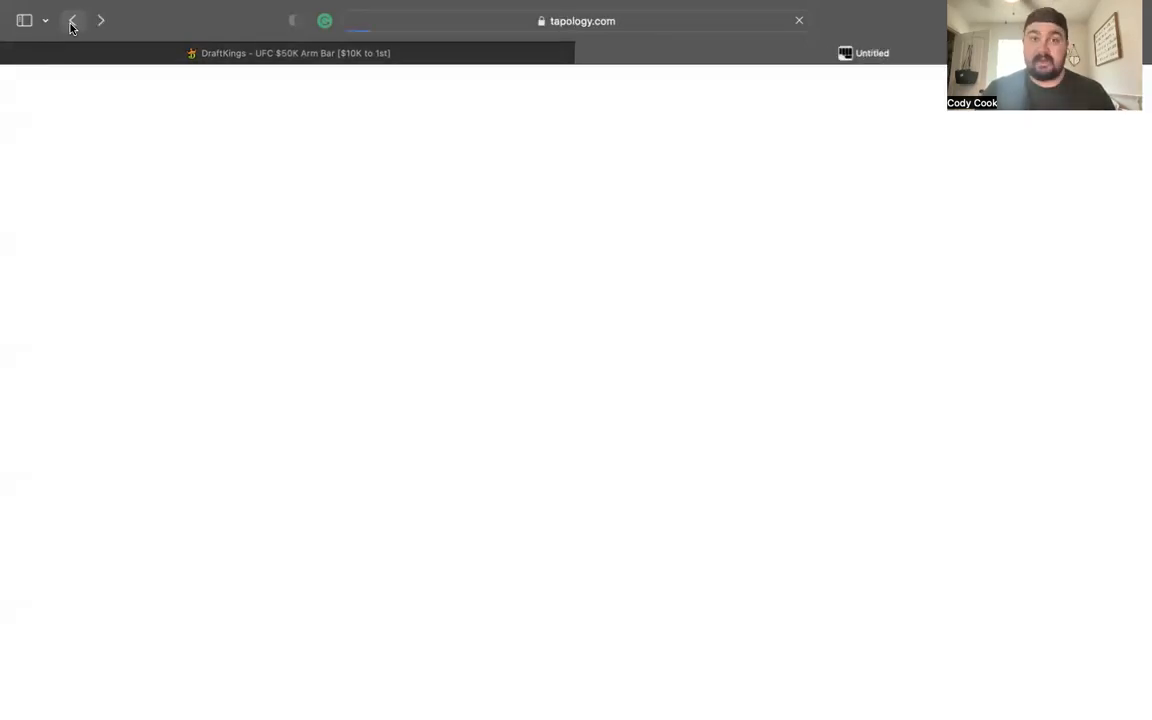
click(72, 20)
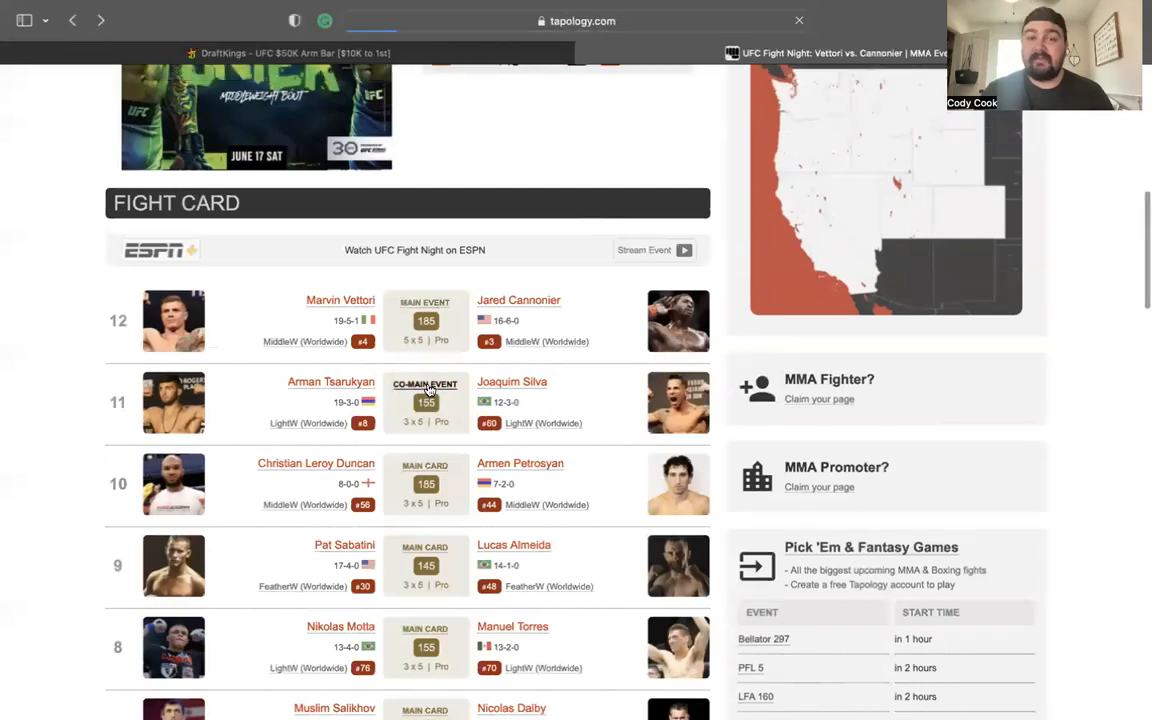
click(425, 402)
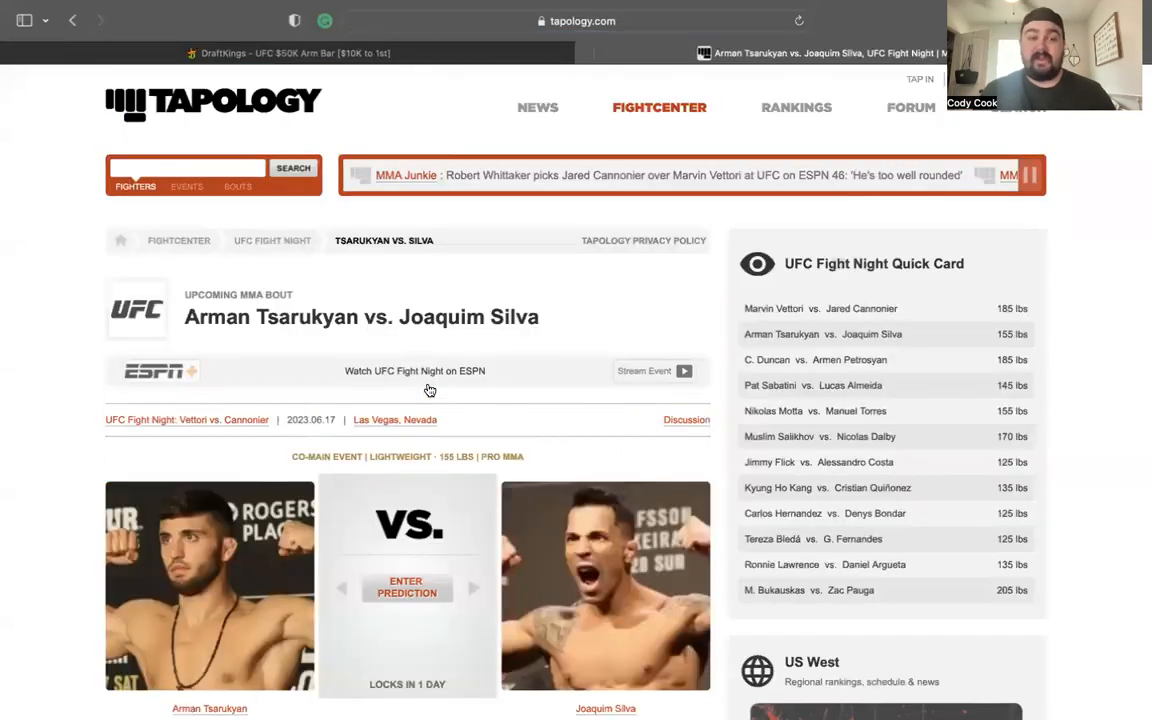
scroll(down, 3)
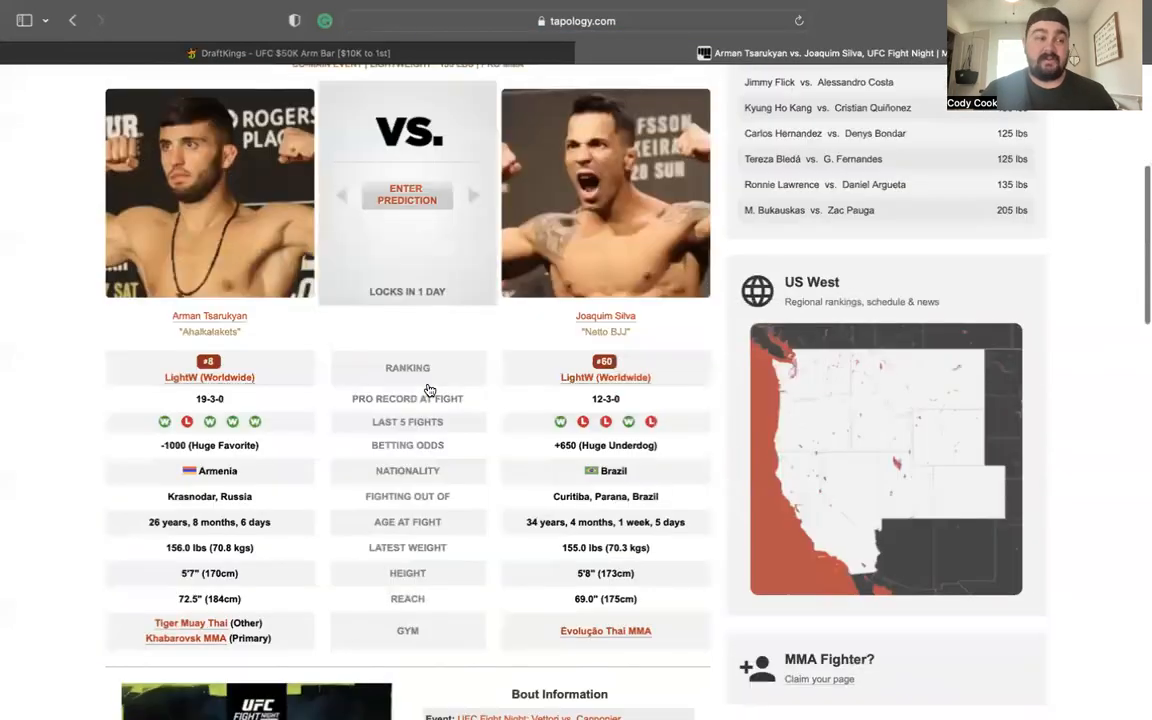
scroll(up, 3)
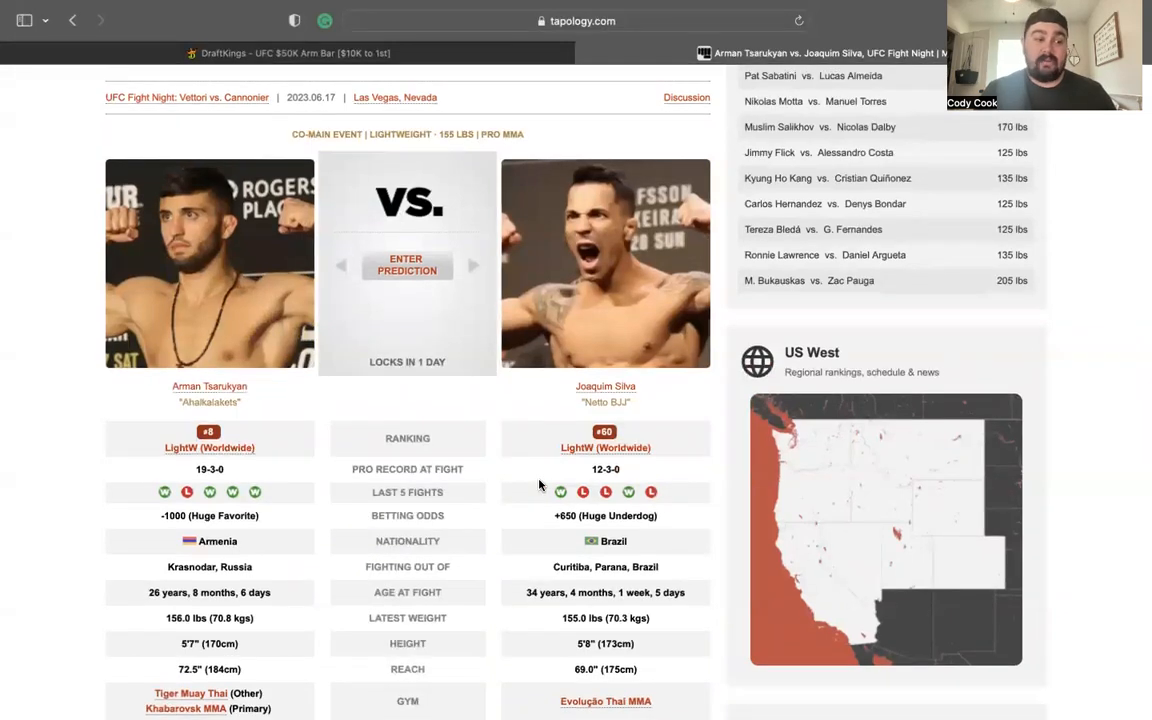
scroll(up, 3)
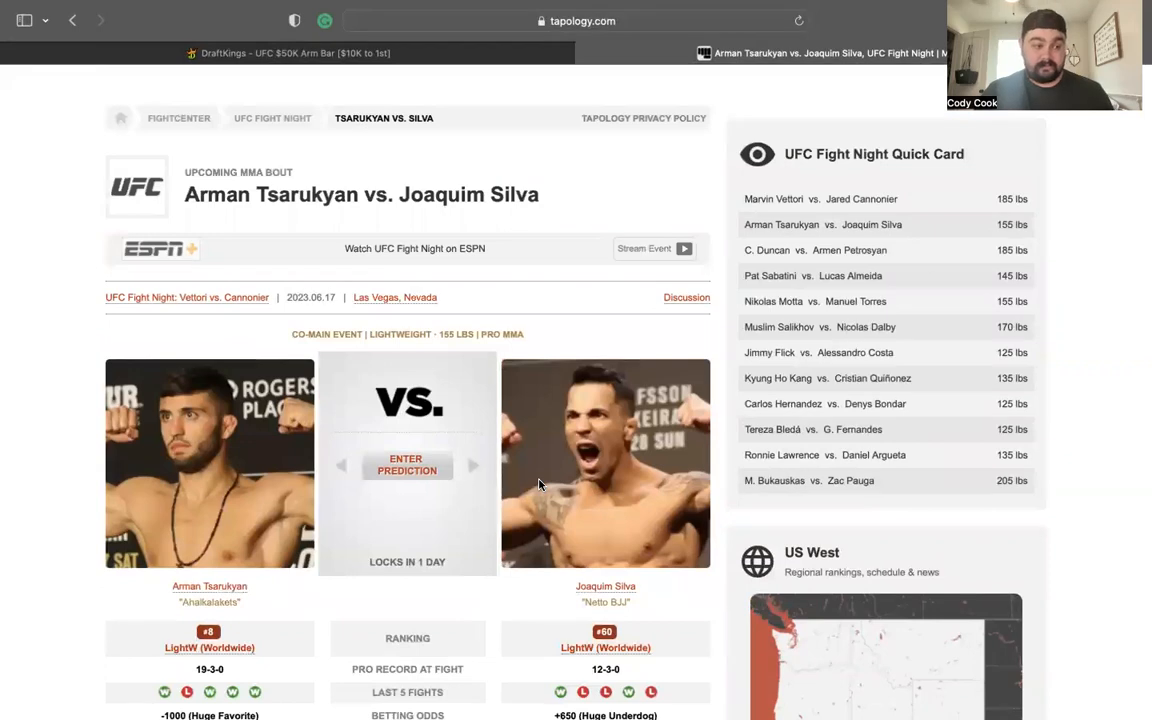
scroll(down, 3)
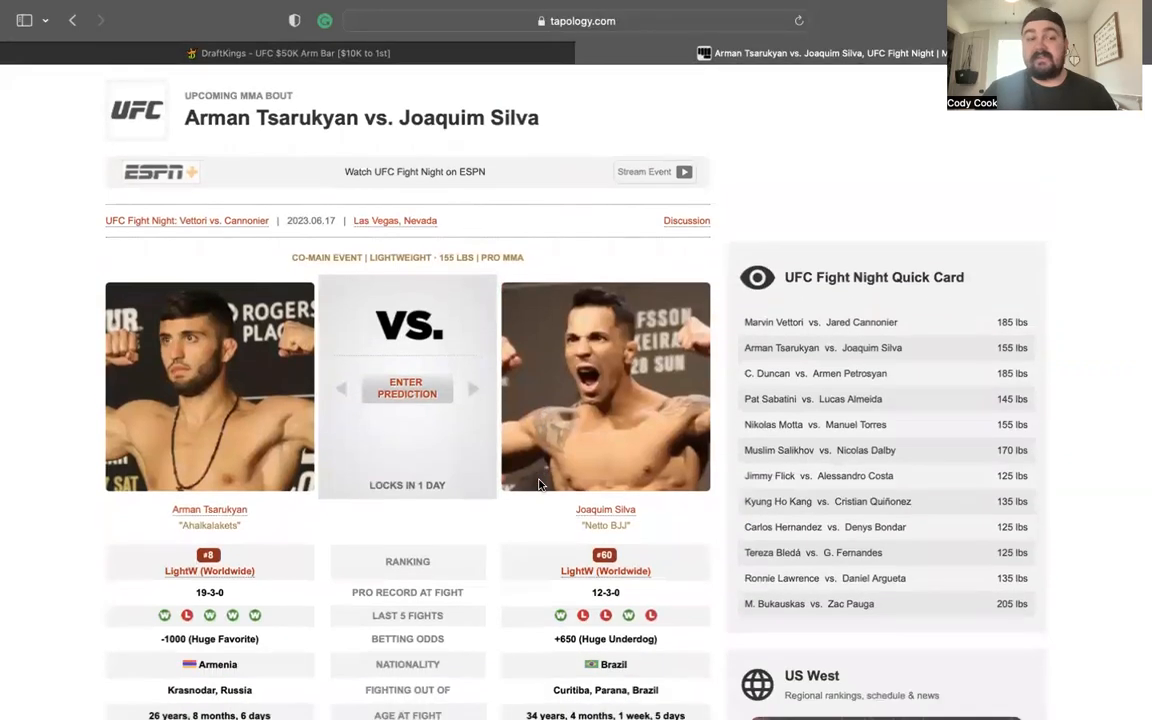
scroll(down, 3)
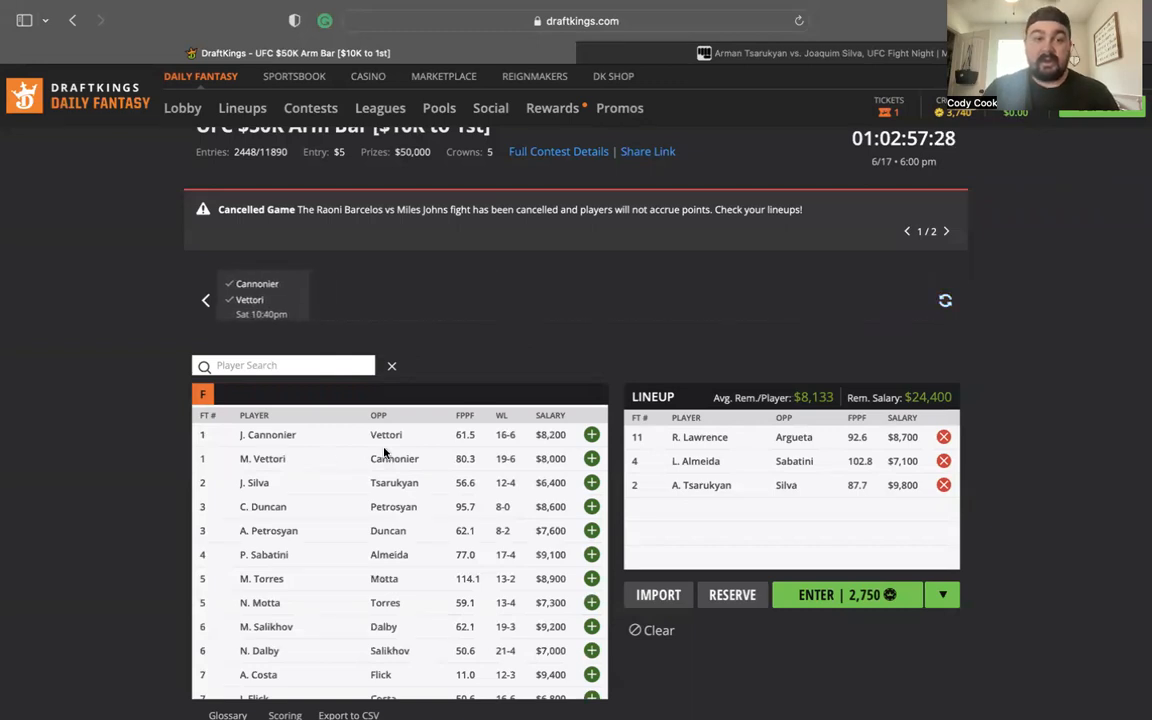
- Filter DraftKings to the Cannonier ($8,200) vs. Vettori ($8,000) game
click(268, 299)
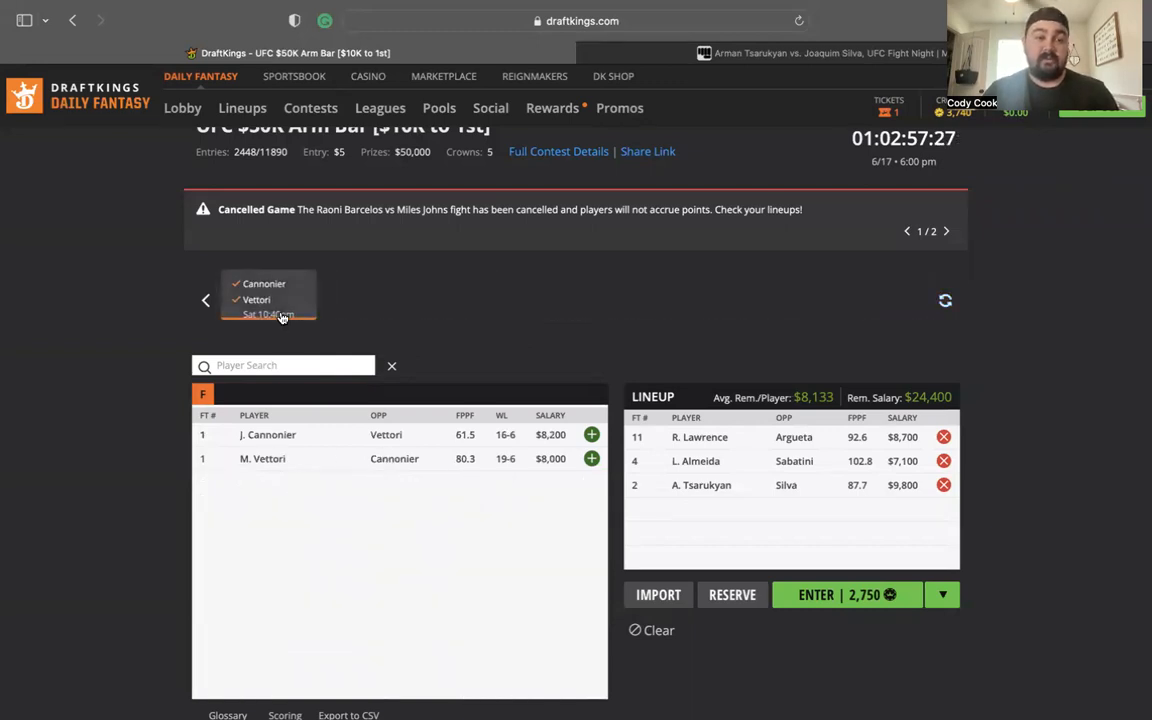
mouse_move(271, 462)
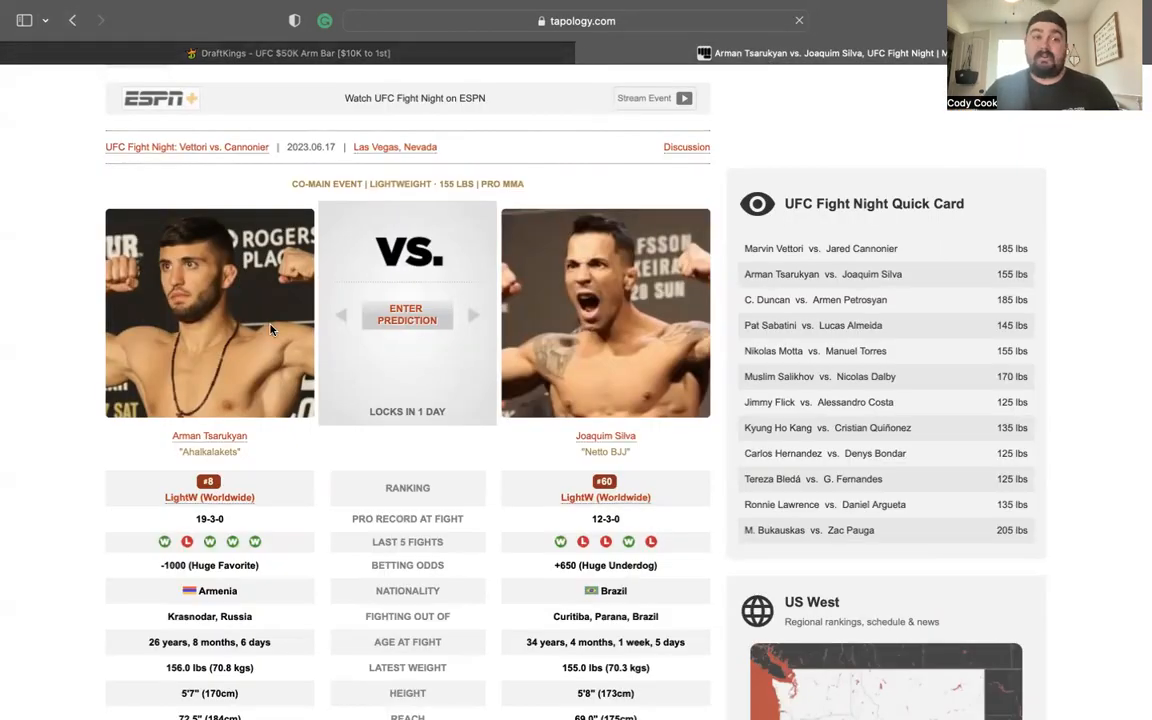
mouse_move(75, 20)
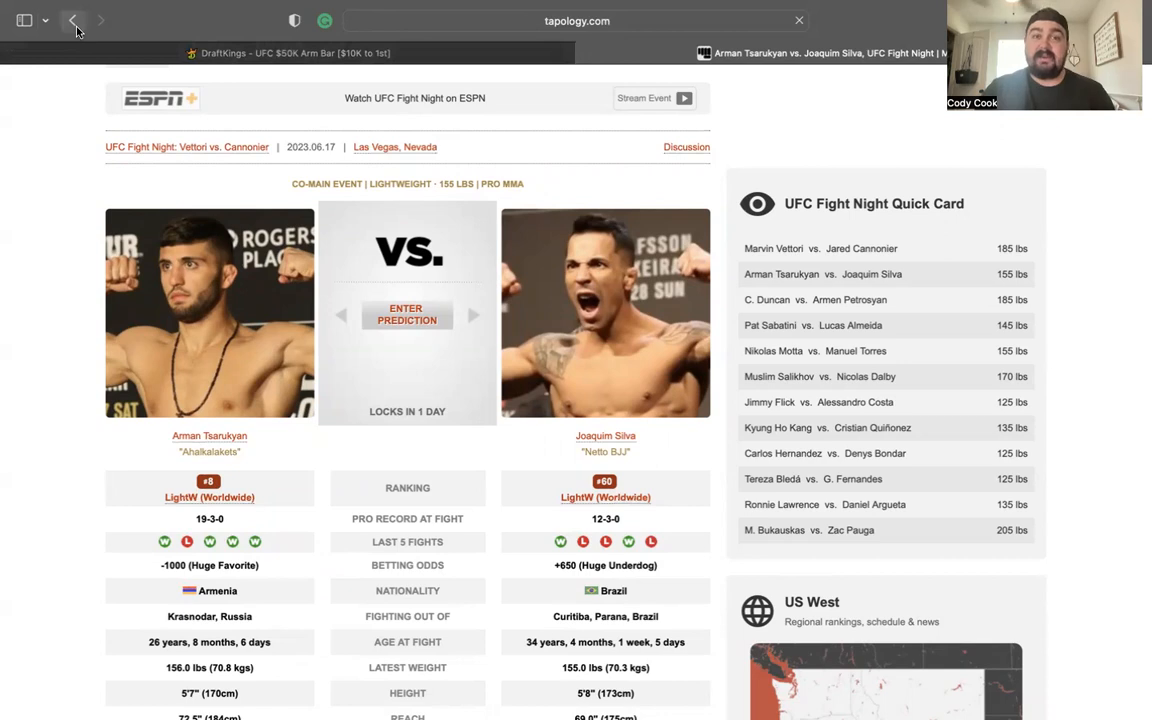
- Open the Vettori vs. Cannonier bout page and review both fighters' recent results
click(72, 20)
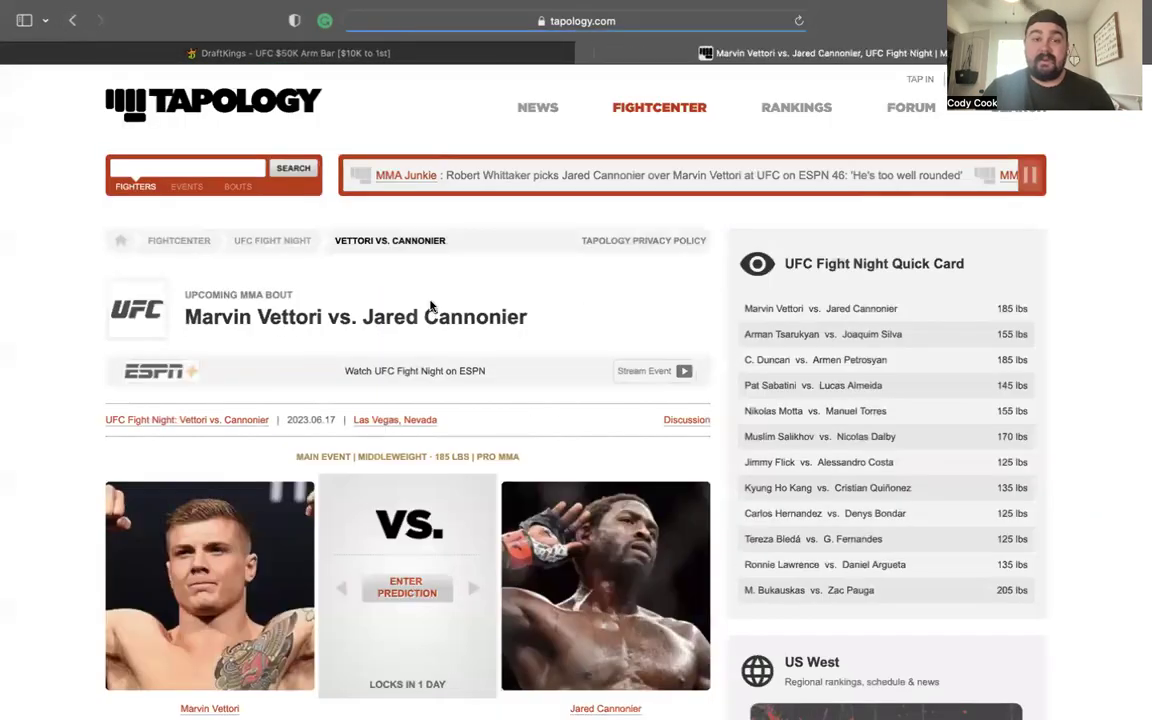
scroll(down, 3)
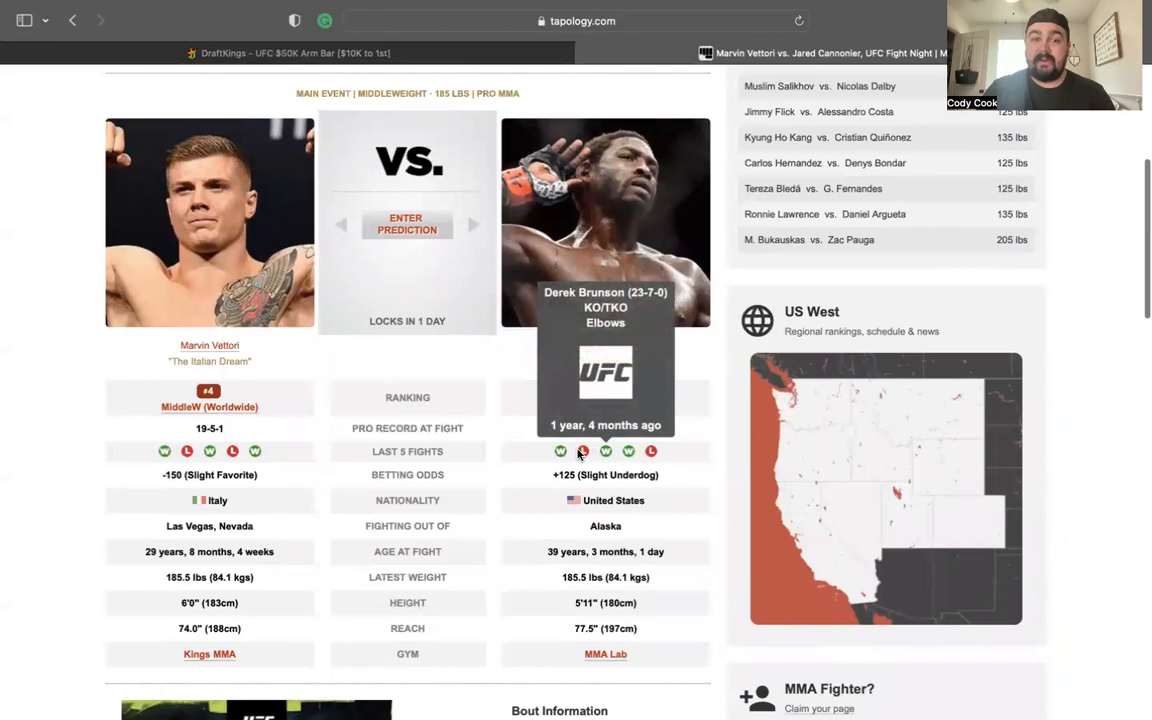
scroll(up, 3)
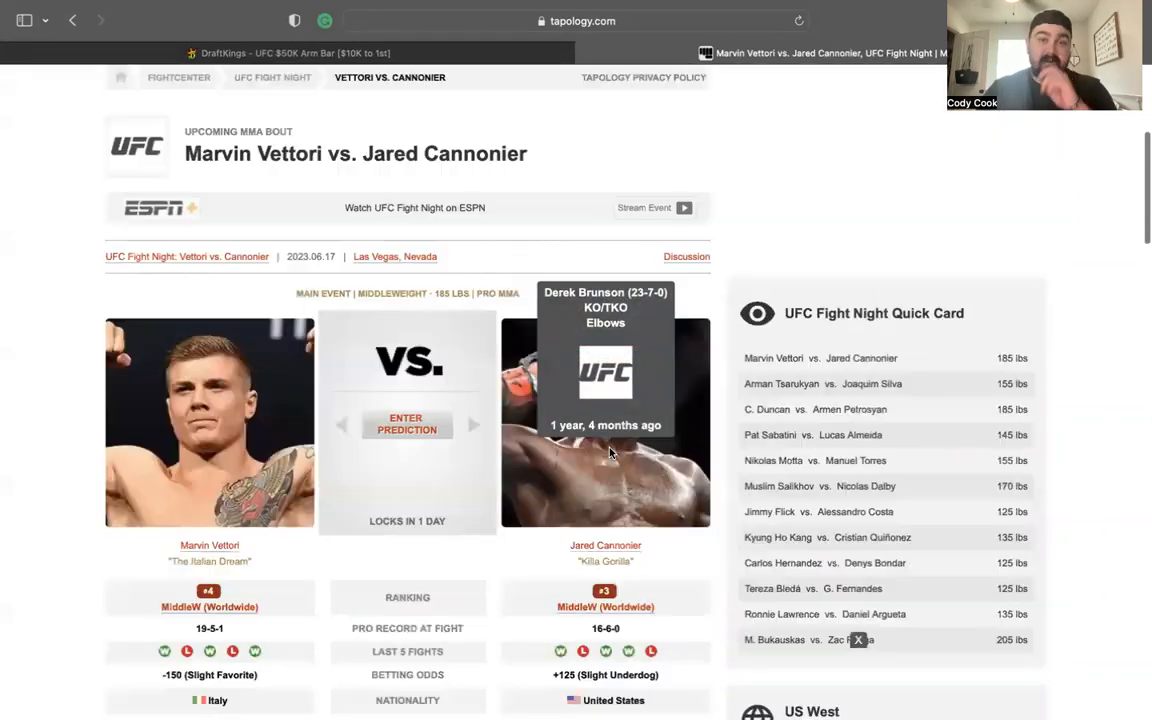
scroll(down, 3)
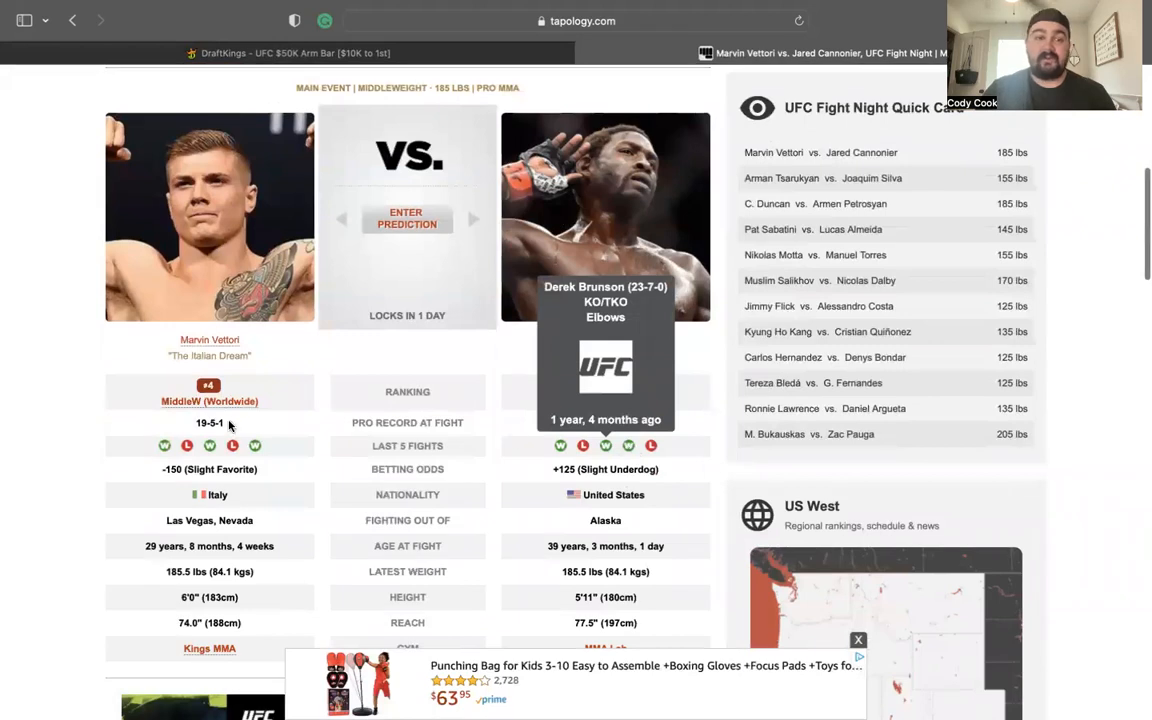
mouse_move(235, 137)
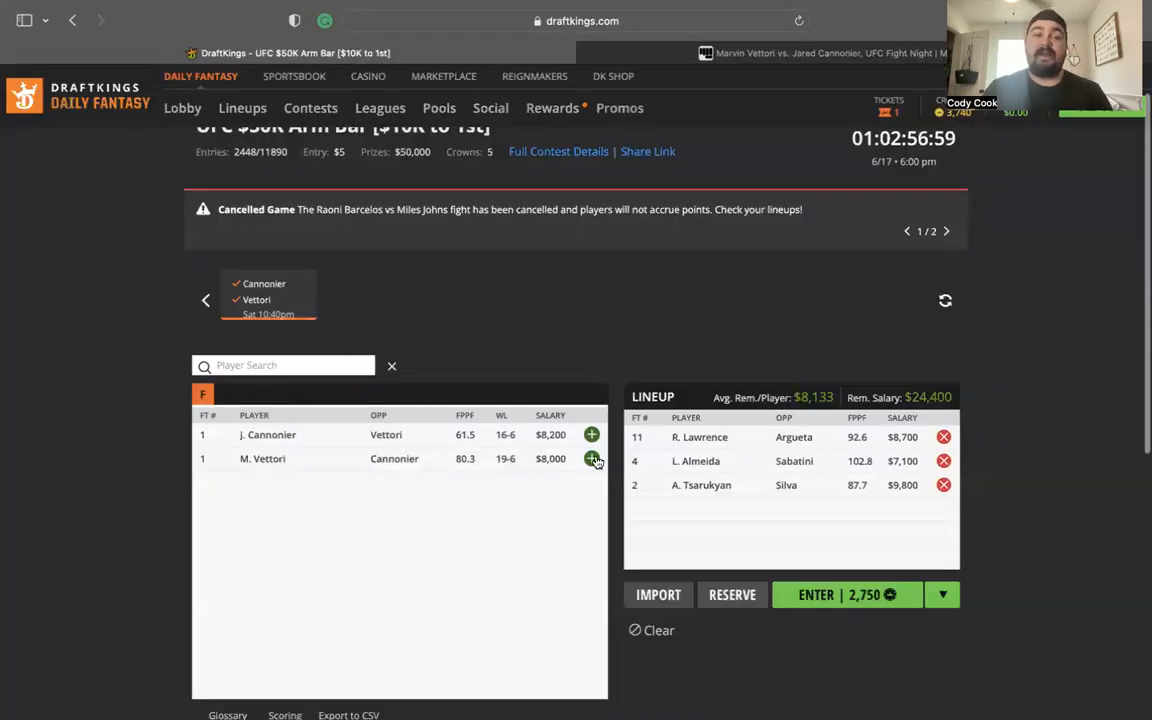
- Add M. Vettori ($8,000) as the fourth fighter, leaving $16,400 salary
click(591, 458)
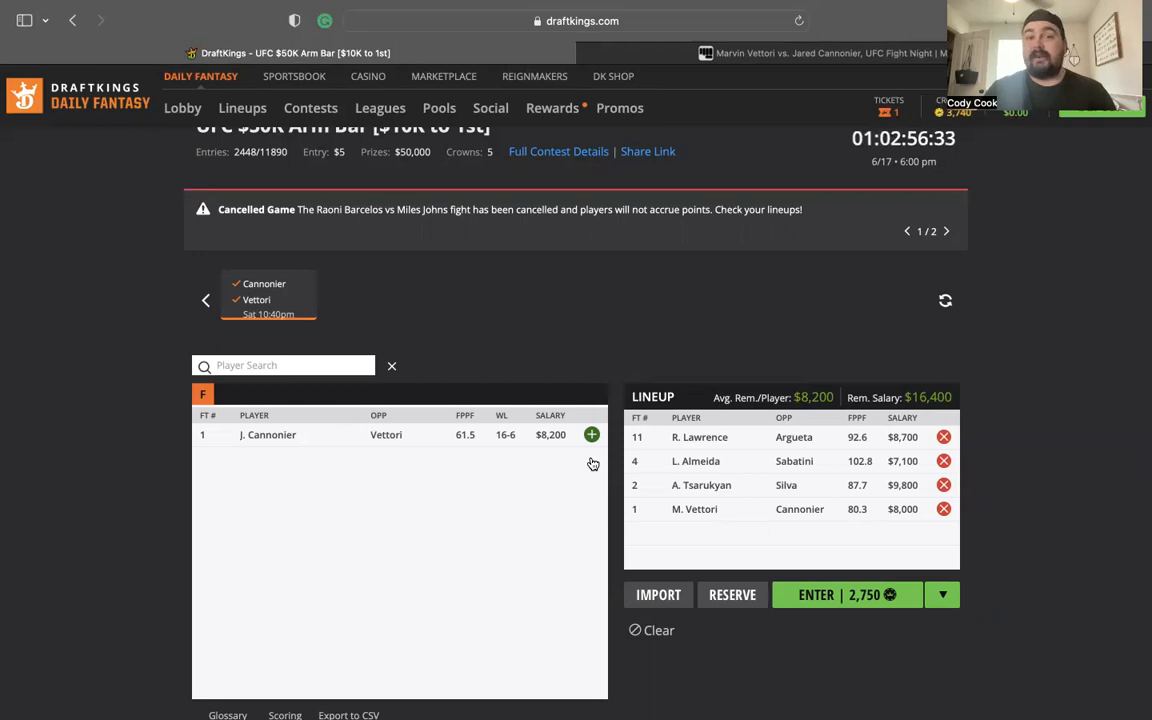
mouse_move(560, 126)
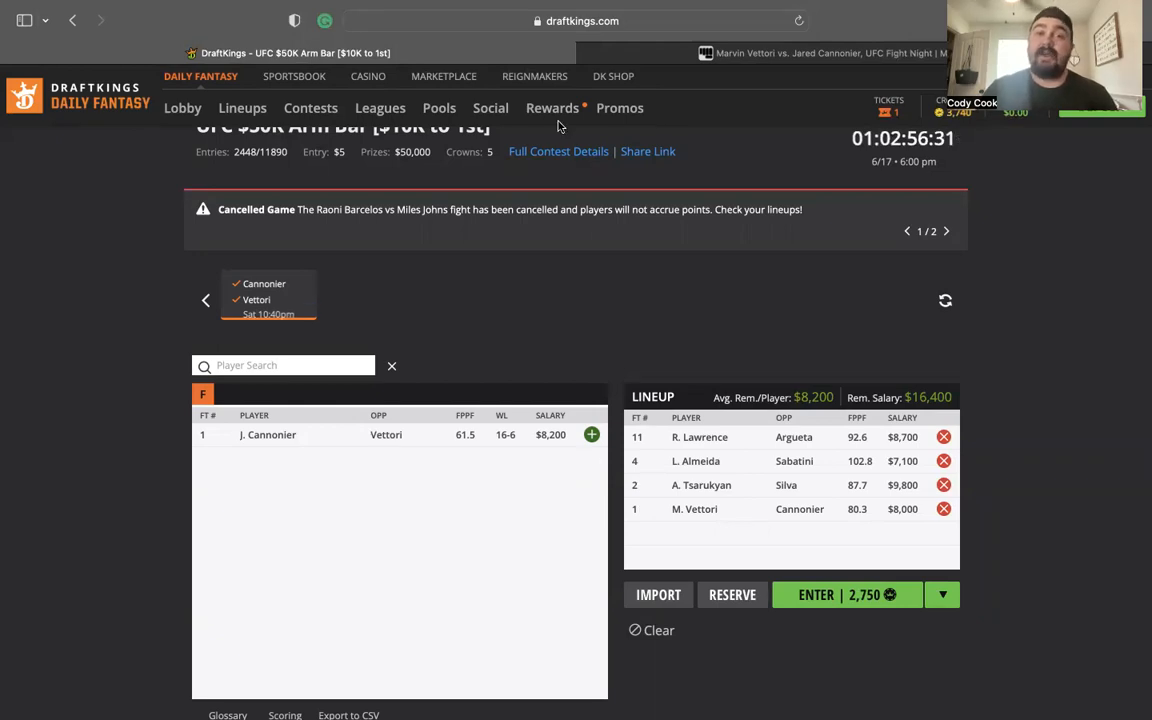